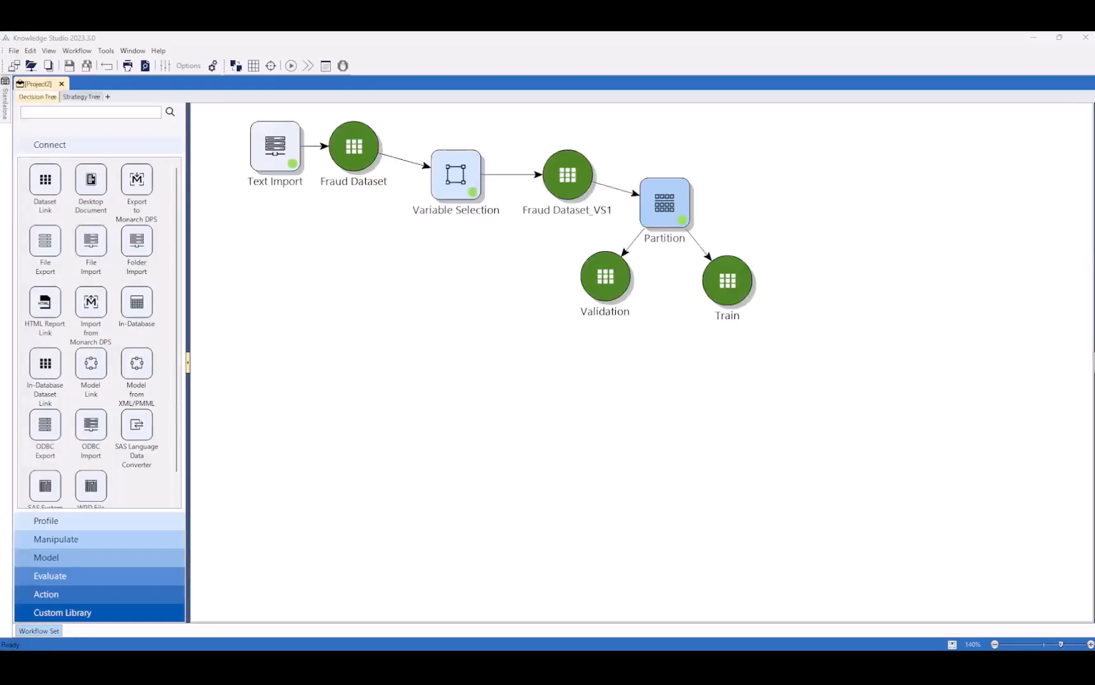
Step: Inspect the import variable selection and partition settings without changing anything
left_click_drag(234, 115, 391, 178)
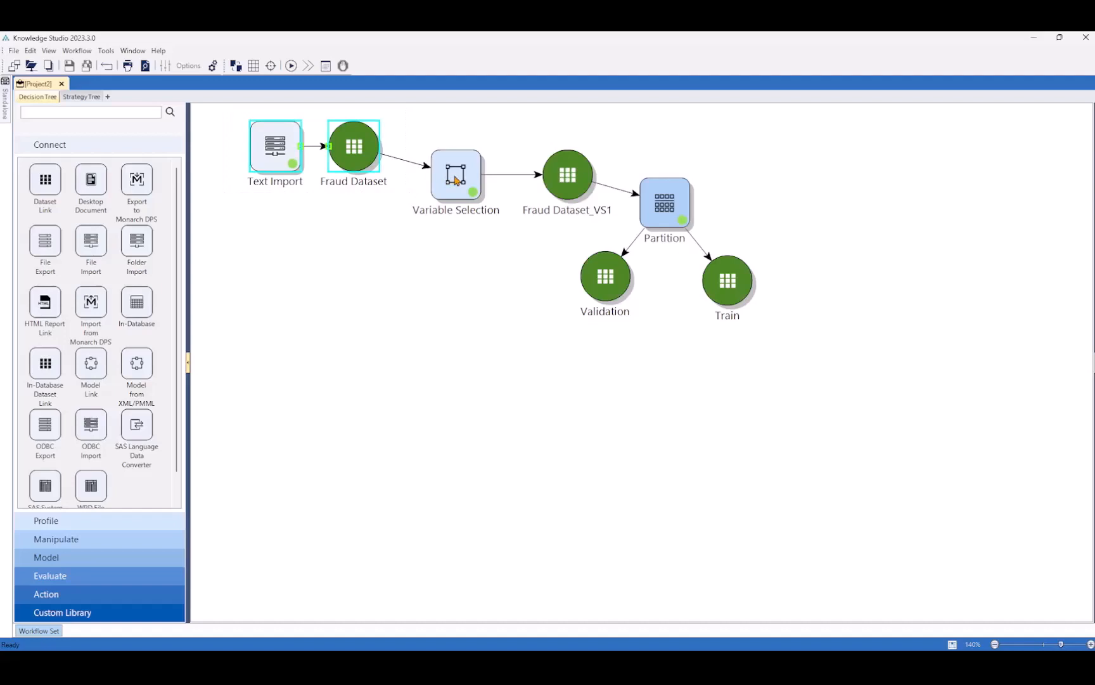
double_click(456, 173)
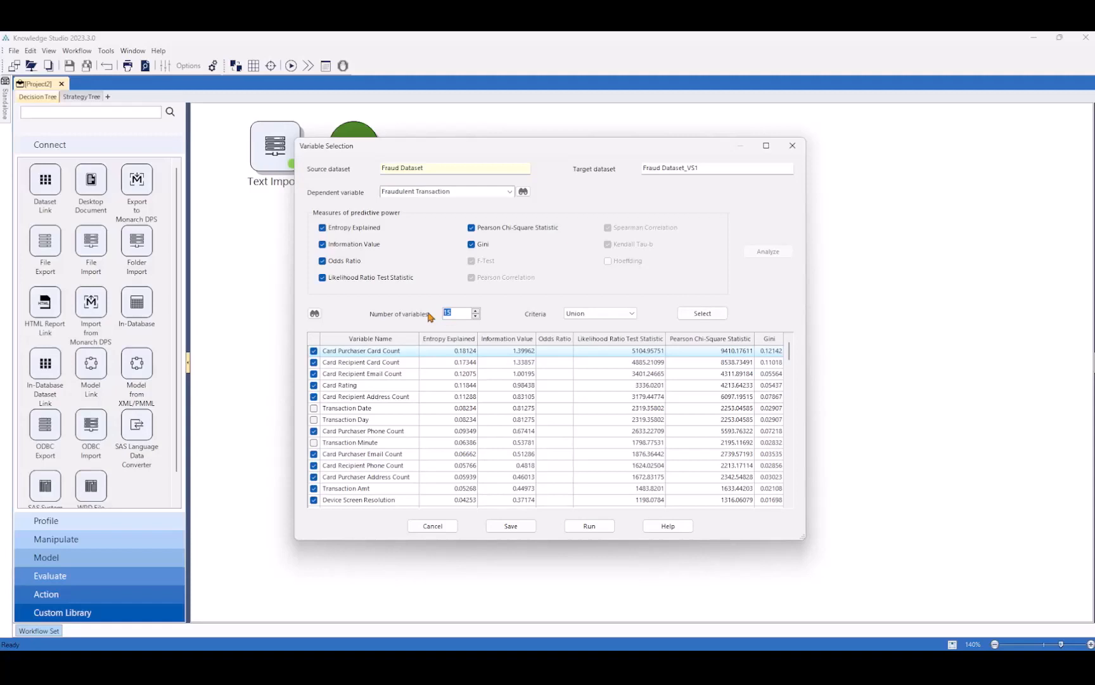
mouse_move(453, 506)
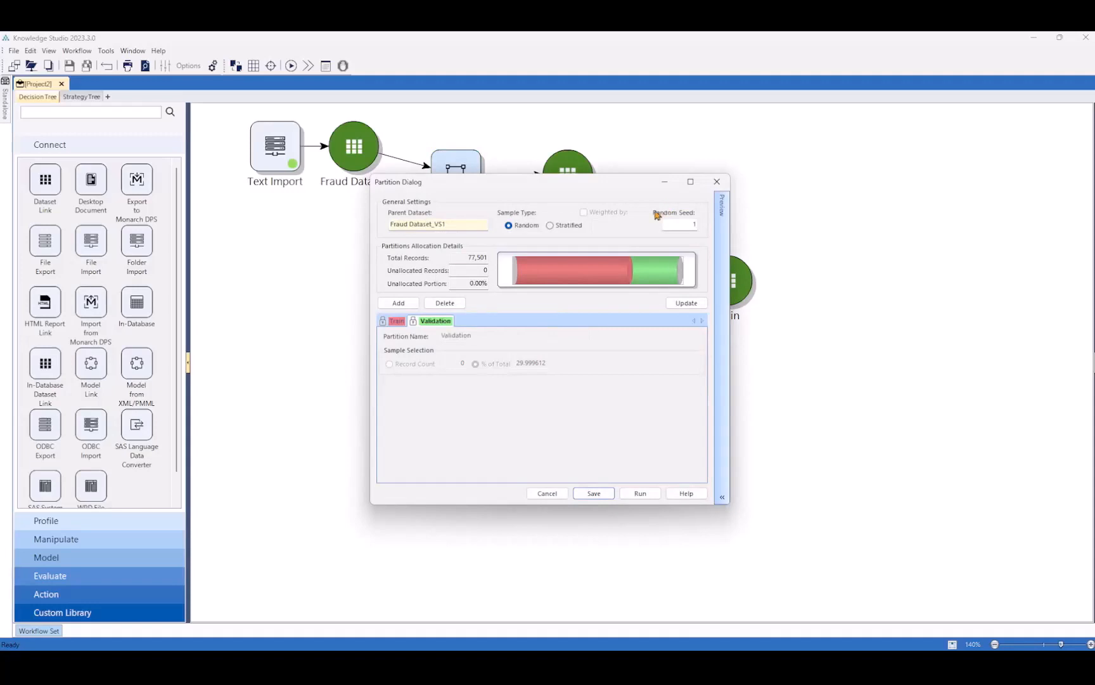
mouse_move(661, 279)
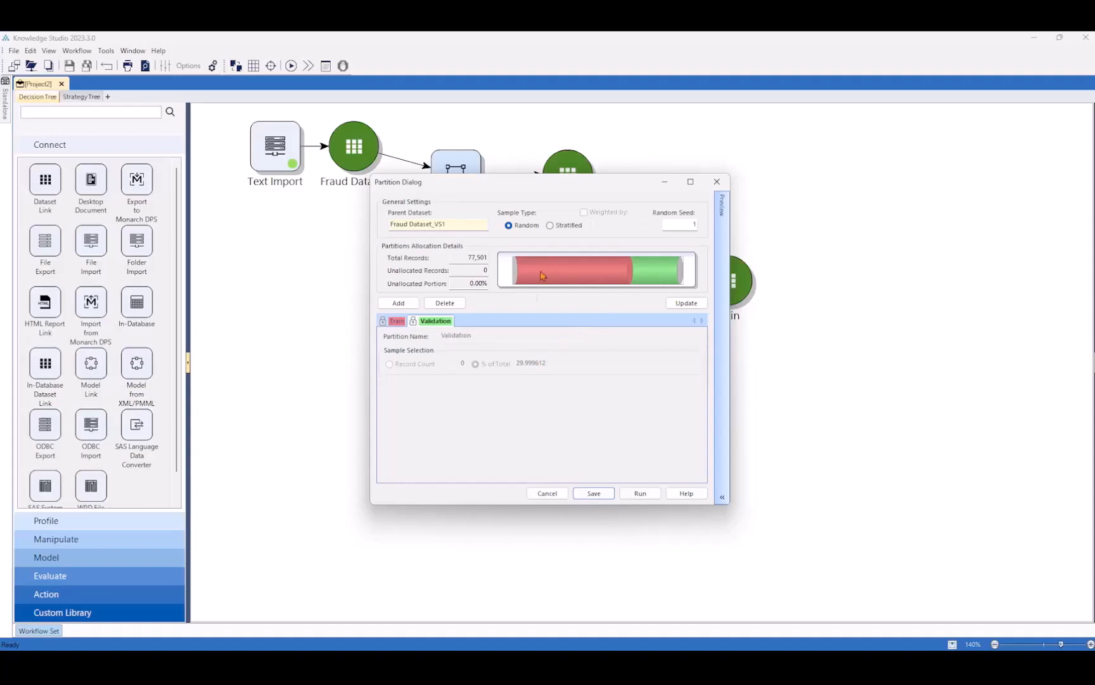
left_click(594, 493)
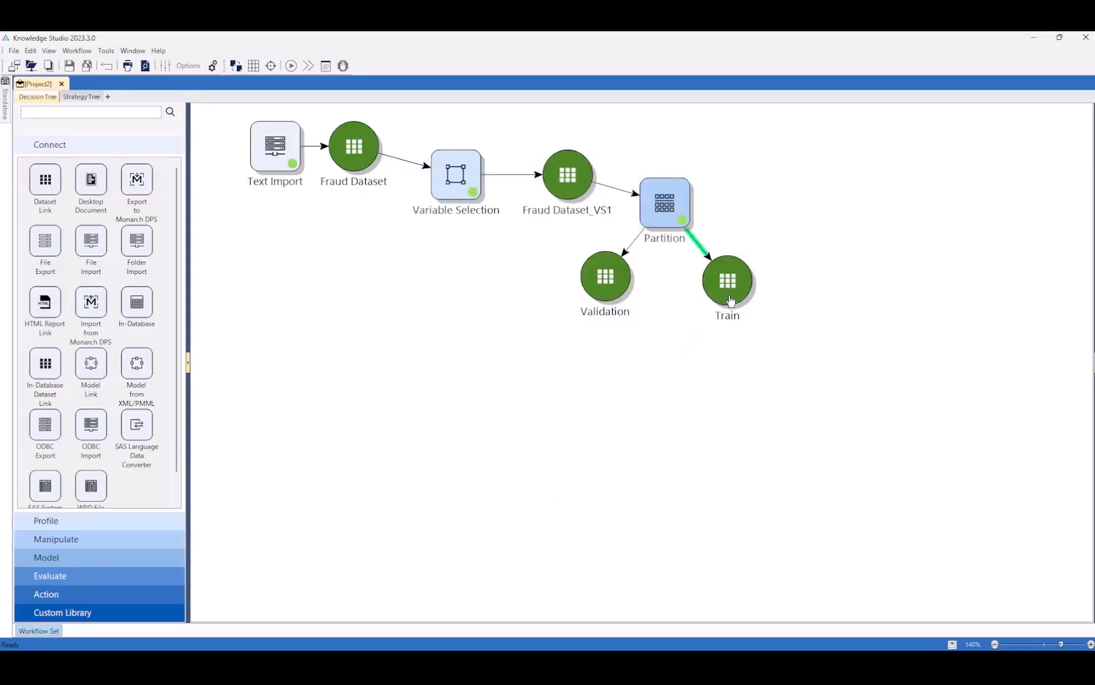
Step: Add a decision tree on Train predicting Fraudulent Transaction, set its split measure, and run it
left_click(727, 280)
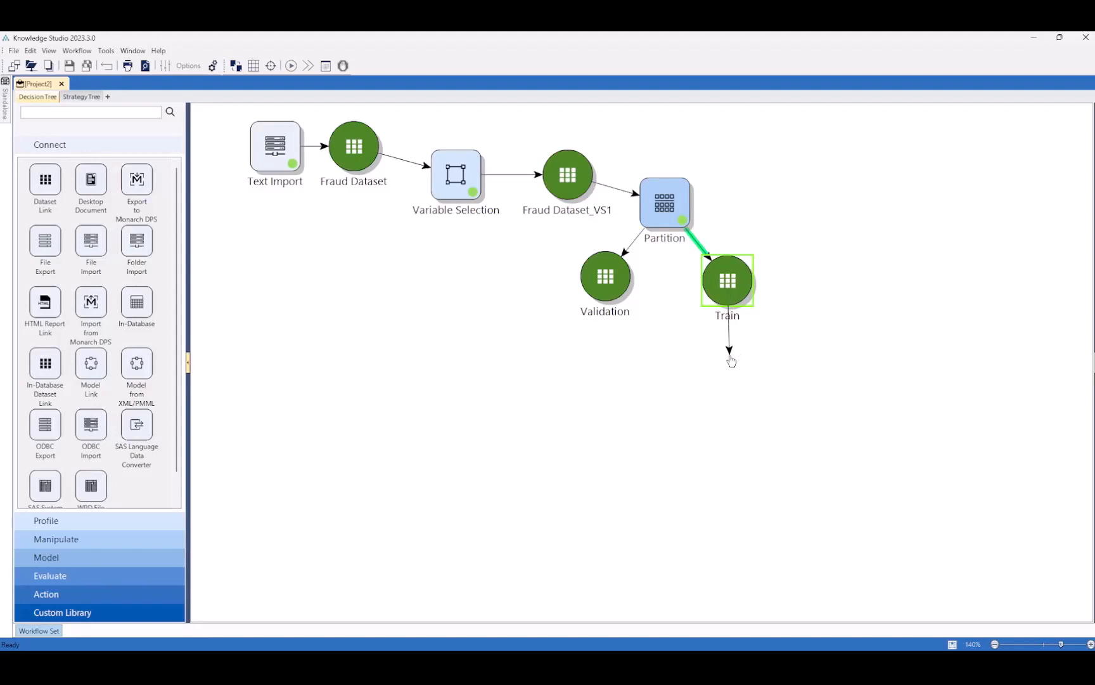
left_click(730, 353)
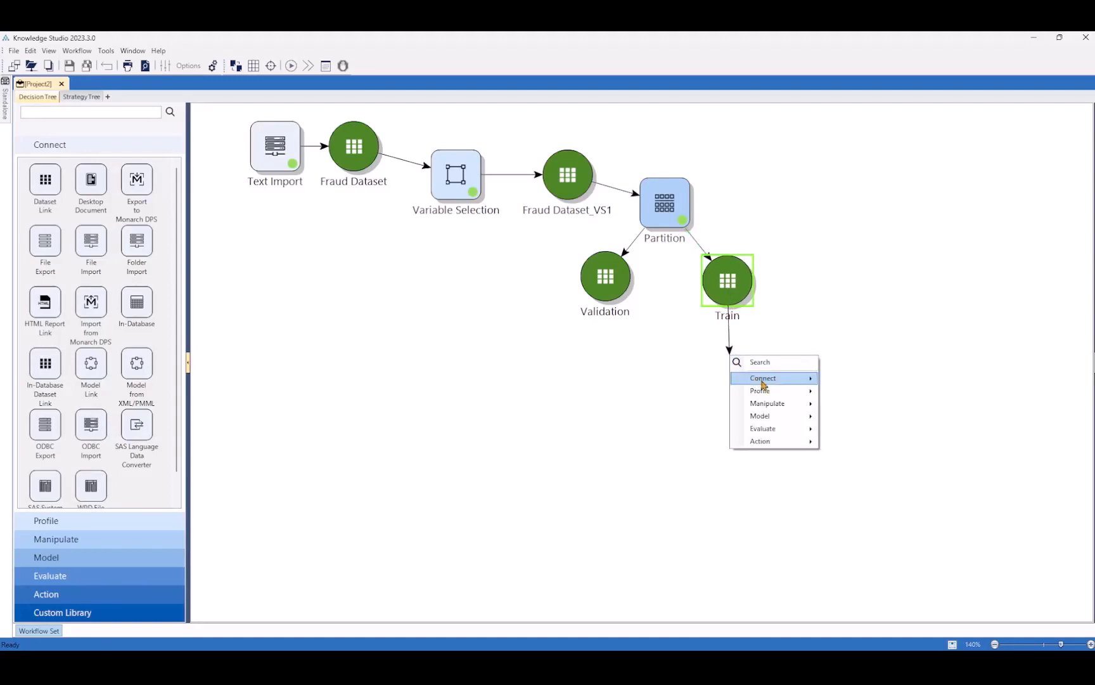
mouse_move(767, 391)
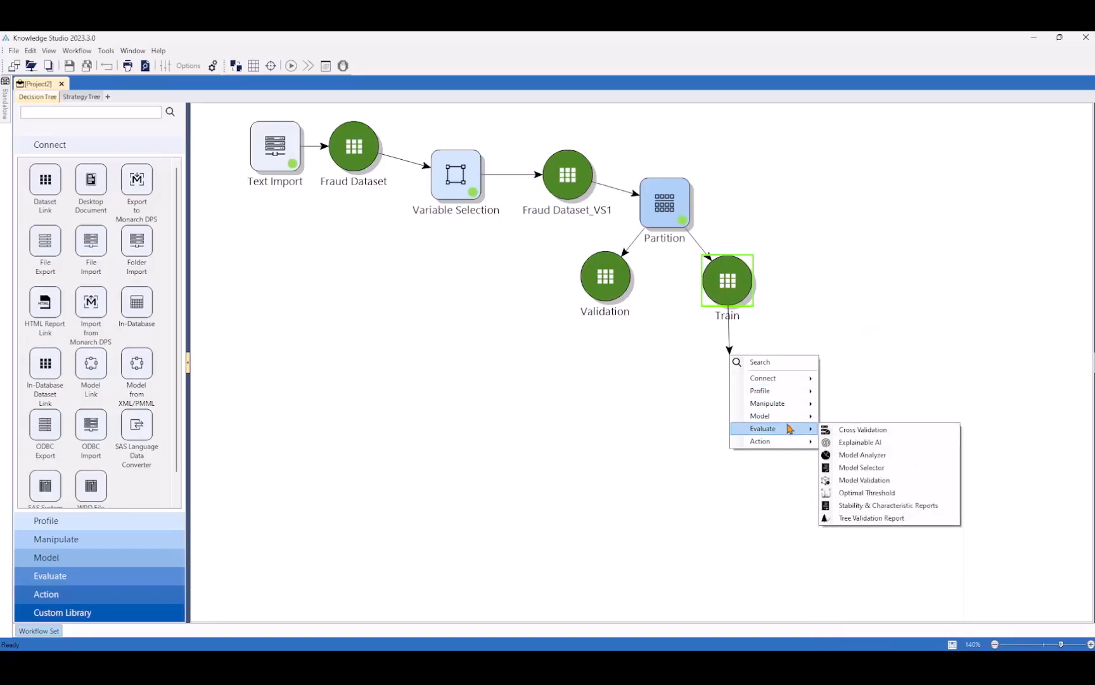
mouse_move(767, 404)
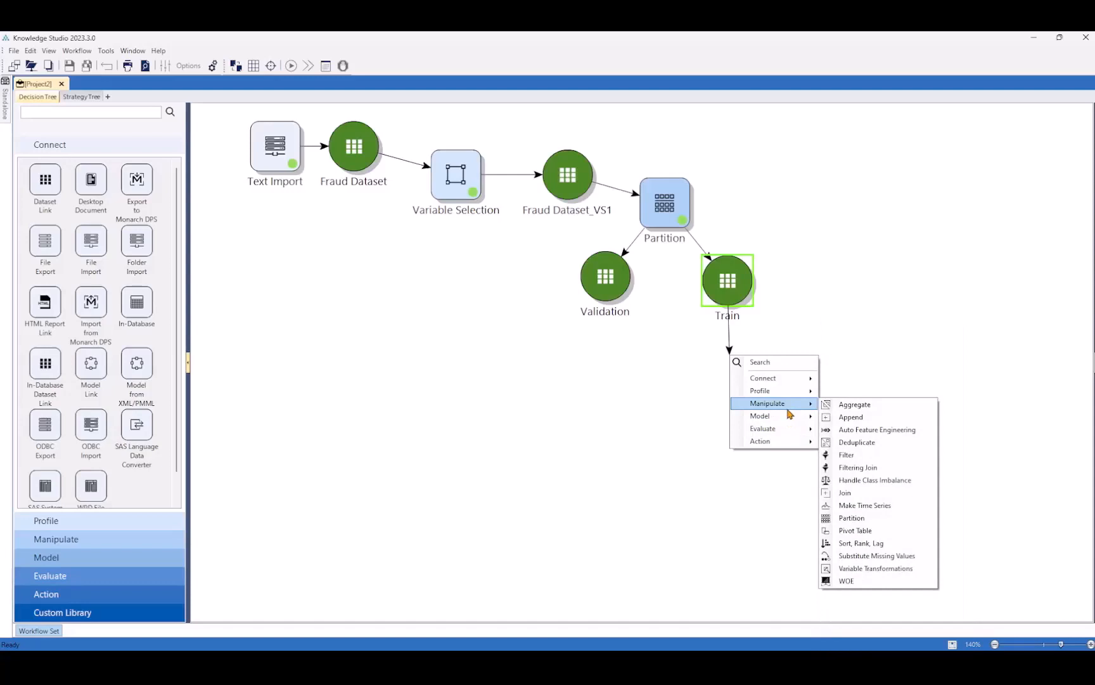
mouse_move(760, 416)
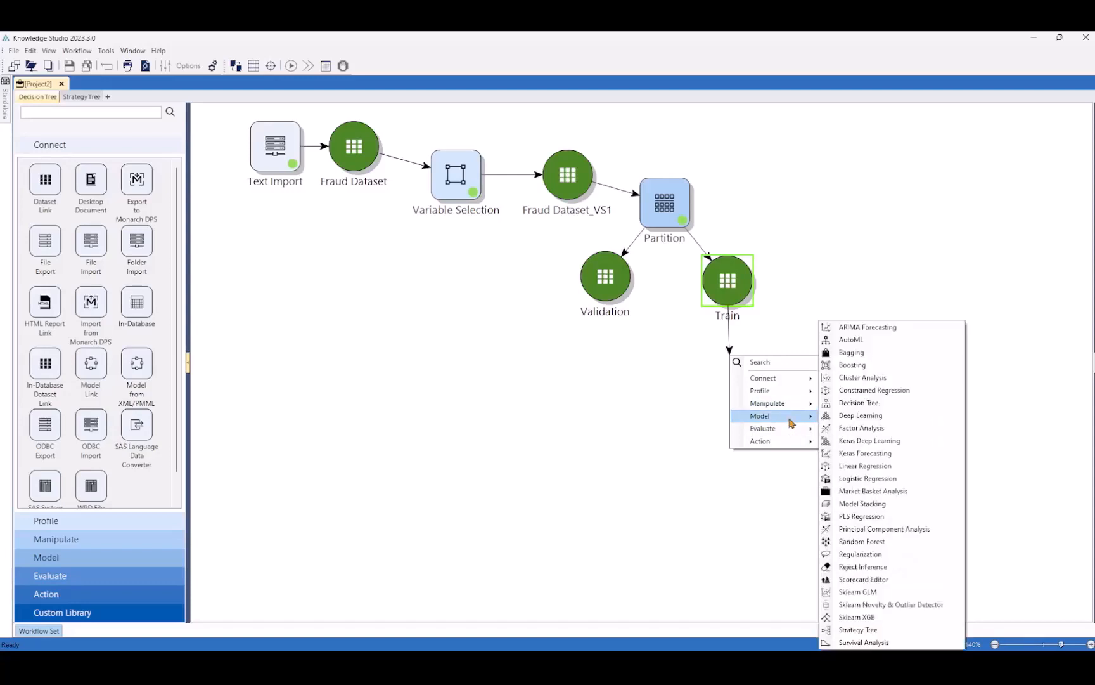
mouse_move(858, 403)
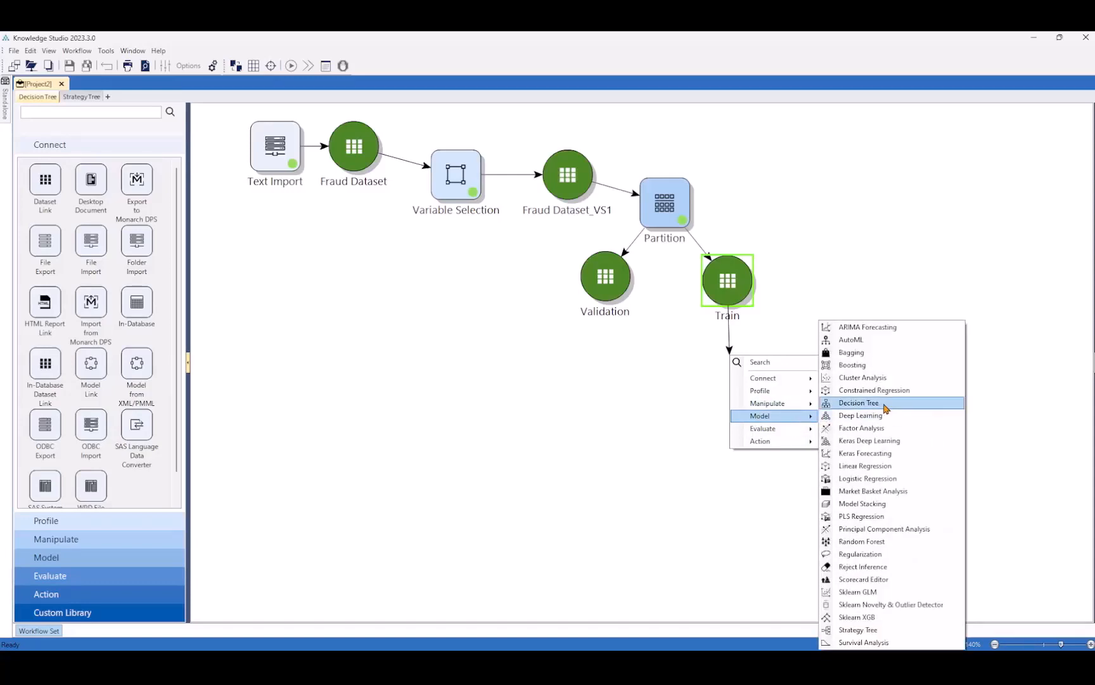
left_click(858, 403)
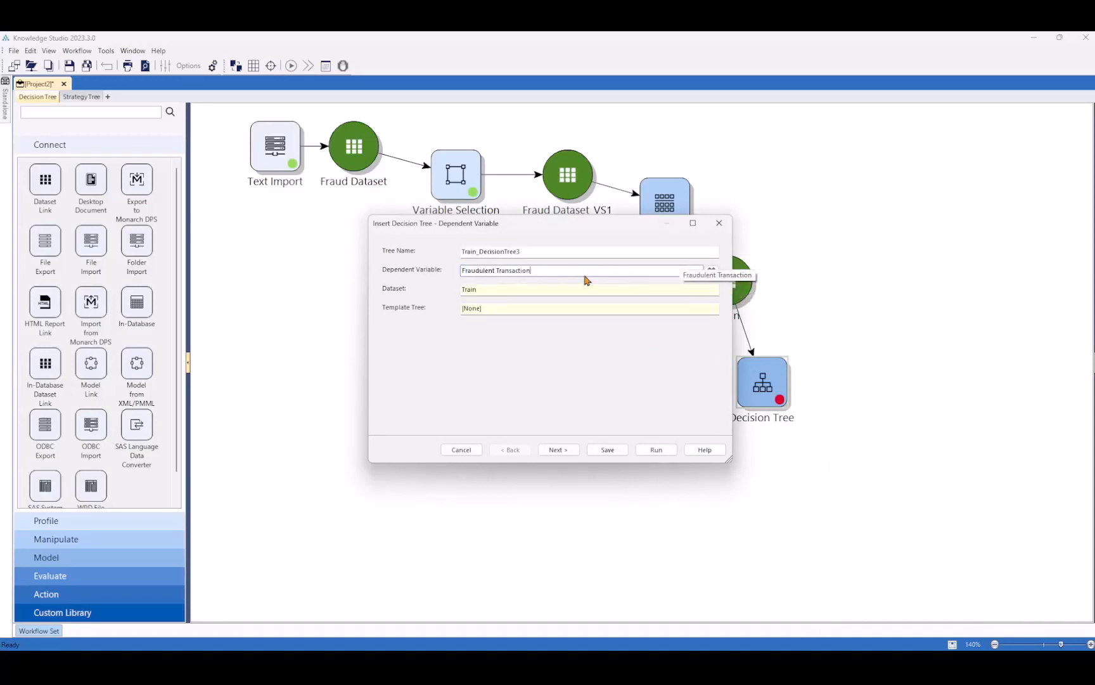
mouse_move(583, 272)
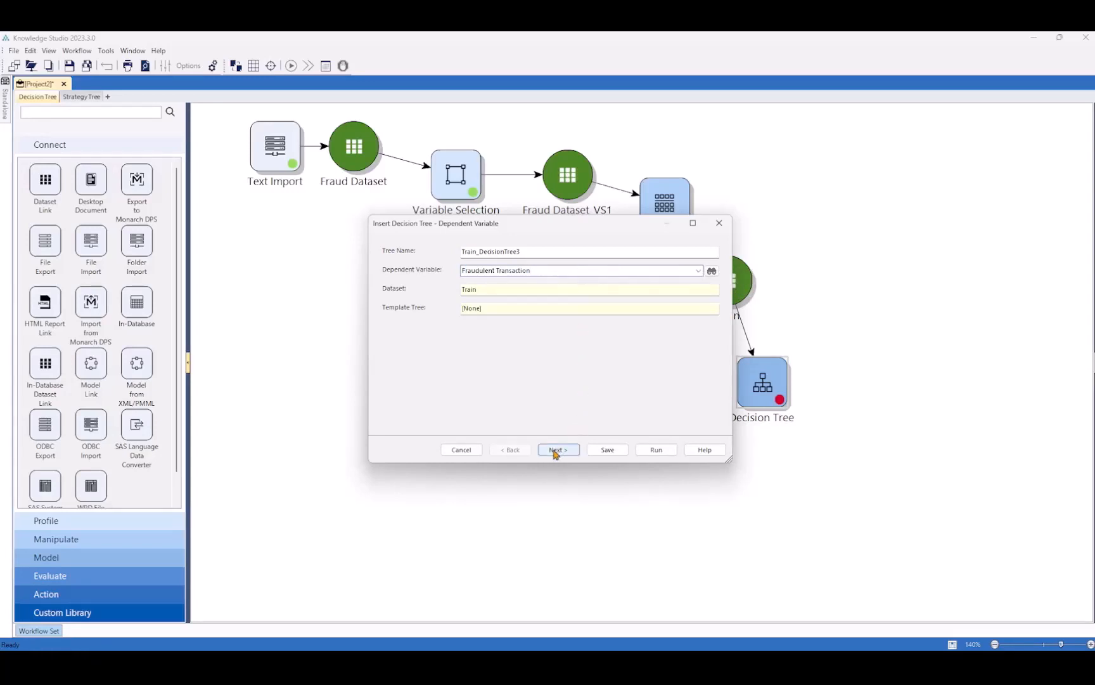
left_click(558, 449)
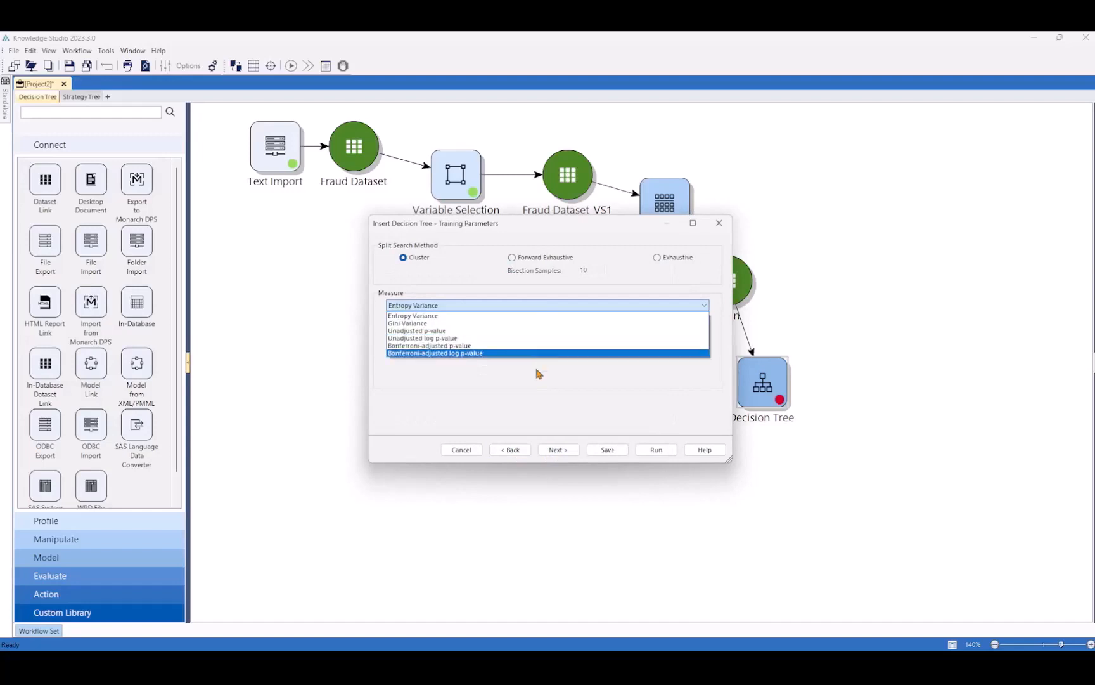
left_click(557, 449)
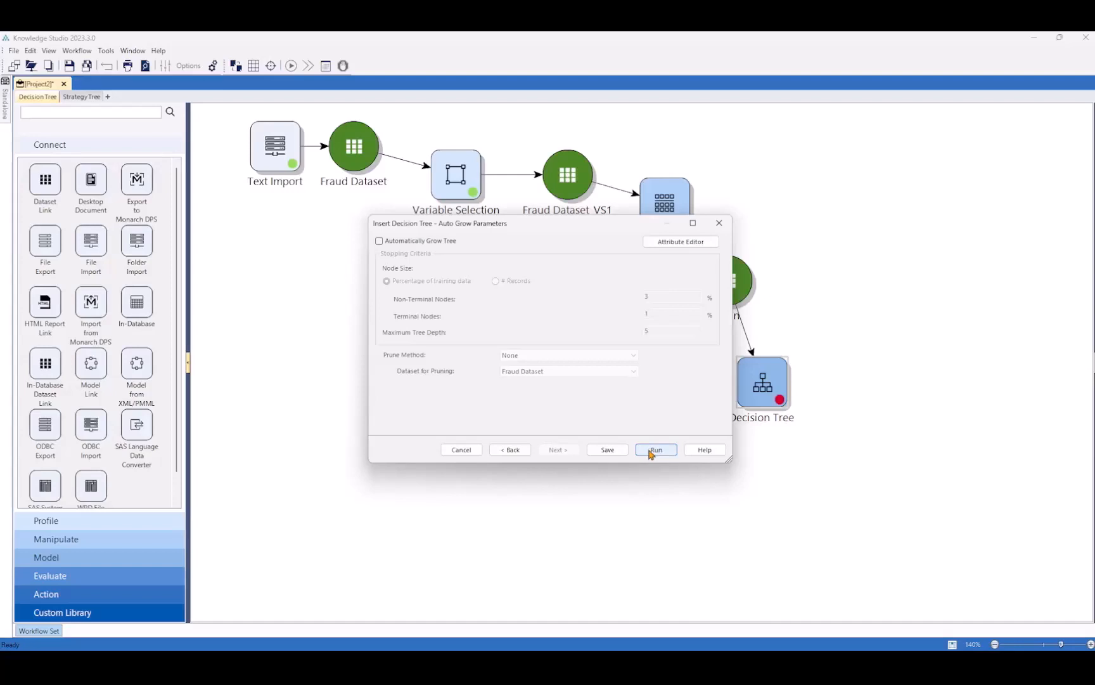
left_click(655, 449)
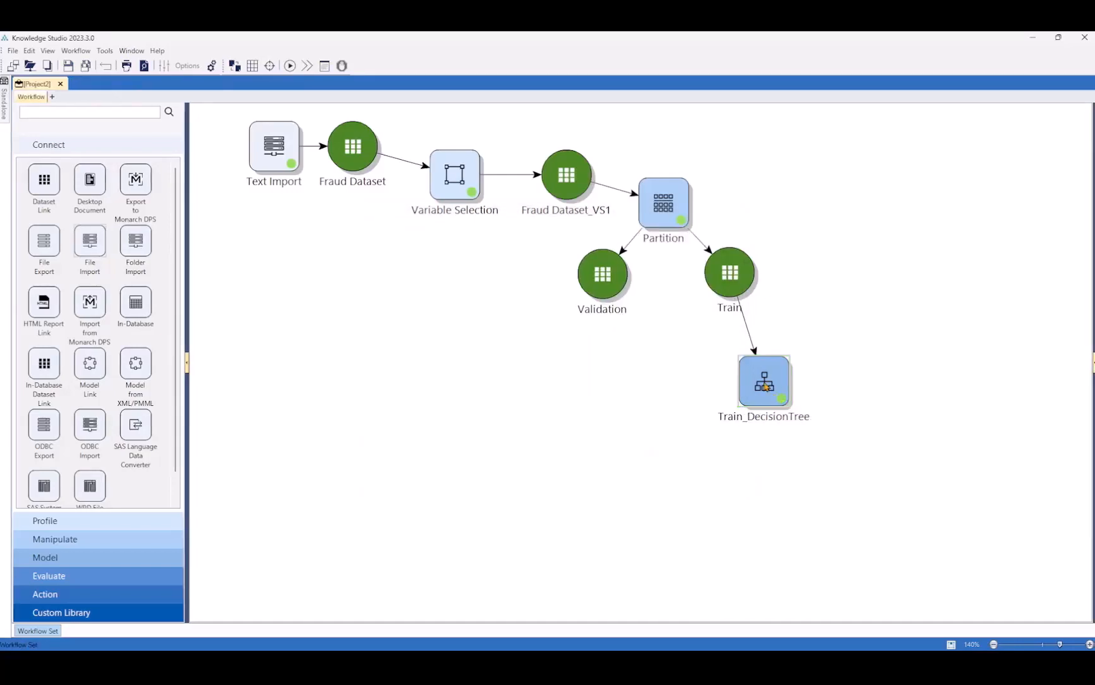
Step: Open Train_DecisionTree and find the best split for the root node
double_click(764, 382)
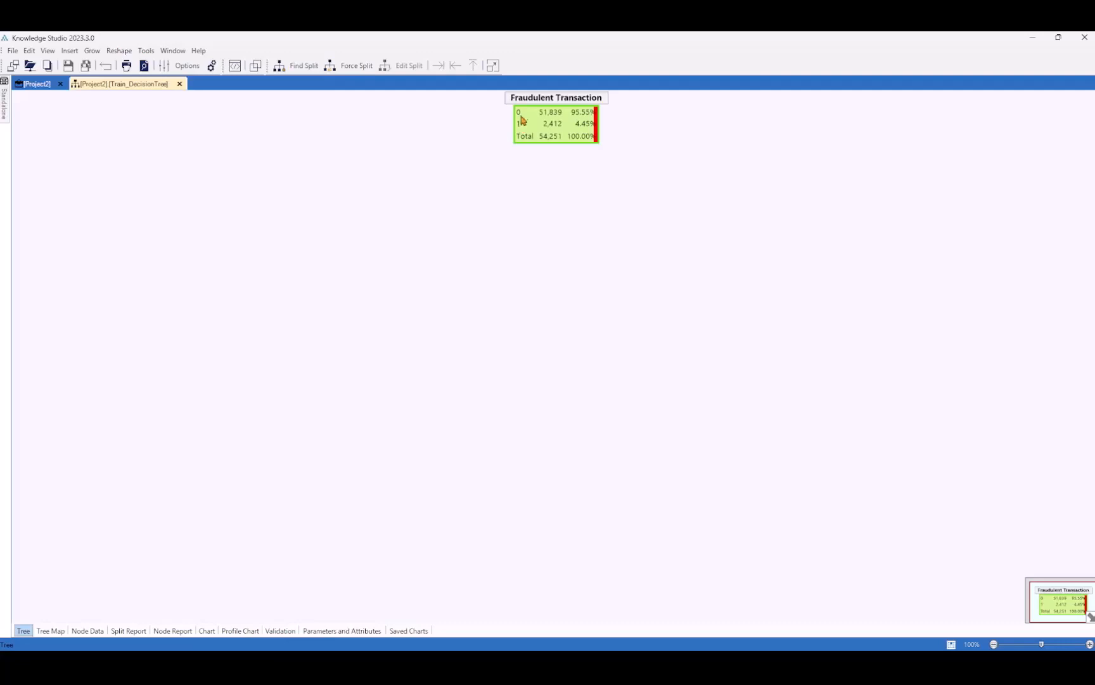
mouse_move(522, 128)
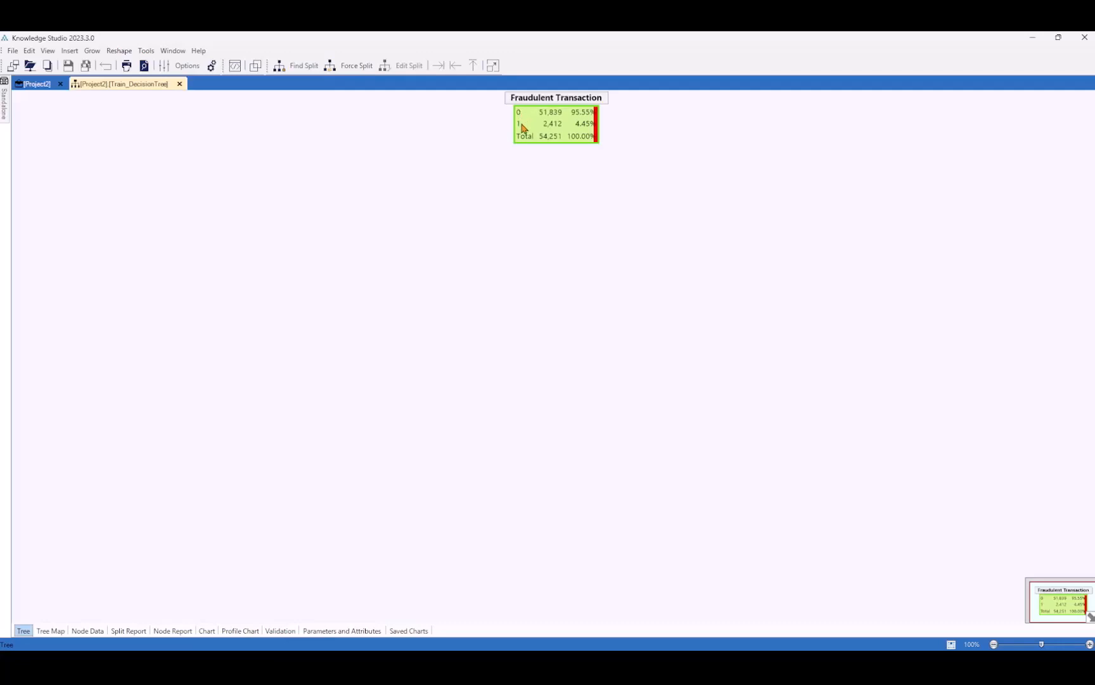
mouse_move(553, 124)
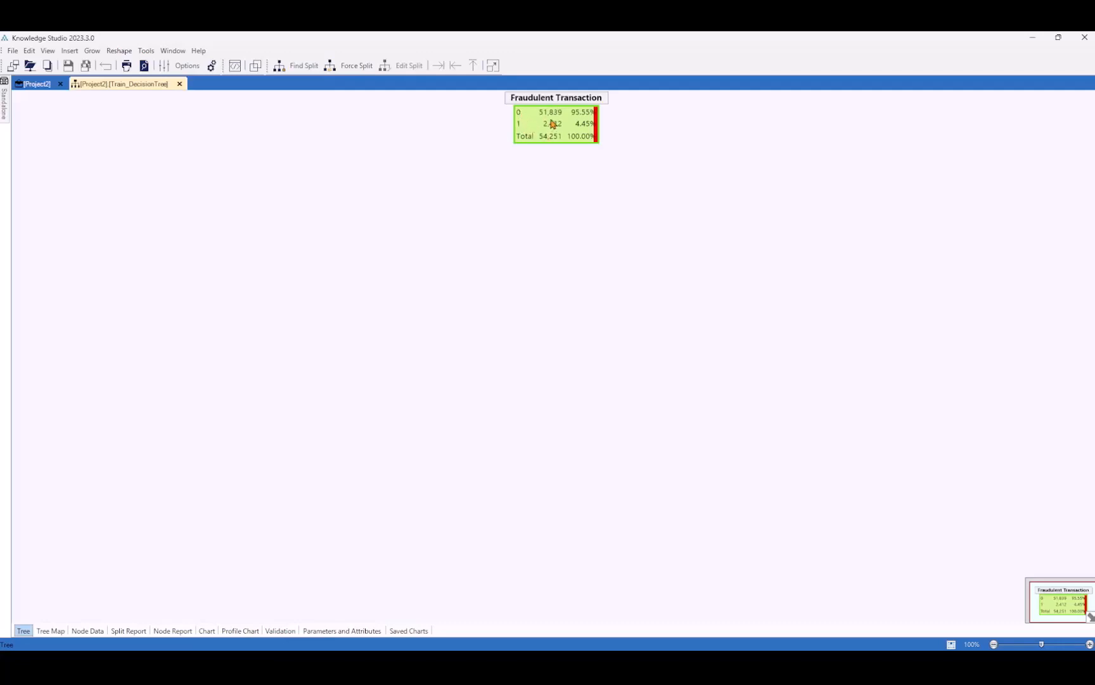
mouse_move(555, 122)
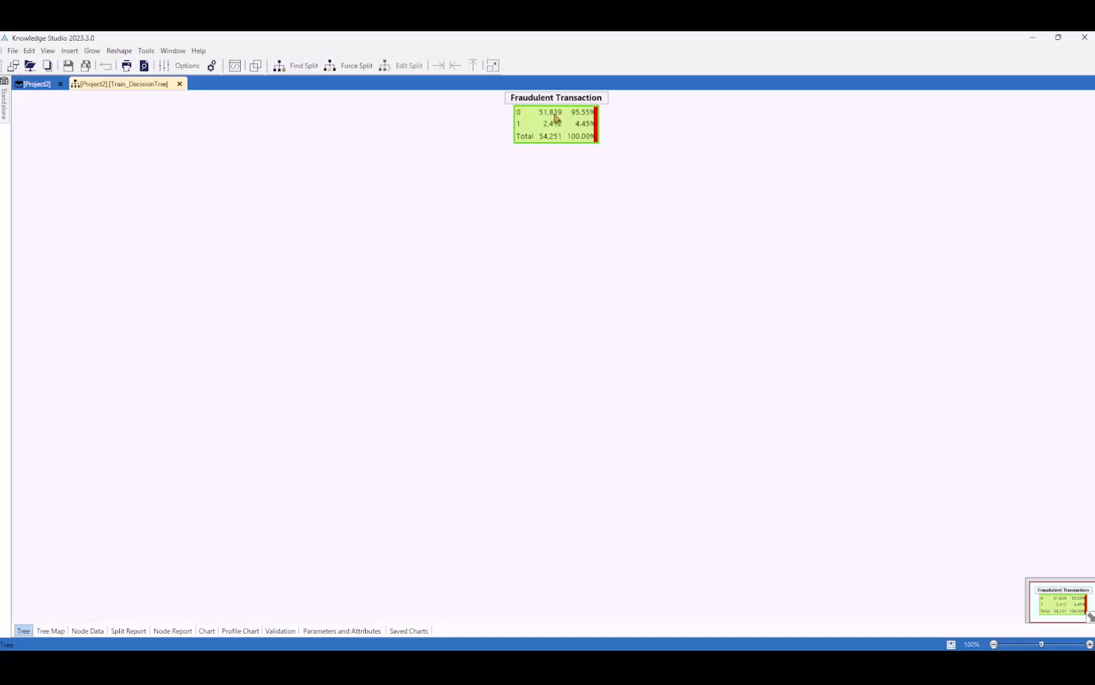
mouse_move(571, 128)
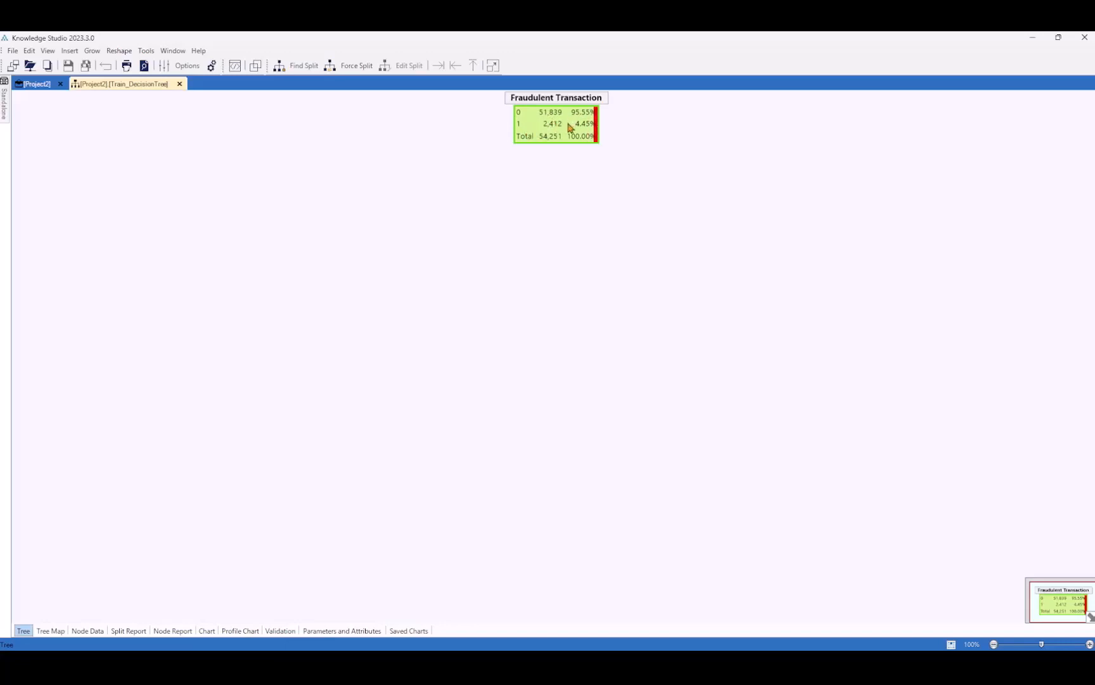
right_click(569, 128)
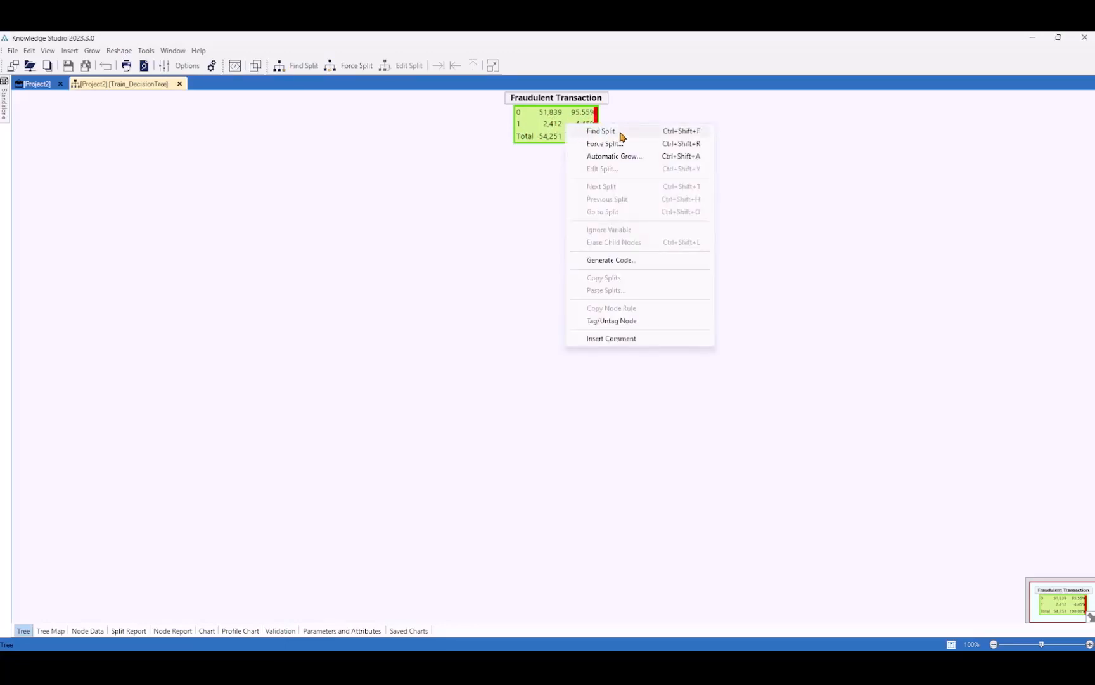
left_click(600, 130)
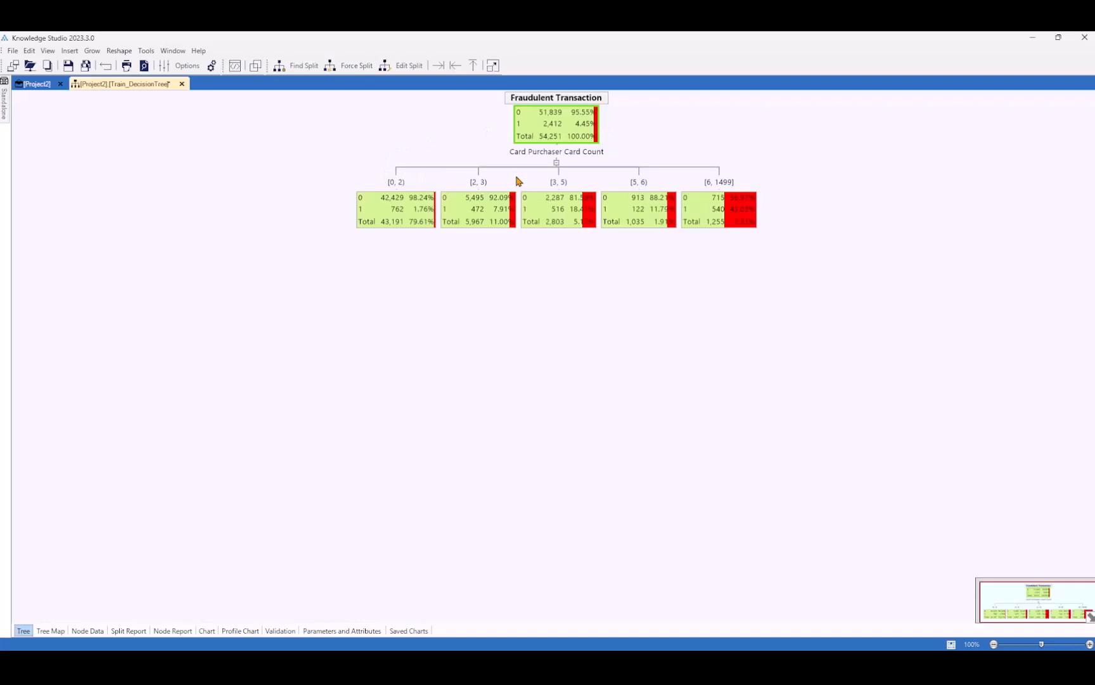
mouse_move(529, 171)
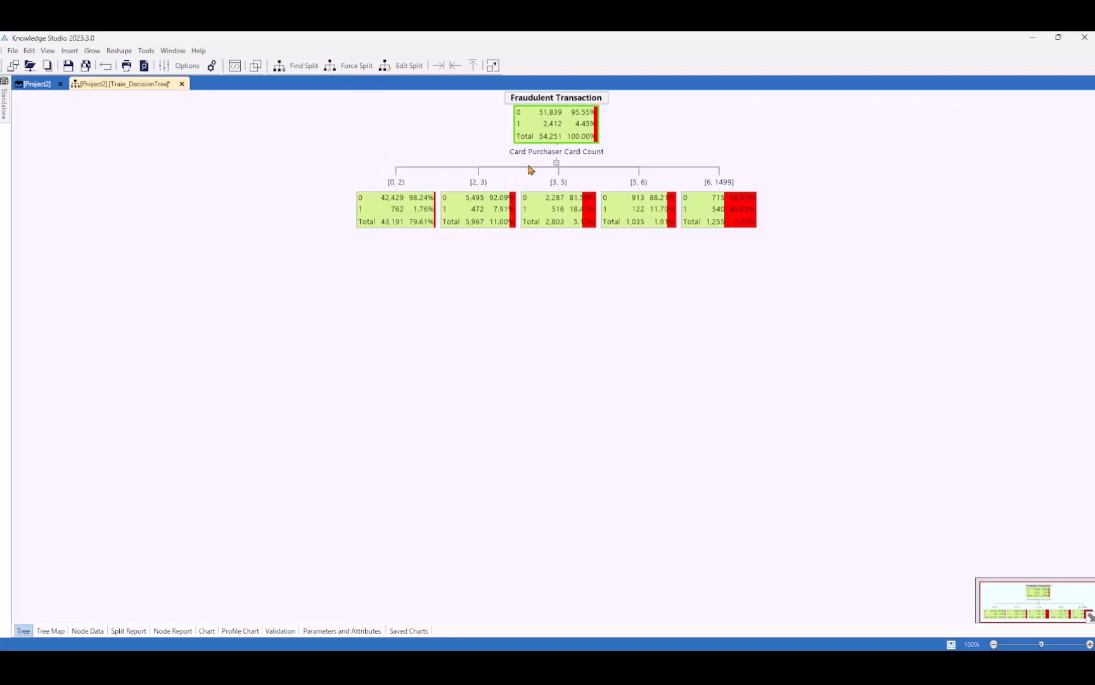
Step: Try the next best root split and browse the candidate split variables
right_click(555, 124)
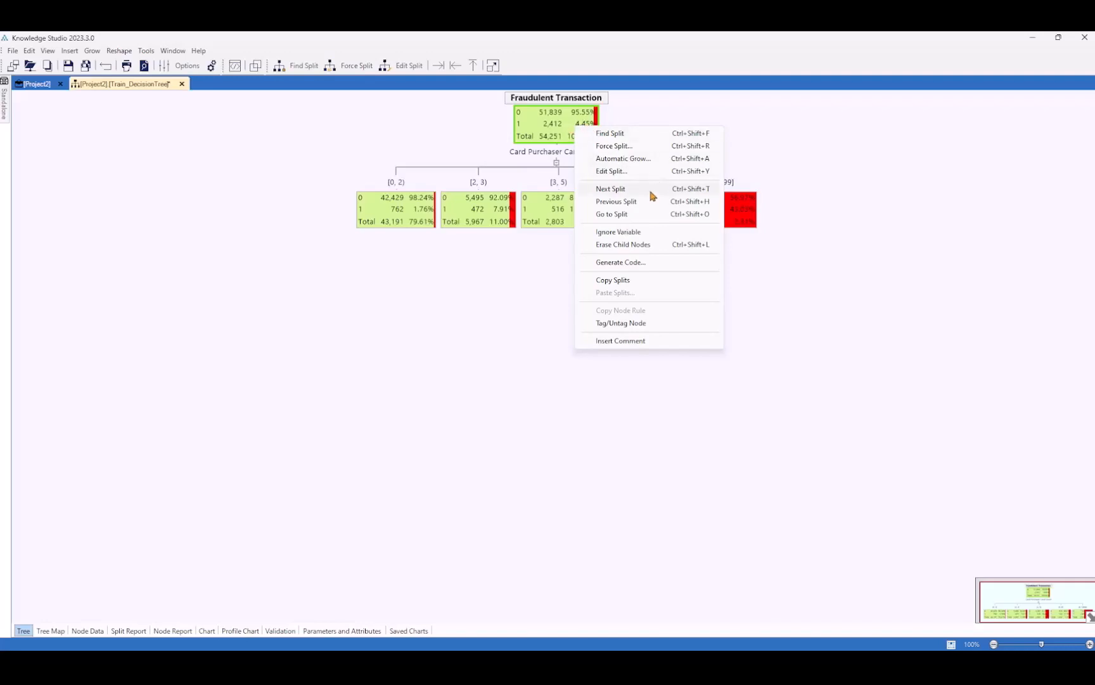
left_click(610, 189)
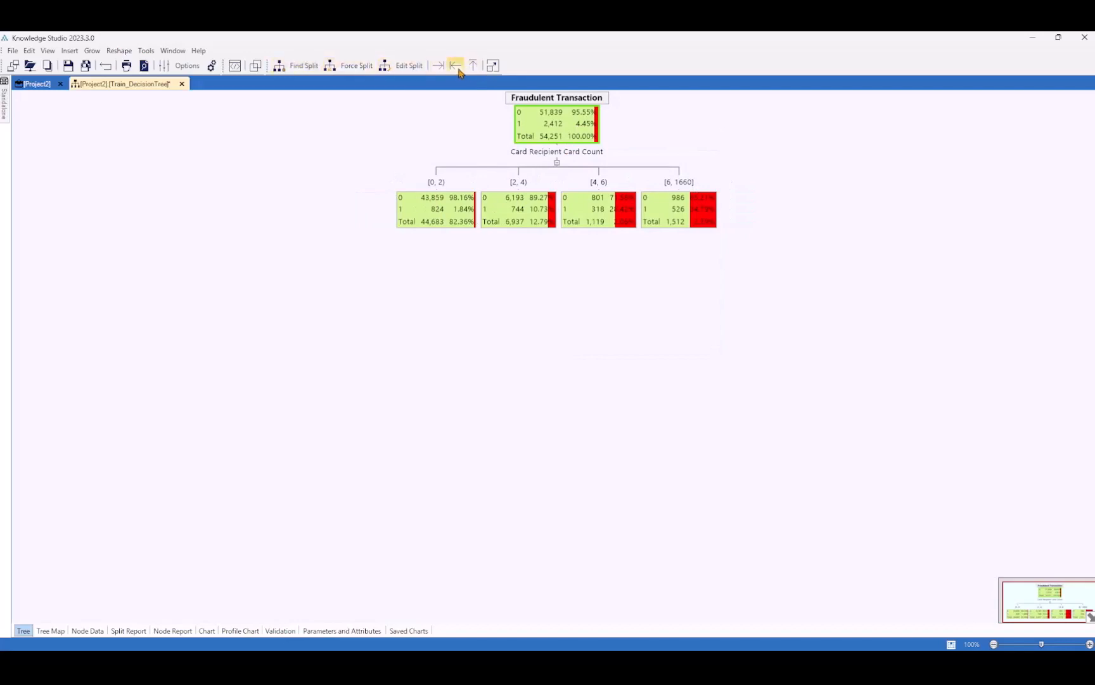
left_click(454, 65)
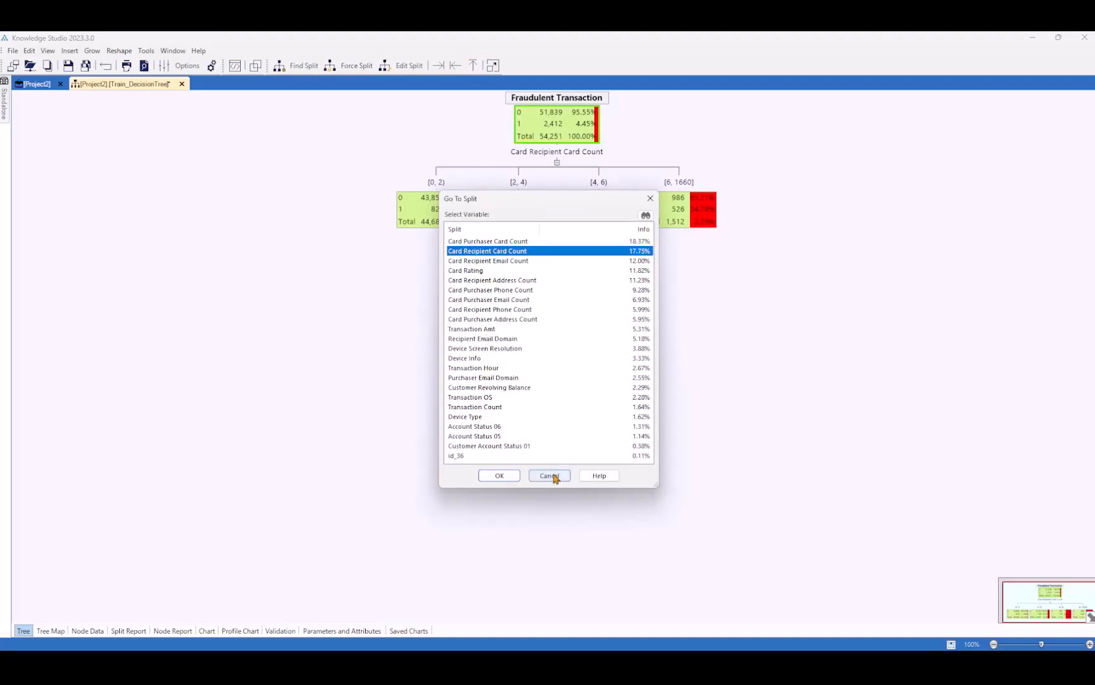
left_click(549, 475)
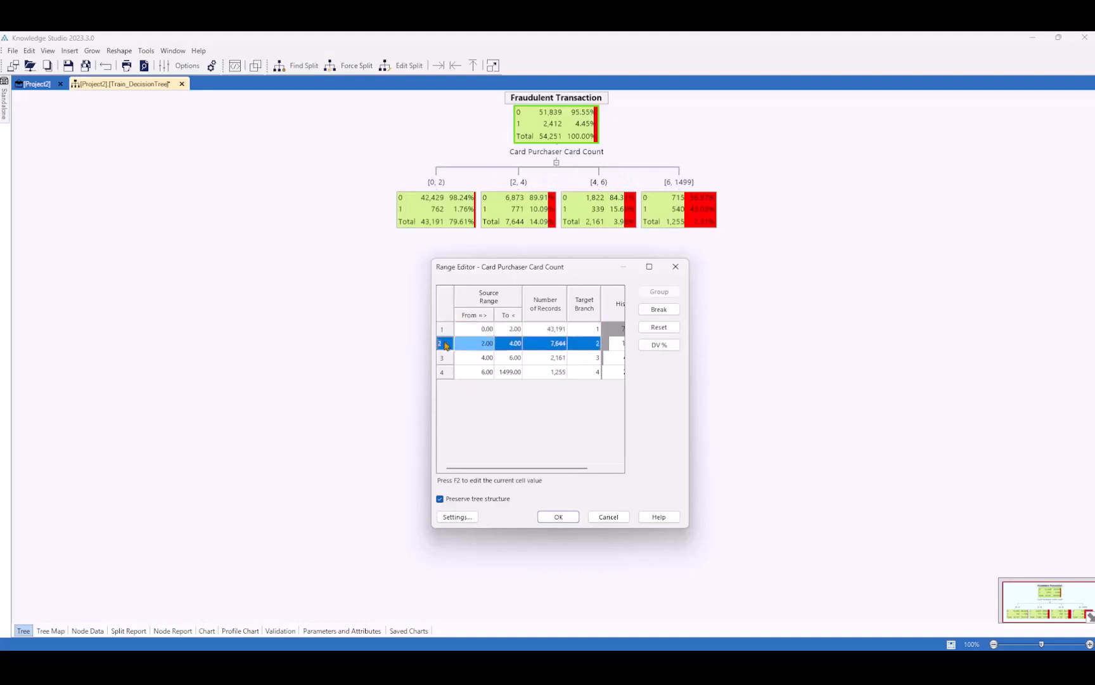
Step: Force a Card Rating split on [2, 6), then Card Recipient Card Count splits on rating nodes
left_click(441, 357)
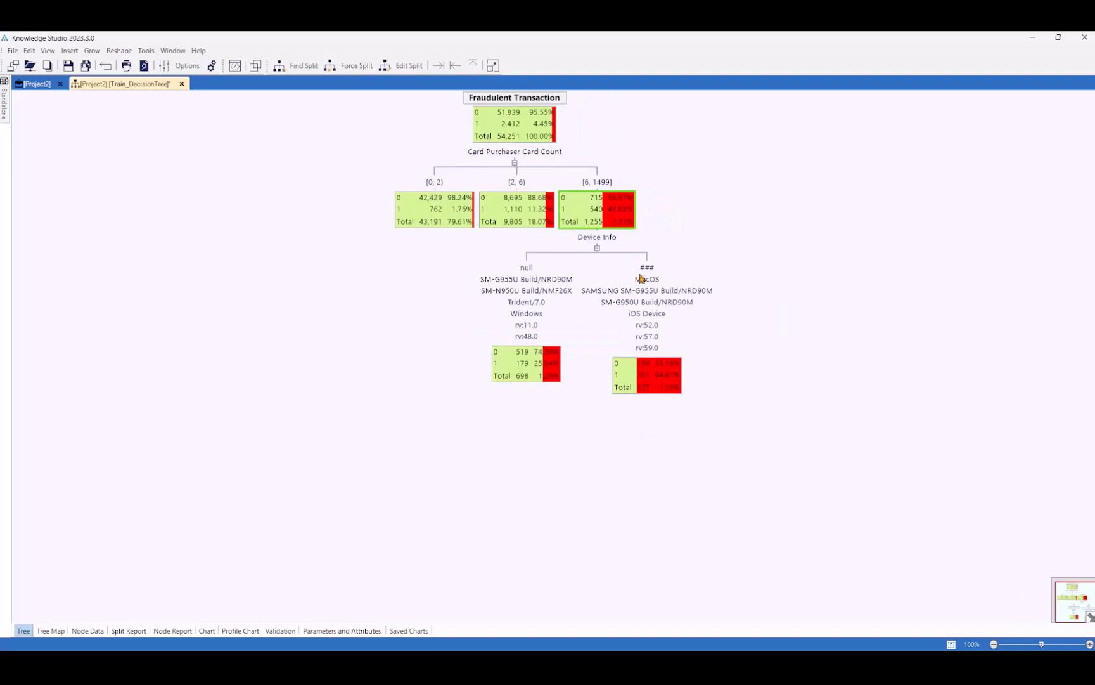
mouse_move(528, 302)
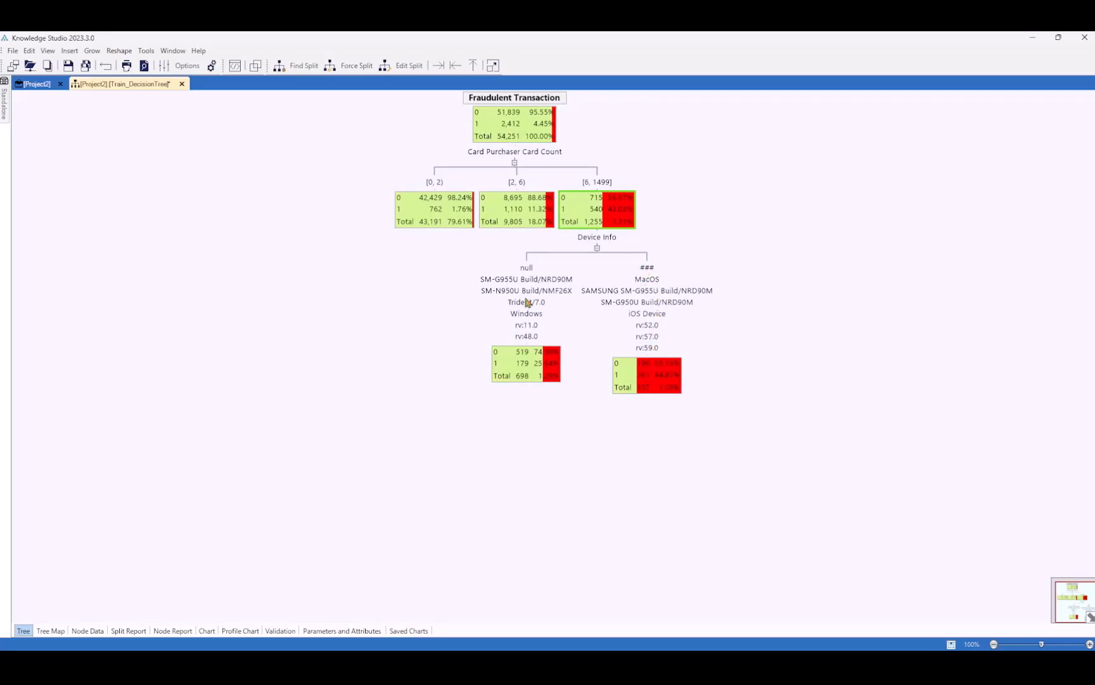
mouse_move(650, 386)
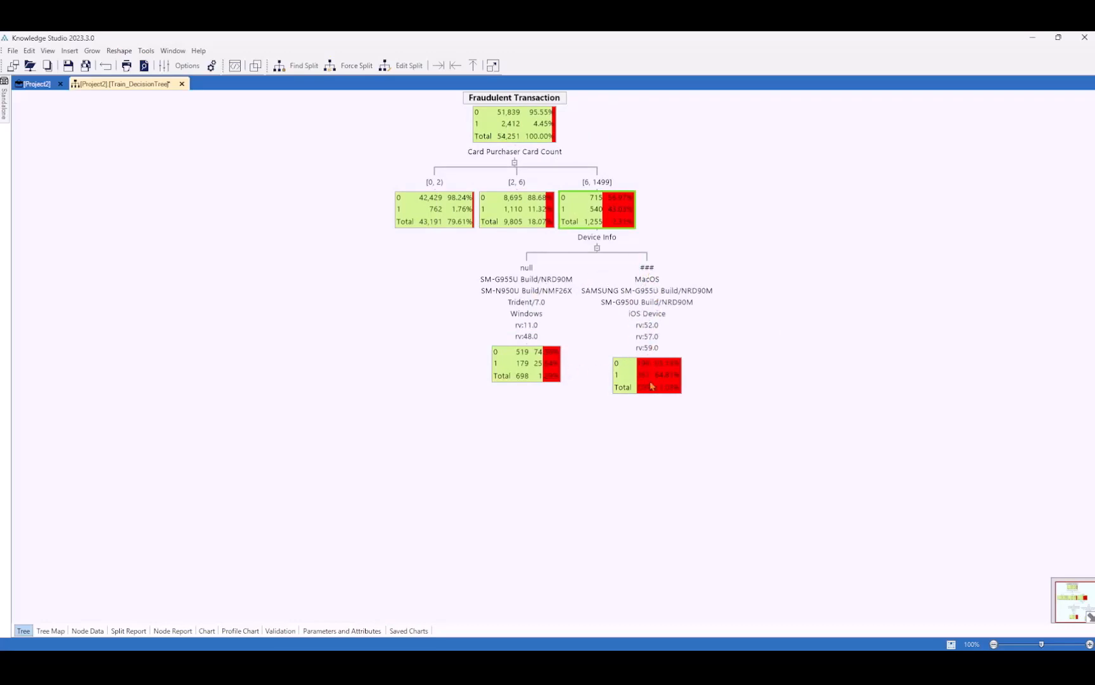
mouse_move(653, 385)
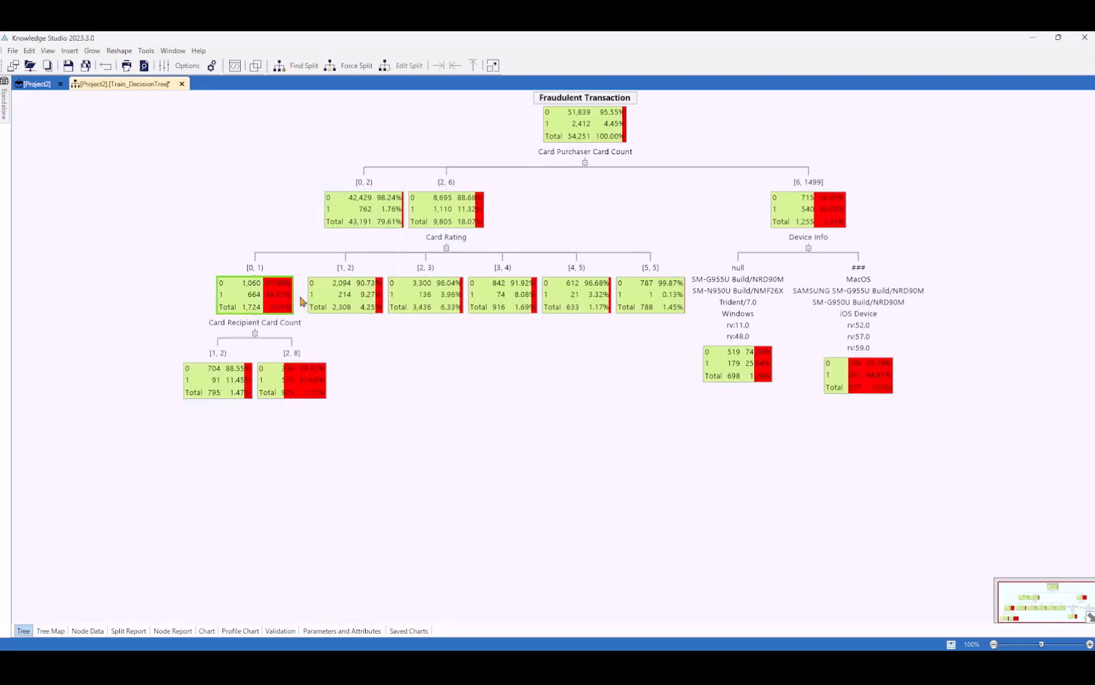
left_click(356, 65)
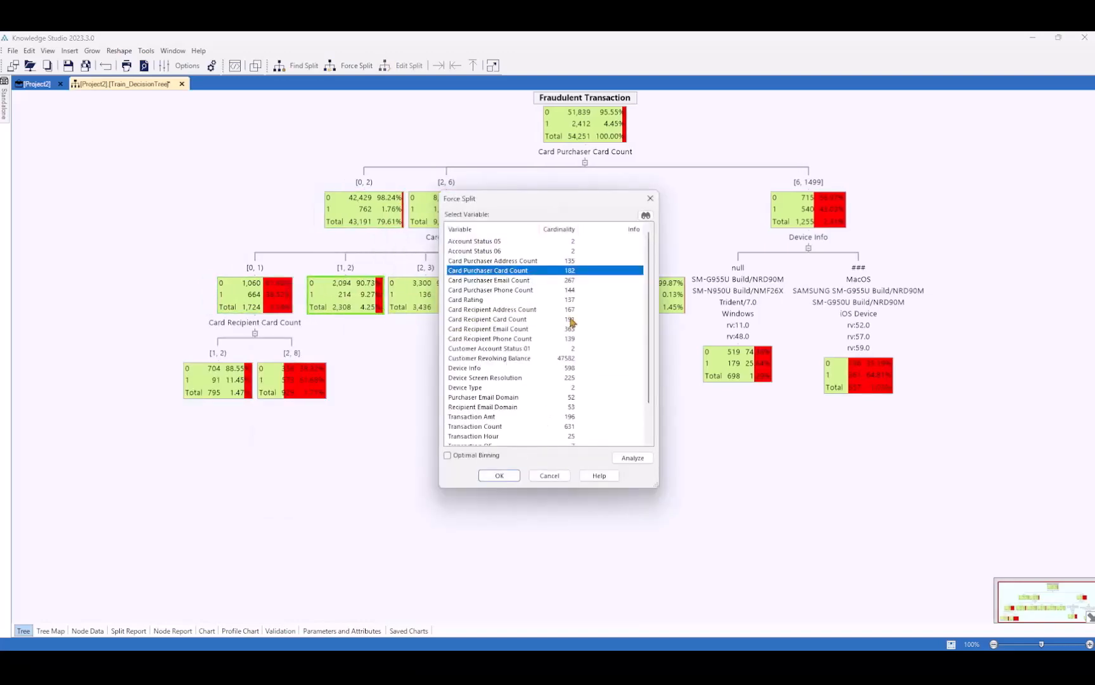
scroll("down", 3)
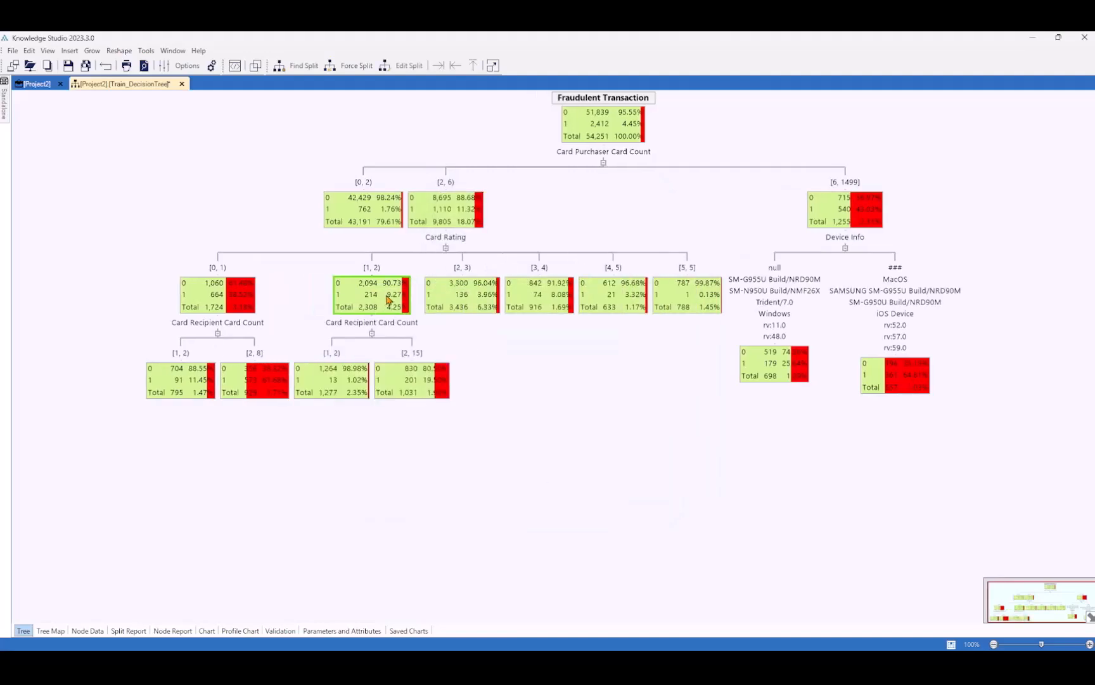
mouse_move(539, 247)
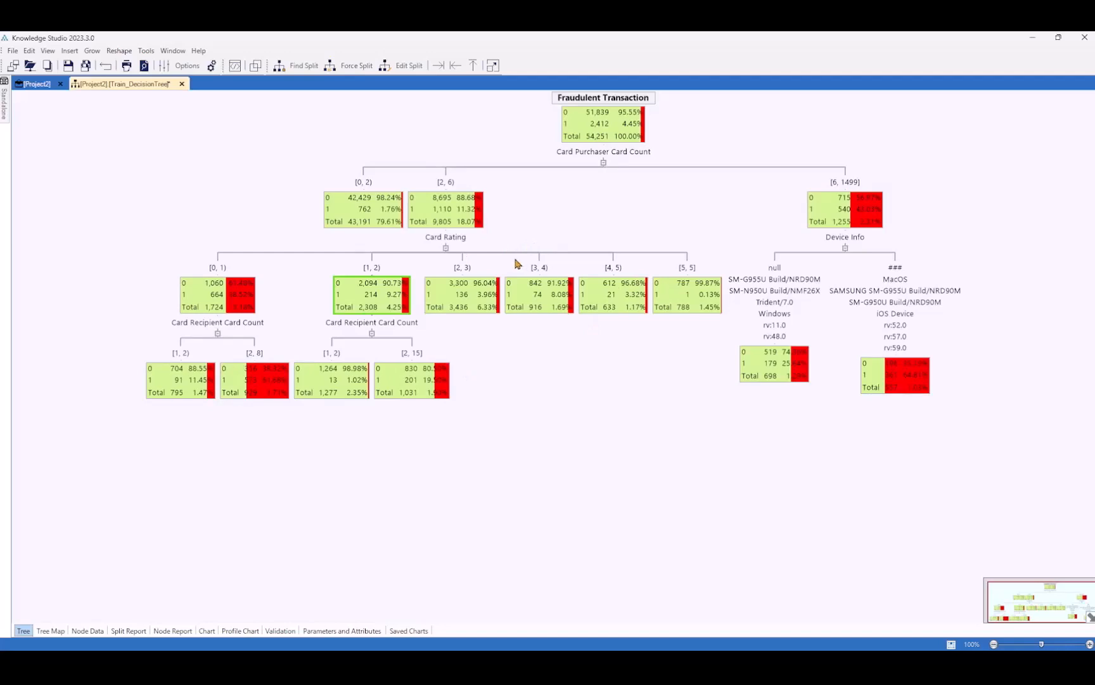
right_click(363, 210)
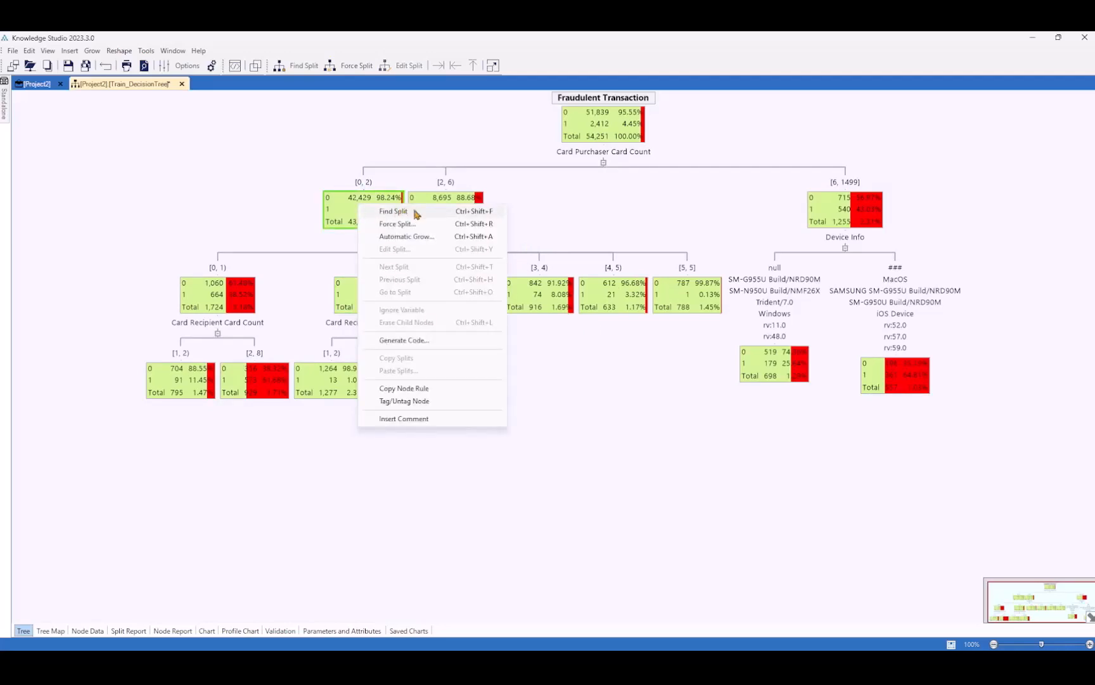
Step: Automatically grow the [0, 2) branch with Maximum Tree Depth 5
left_click(405, 236)
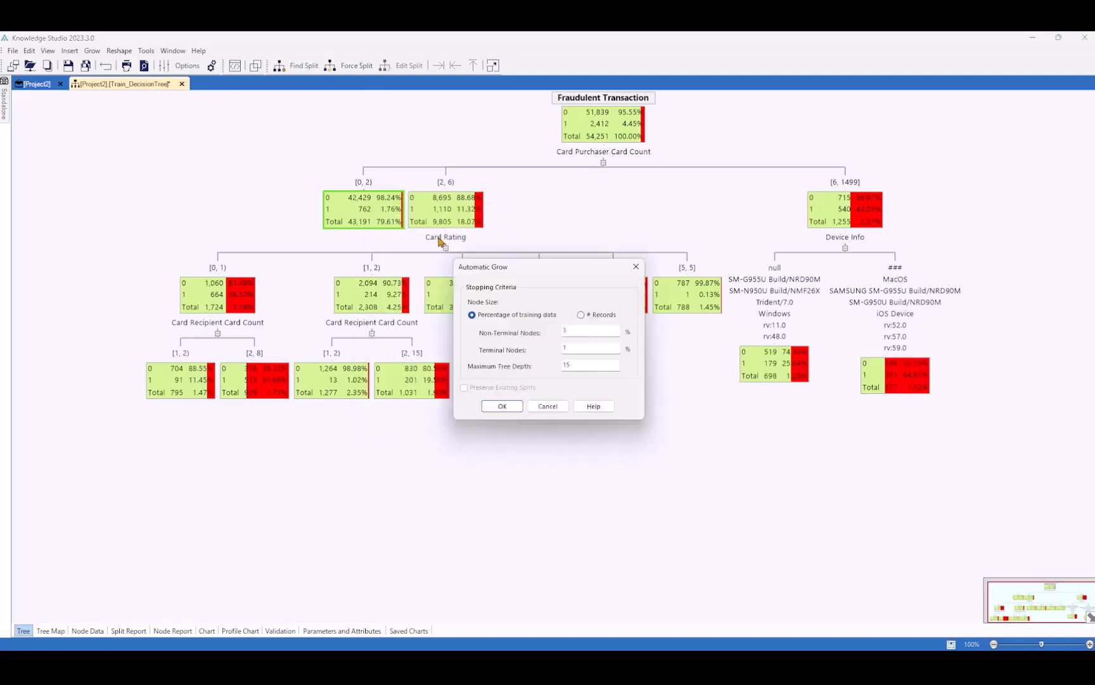
mouse_move(493, 311)
type("5")
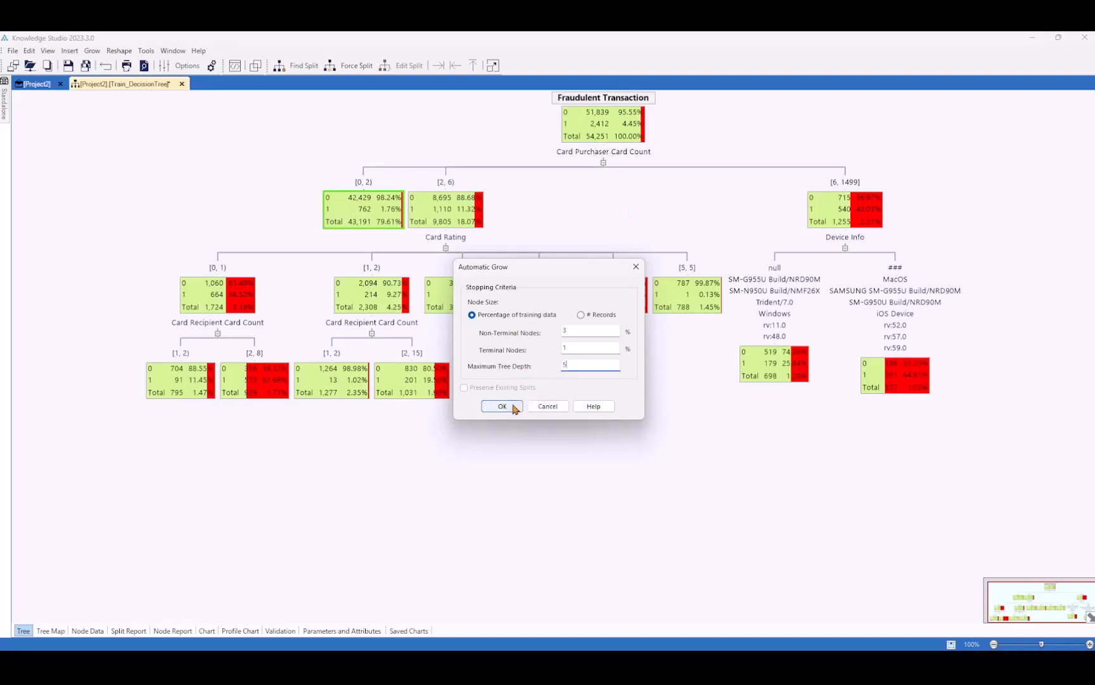
left_click(501, 406)
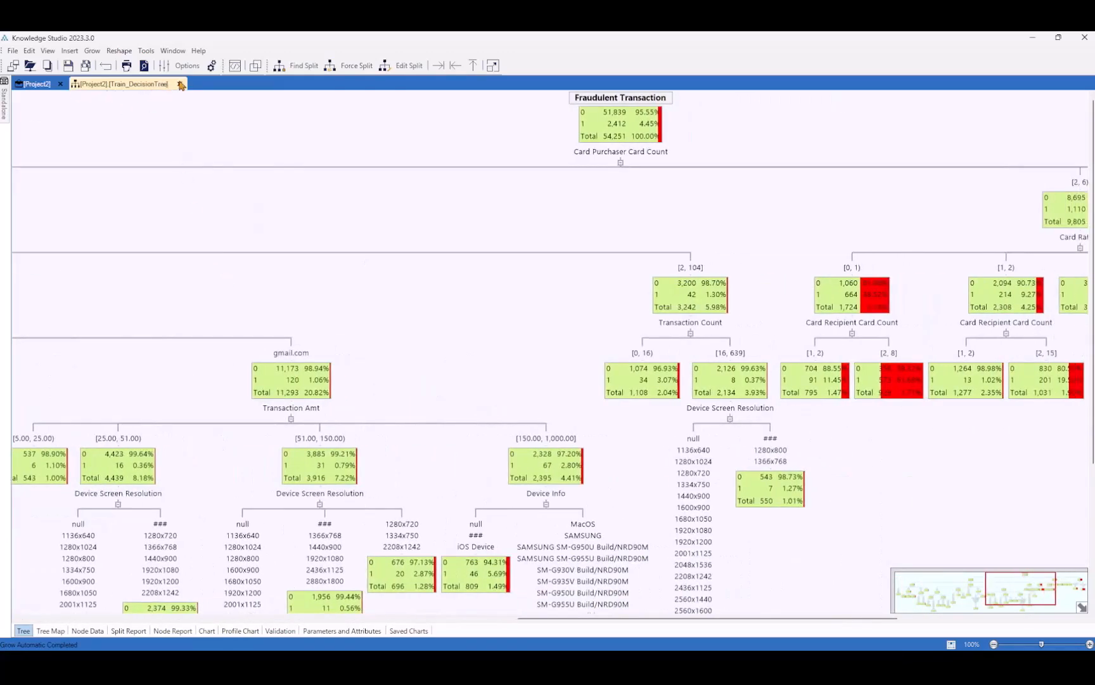
Step: Close the tree and save a Train_DecisionTree model instance positioned below the original
left_click(34, 84)
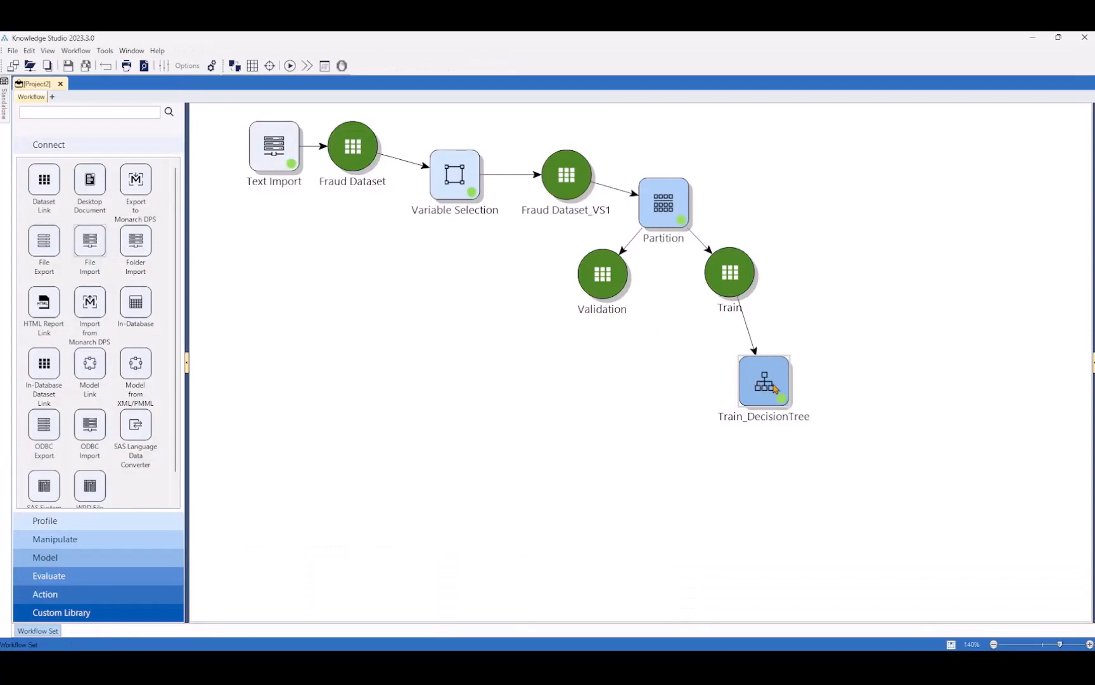
left_click_drag(763, 382, 767, 465)
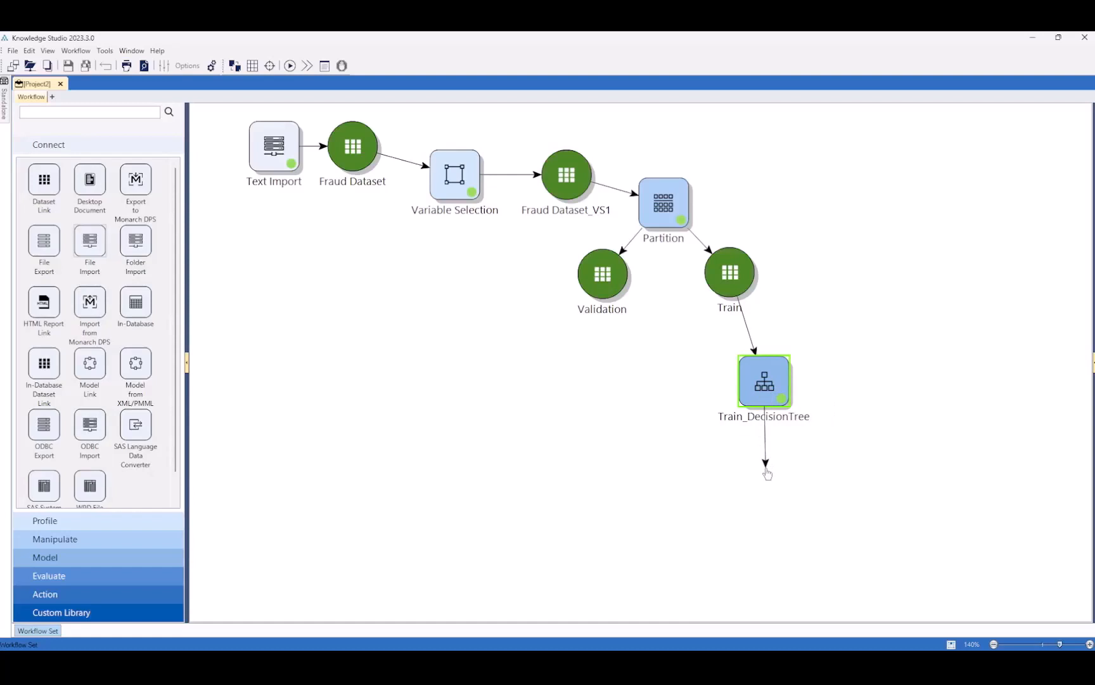
left_click(767, 464)
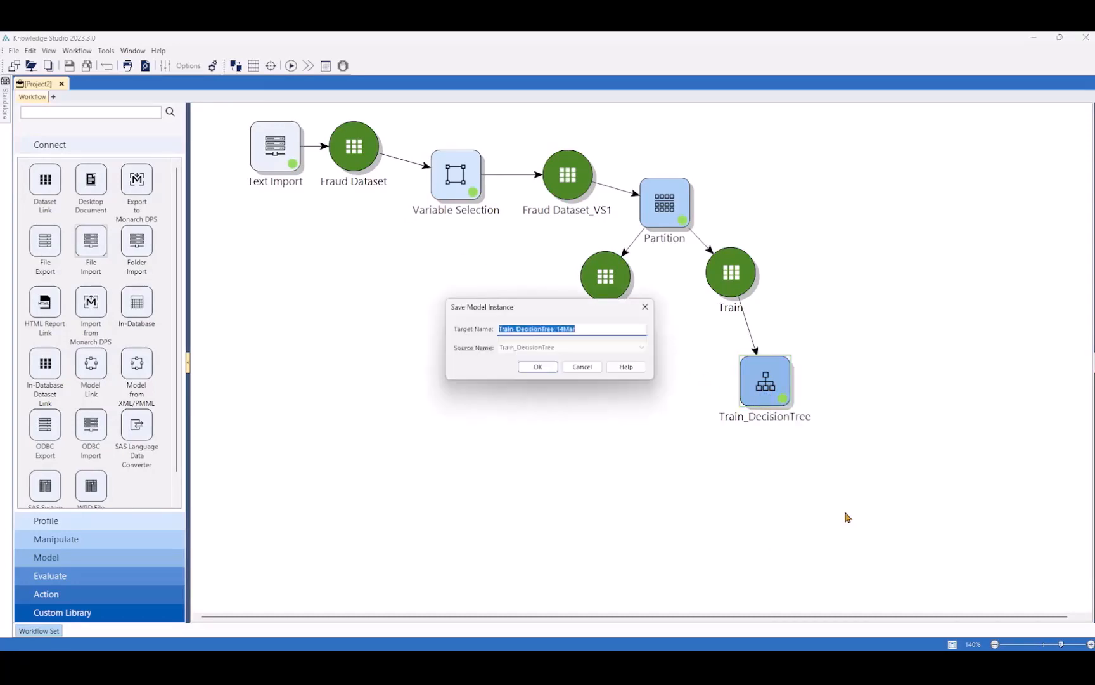
left_click(537, 366)
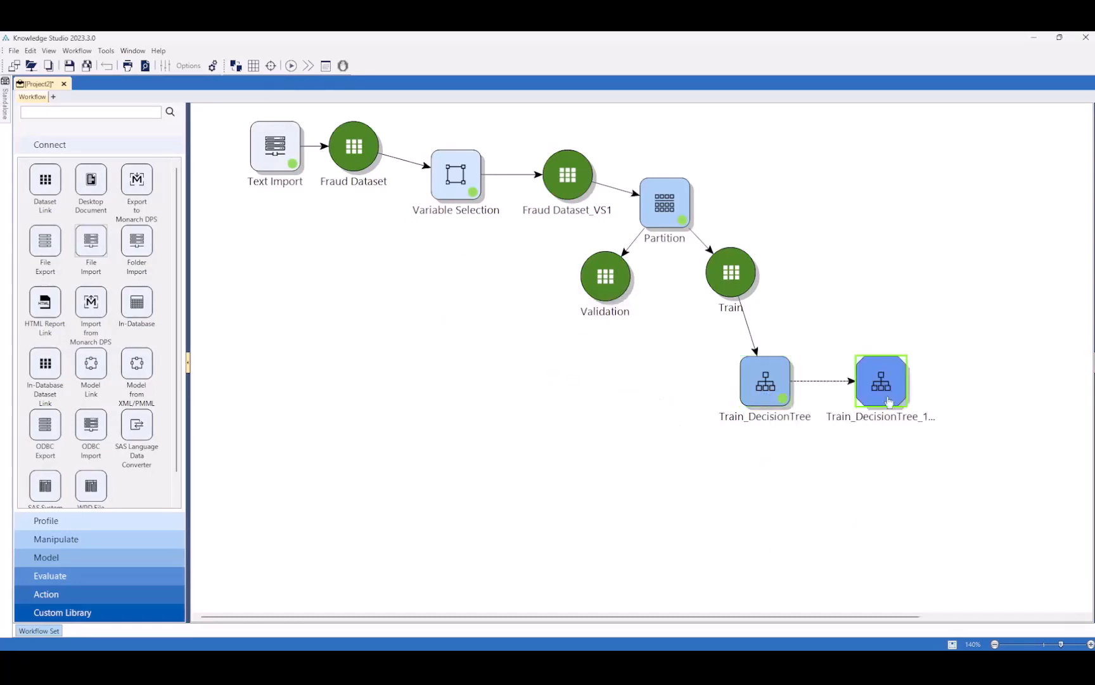
left_click_drag(881, 383, 766, 466)
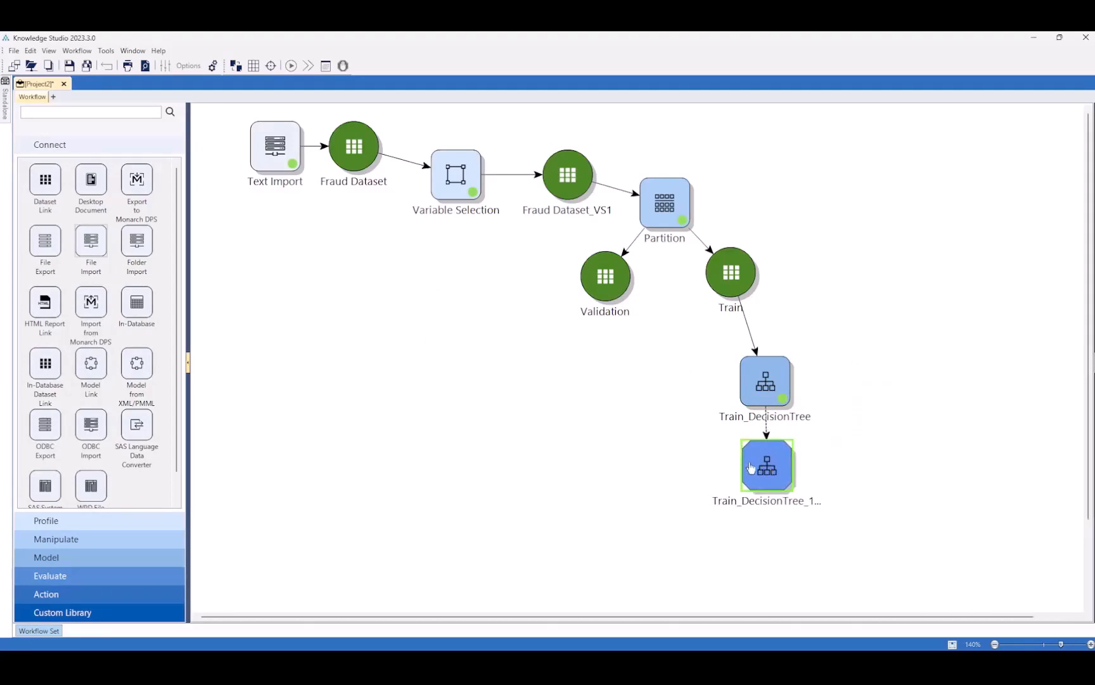
left_click_drag(765, 466, 648, 466)
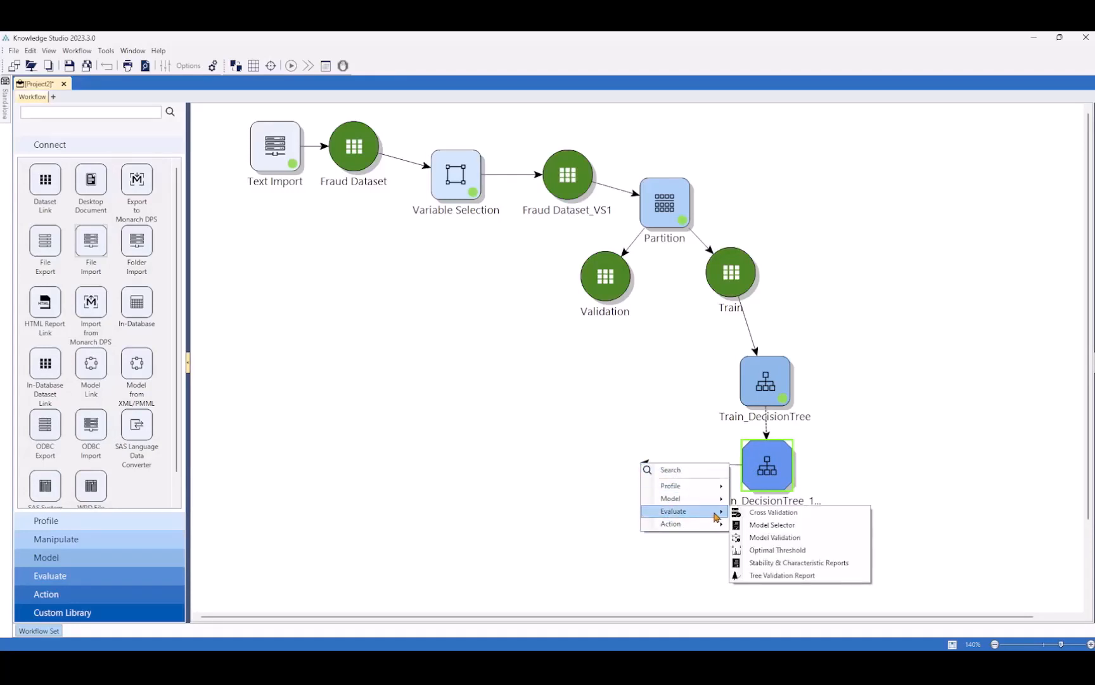
Step: Run Model Validation of the saved tree against the Validation dataset
left_click(775, 536)
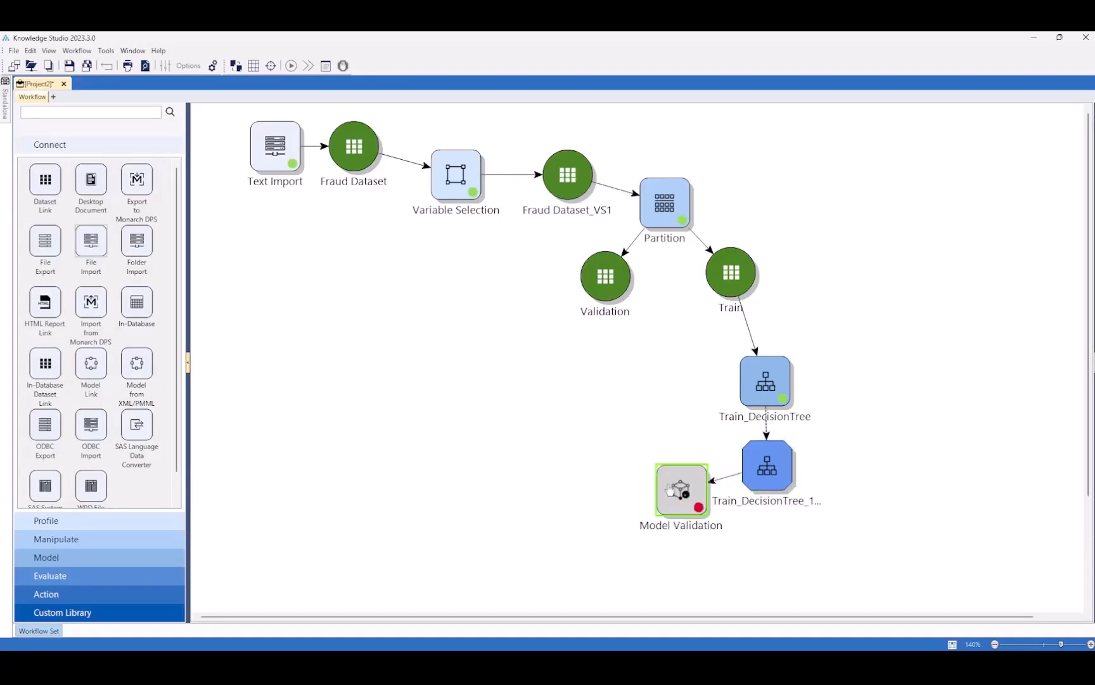
left_click_drag(681, 489, 598, 461)
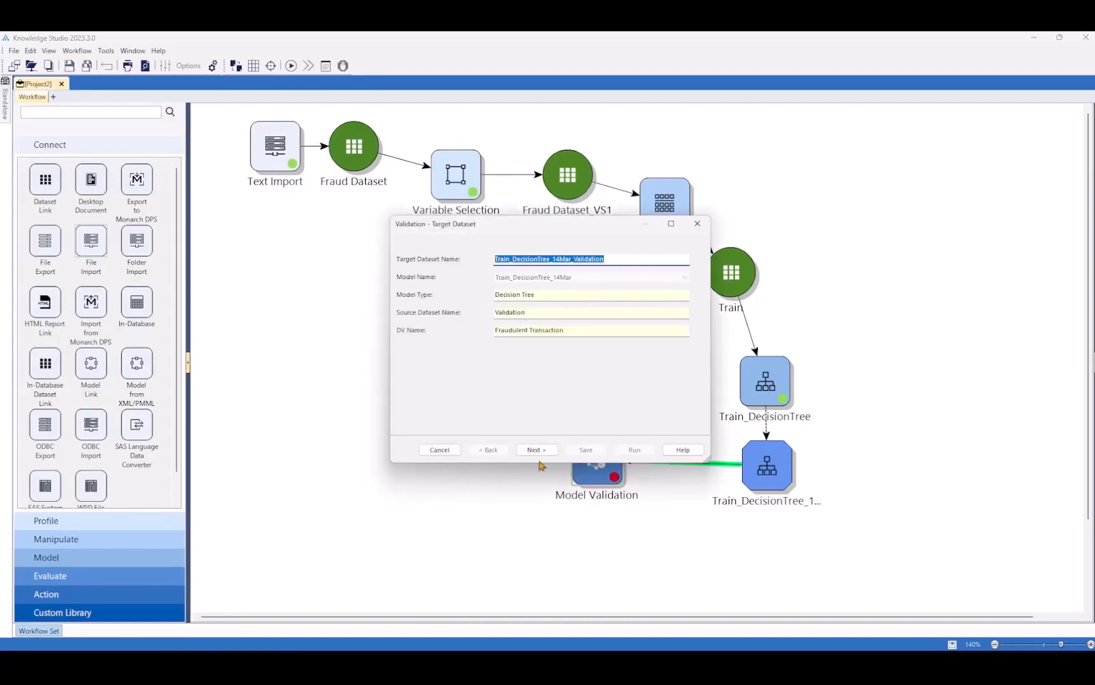
left_click(536, 449)
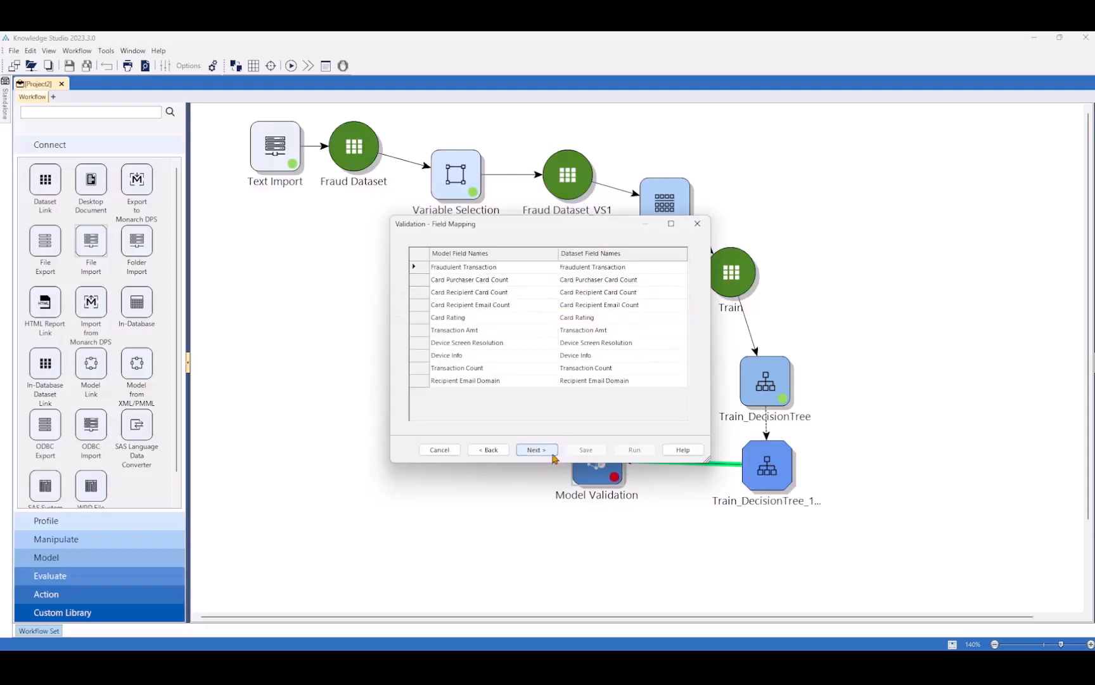
left_click(536, 450)
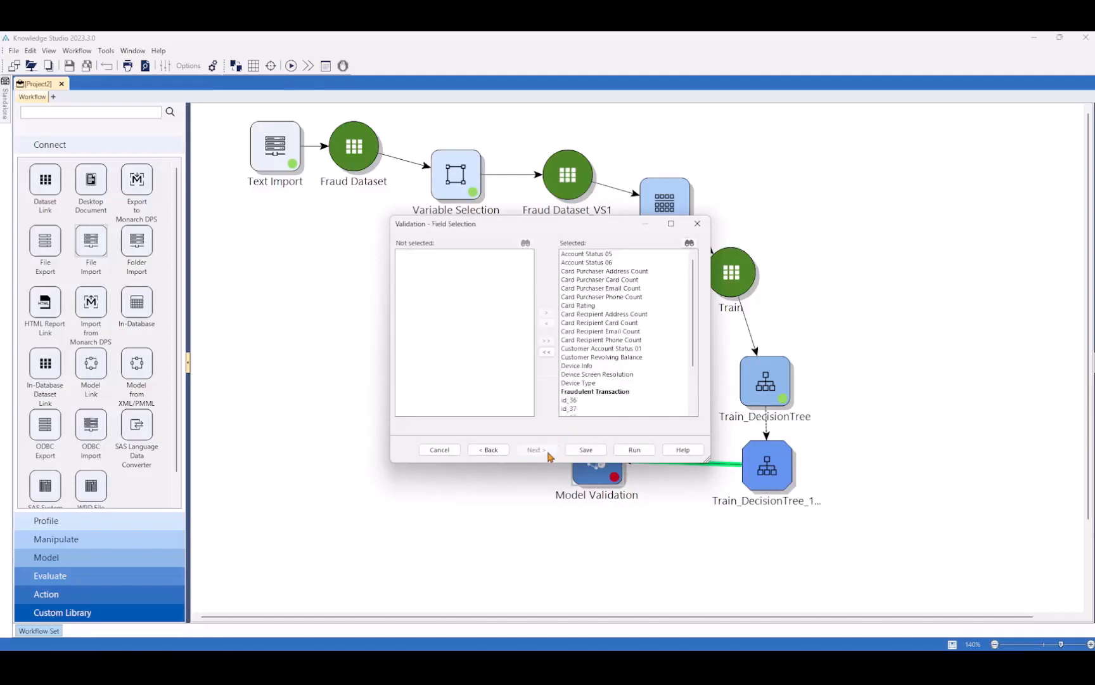
left_click(584, 449)
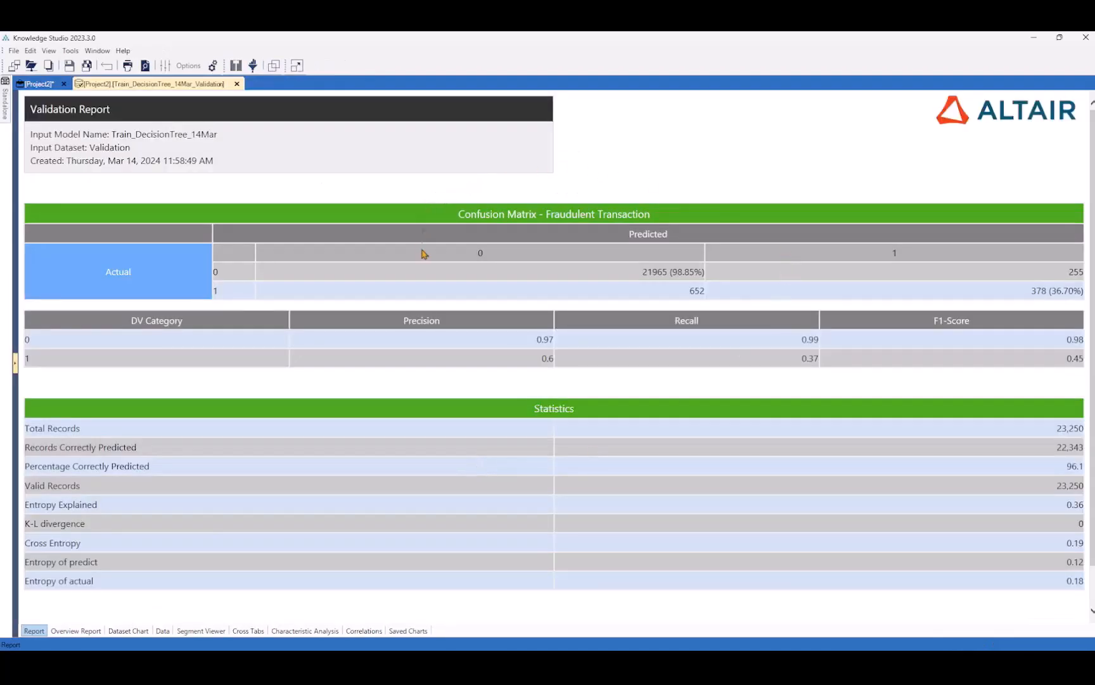
mouse_move(820, 276)
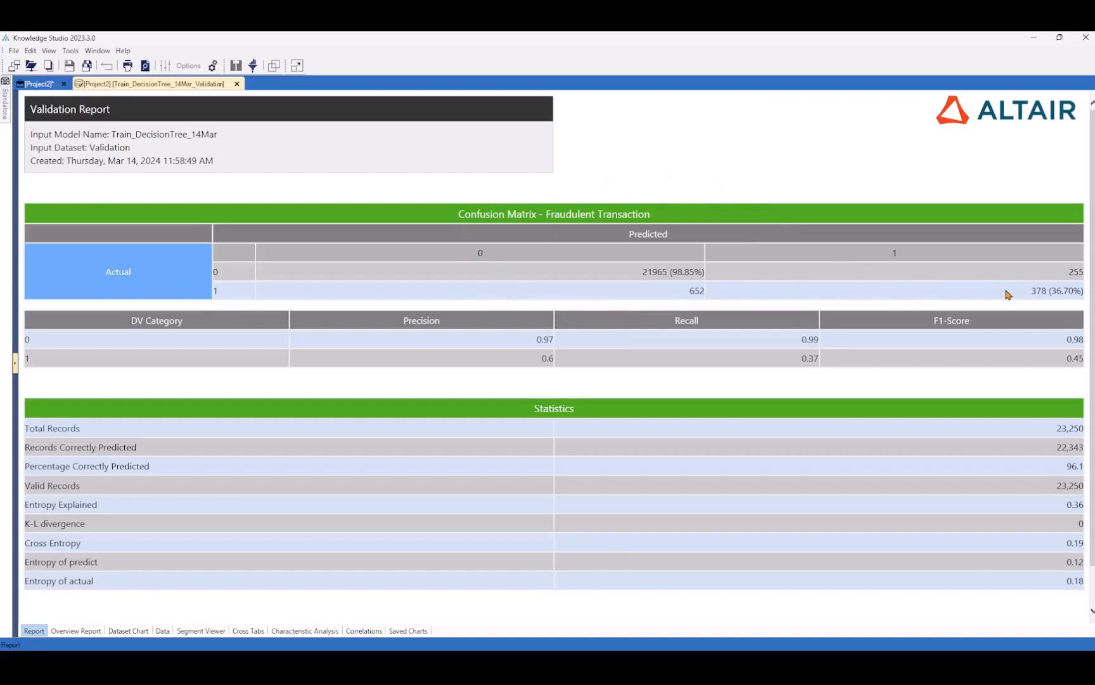
mouse_move(963, 283)
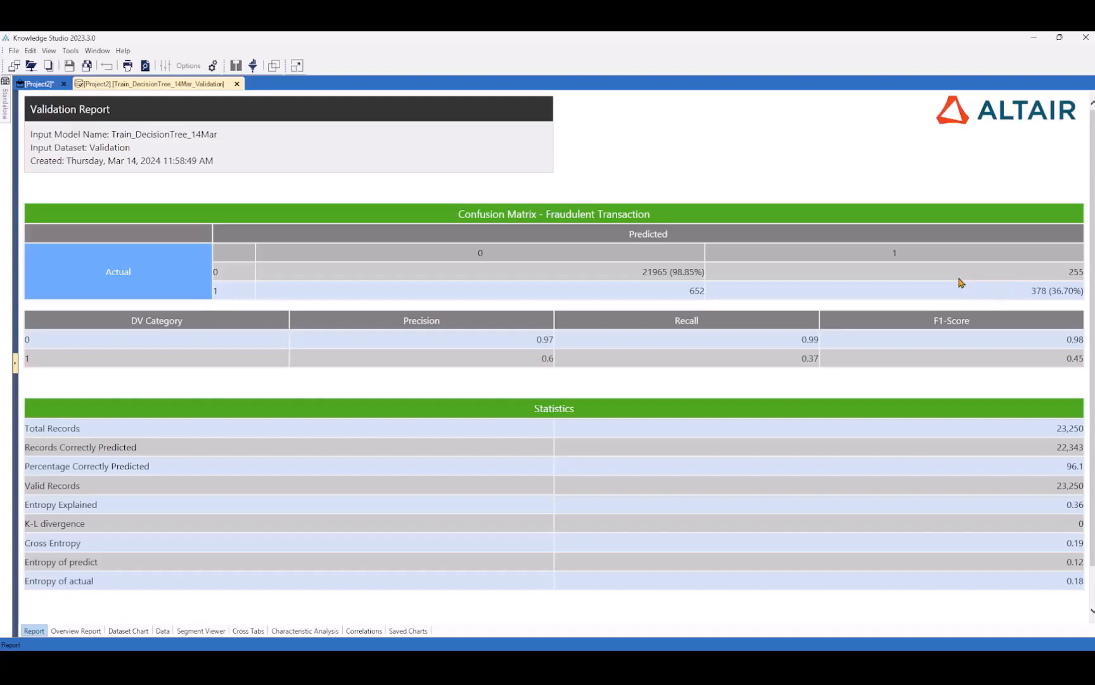
mouse_move(497, 329)
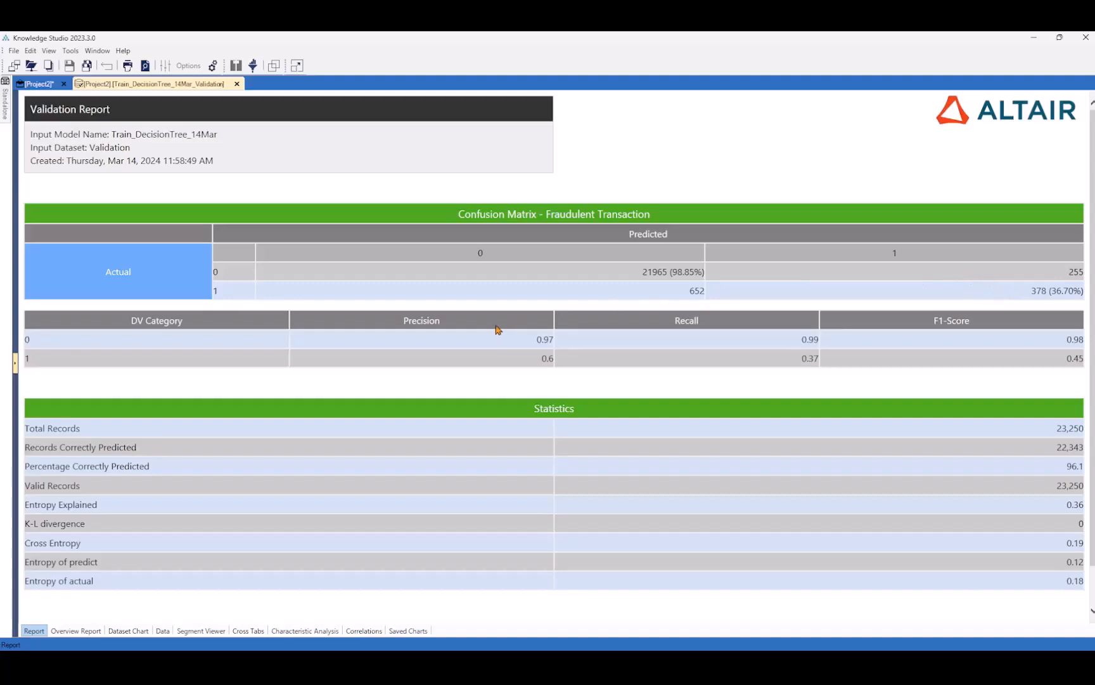
mouse_move(718, 343)
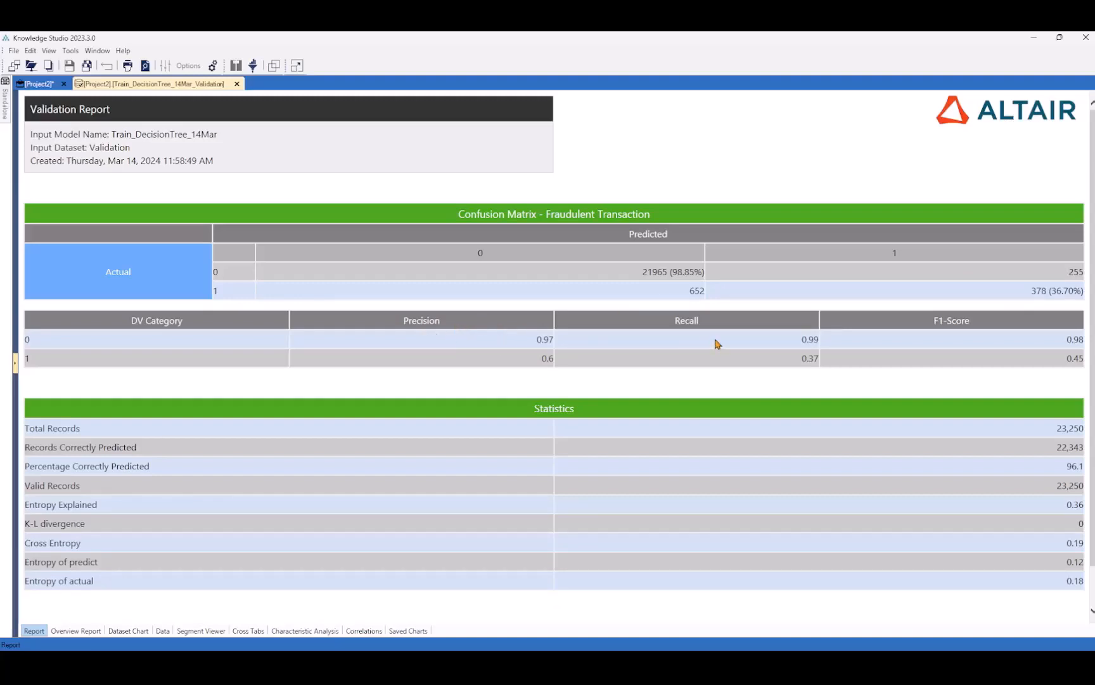
Step: Scroll through the validation report's confusion matrix and statistics
scroll("down", 3)
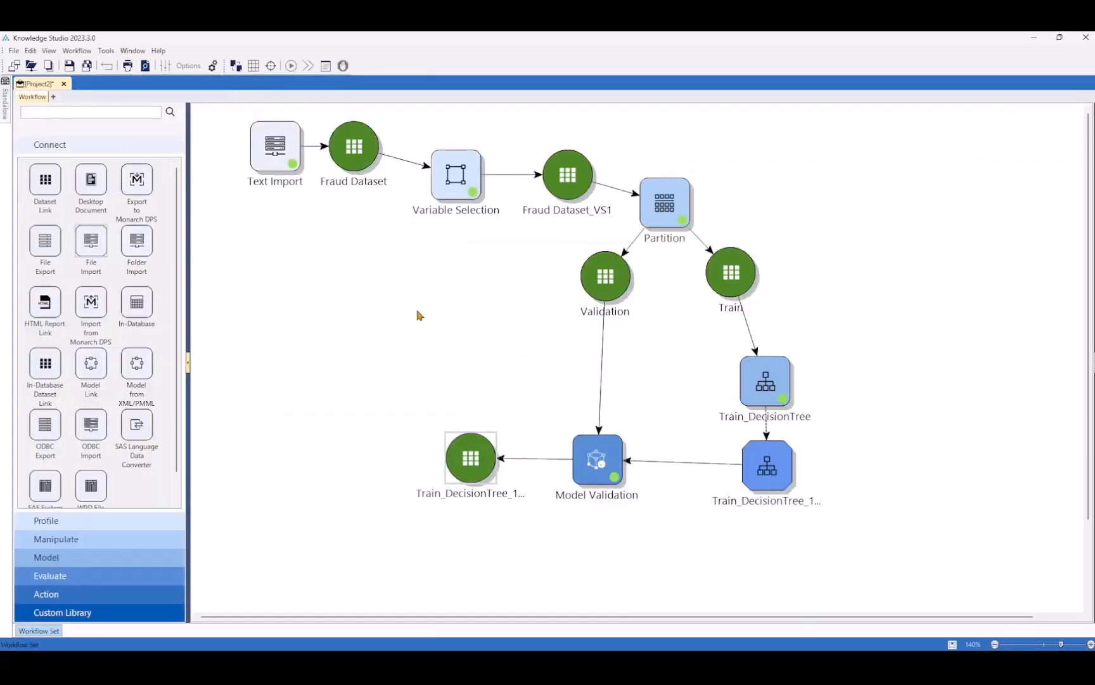
Step: Run a model analyzer with predicted value 1 scored by class-1 probability, then reposition Analyzer1
left_click(470, 458)
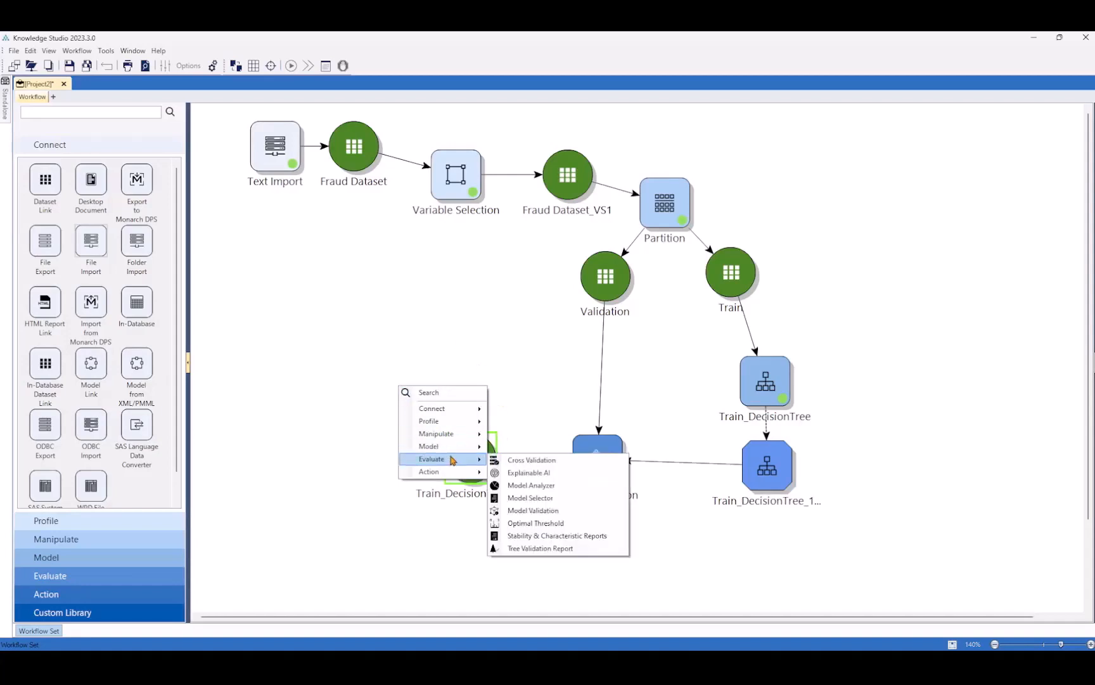
left_click(531, 485)
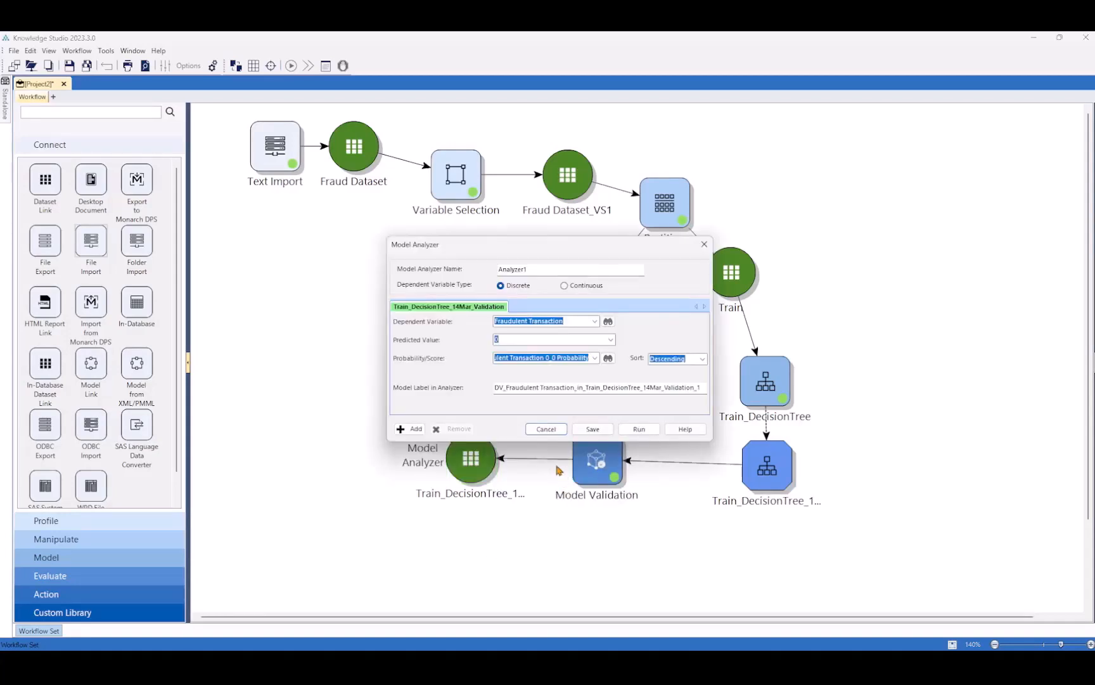
left_click(608, 339)
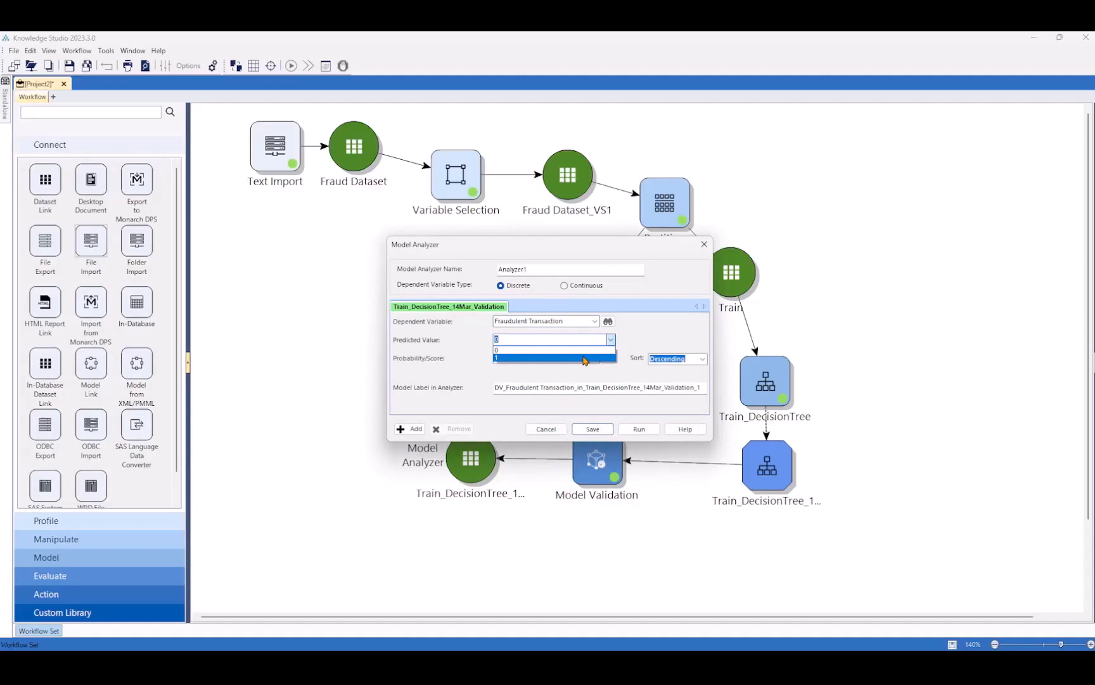
left_click(495, 359)
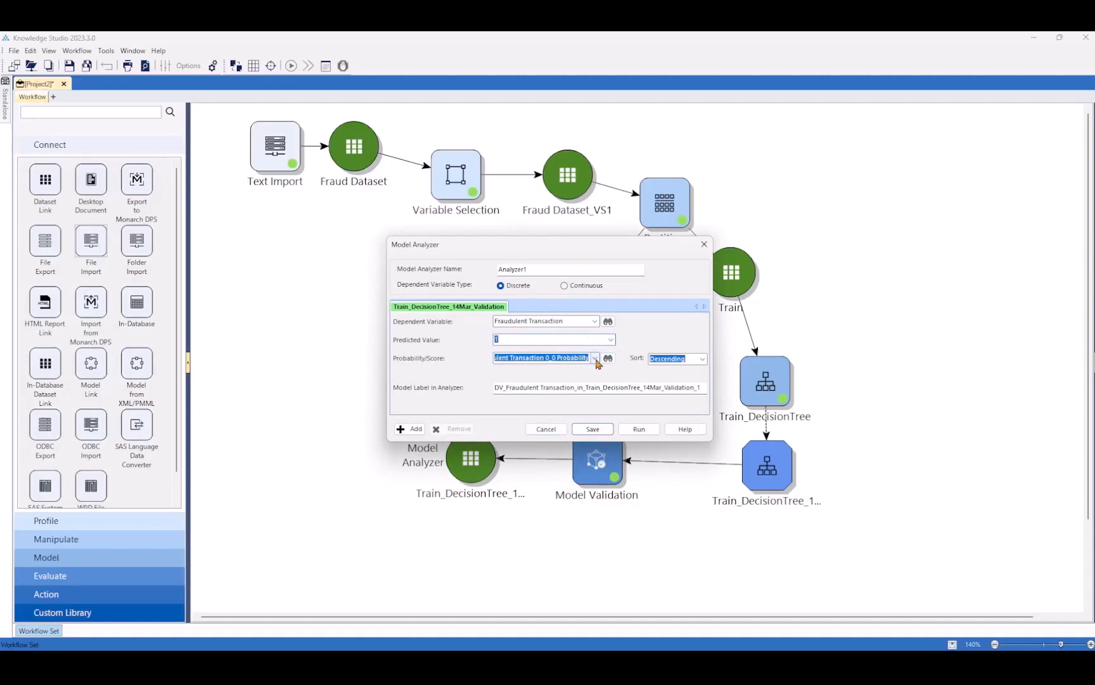
left_click(595, 357)
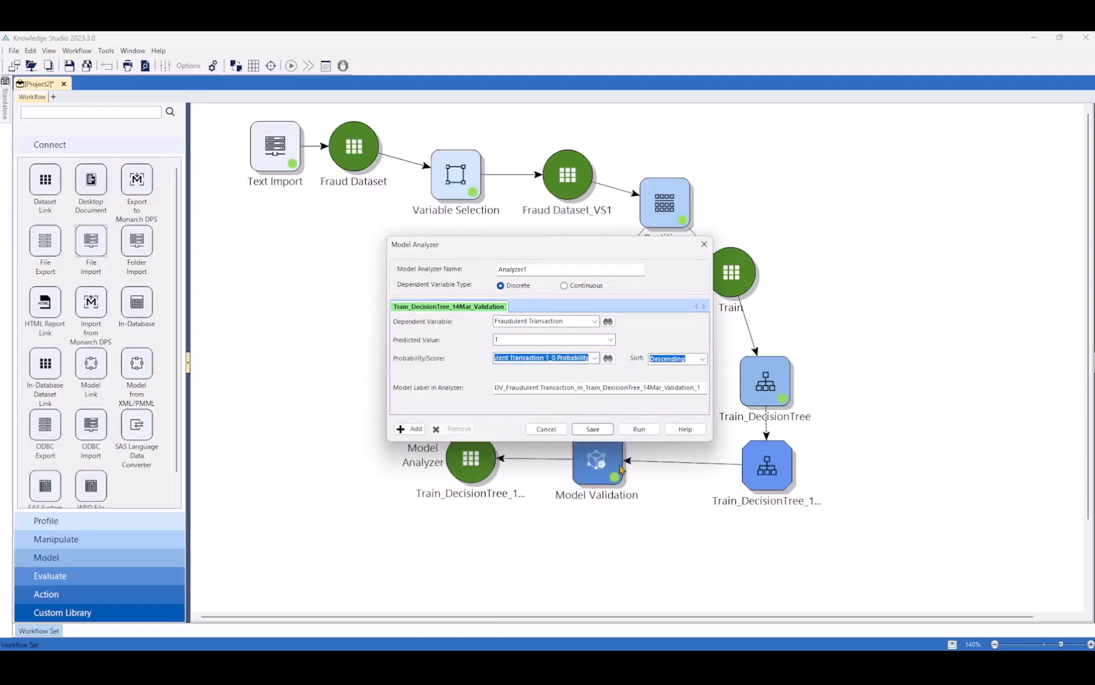
left_click(591, 429)
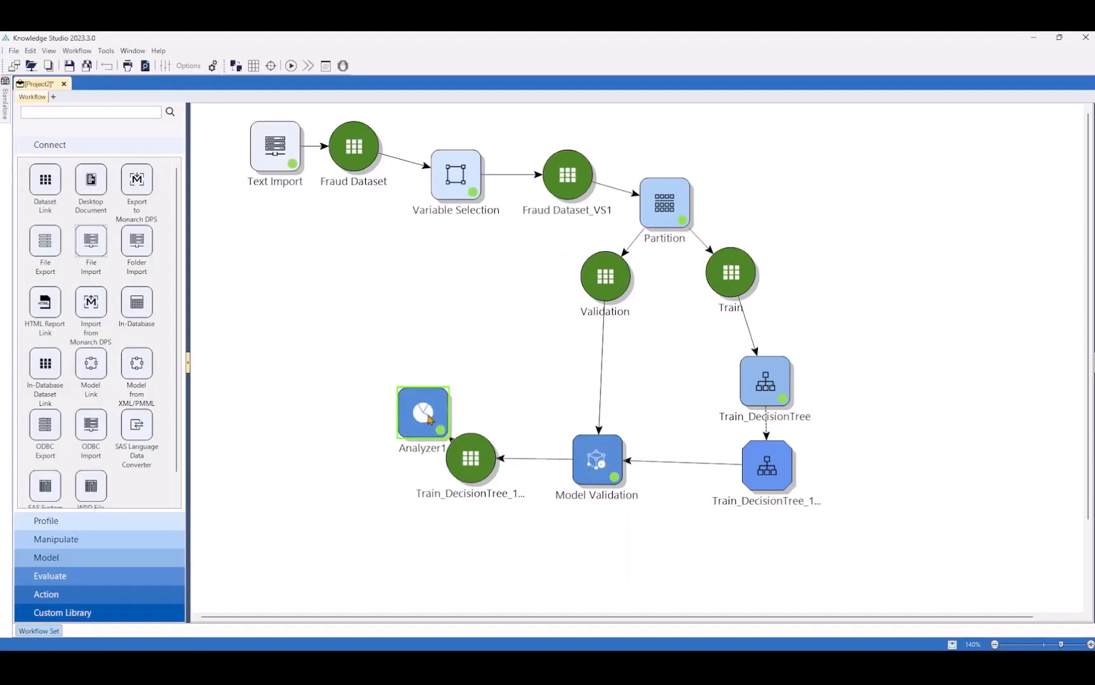
left_click_drag(423, 412, 405, 363)
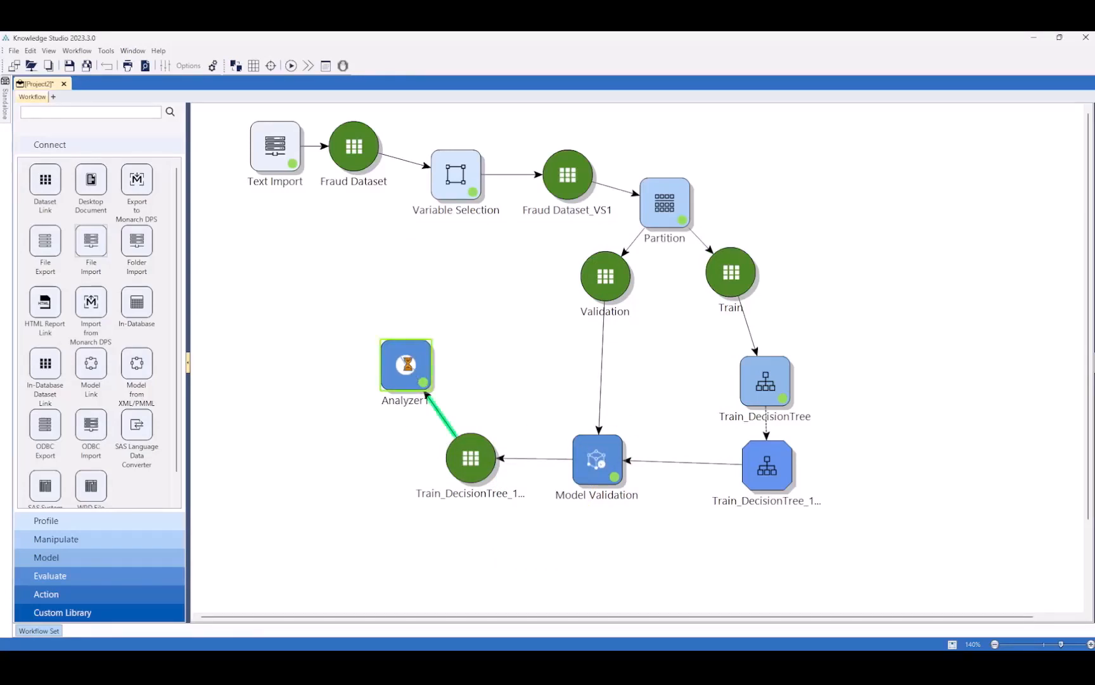
double_click(406, 364)
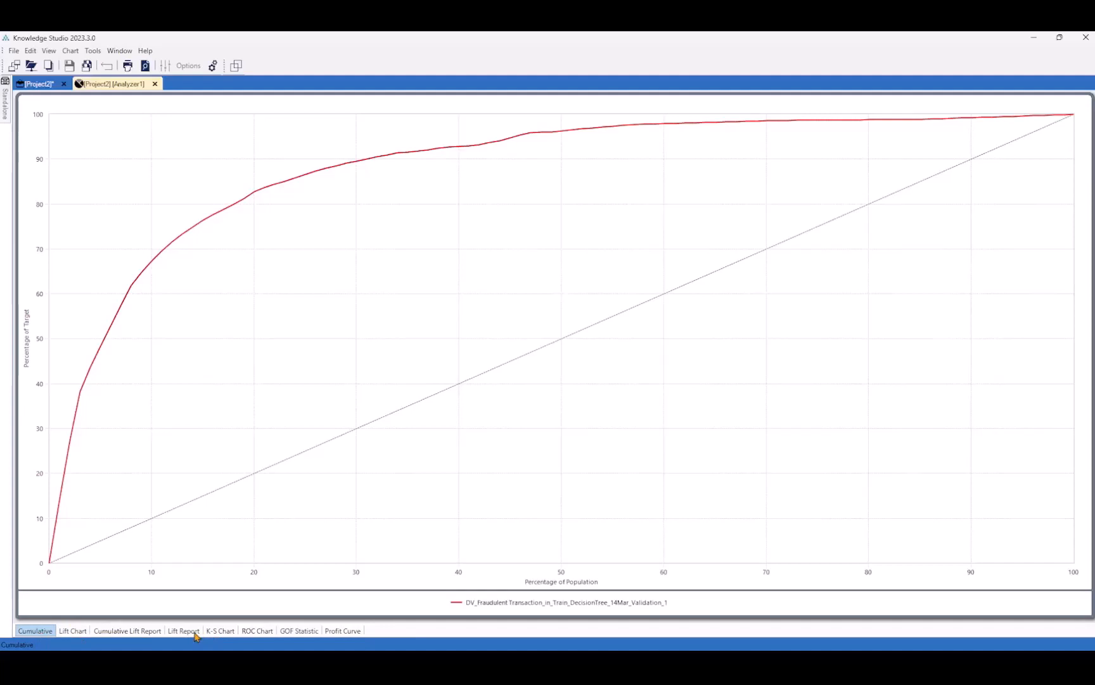
left_click(257, 630)
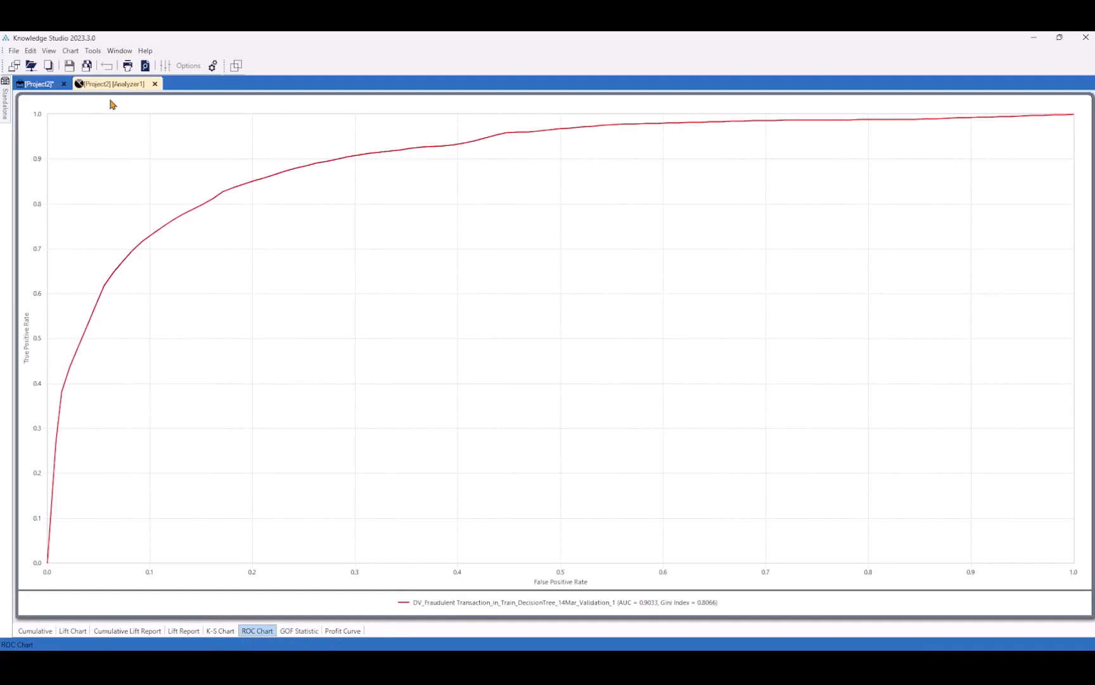
left_click(38, 83)
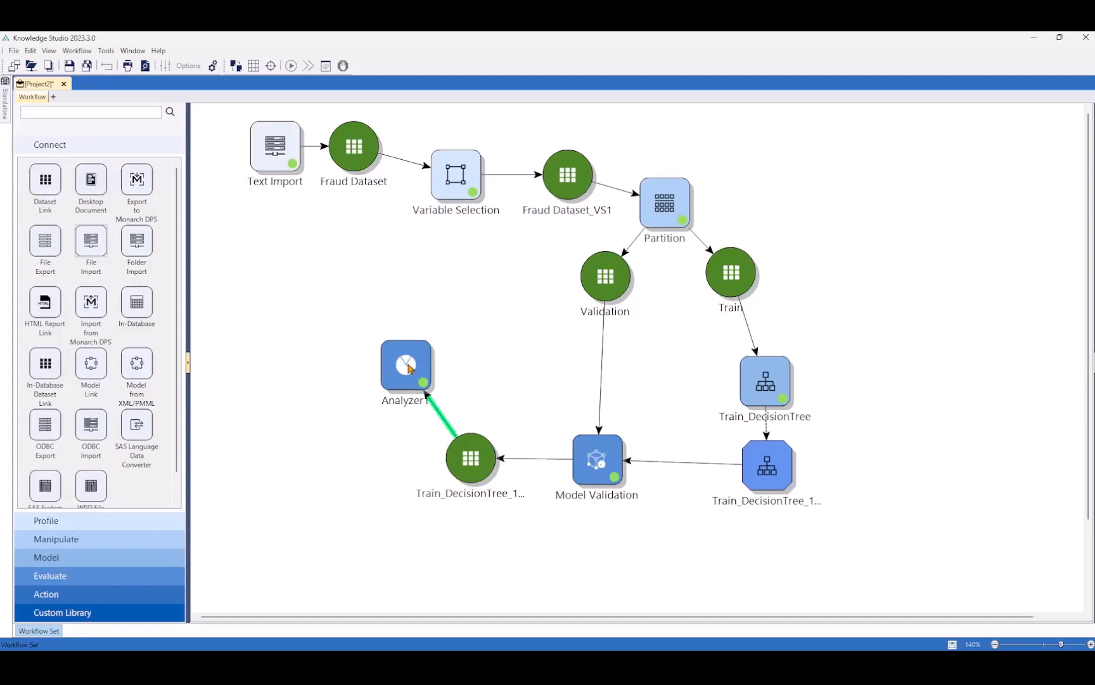
Step: Link Train and Validation into a new 'Strategy' workflow; rename the original 'Decision Tree'
right_click(731, 272)
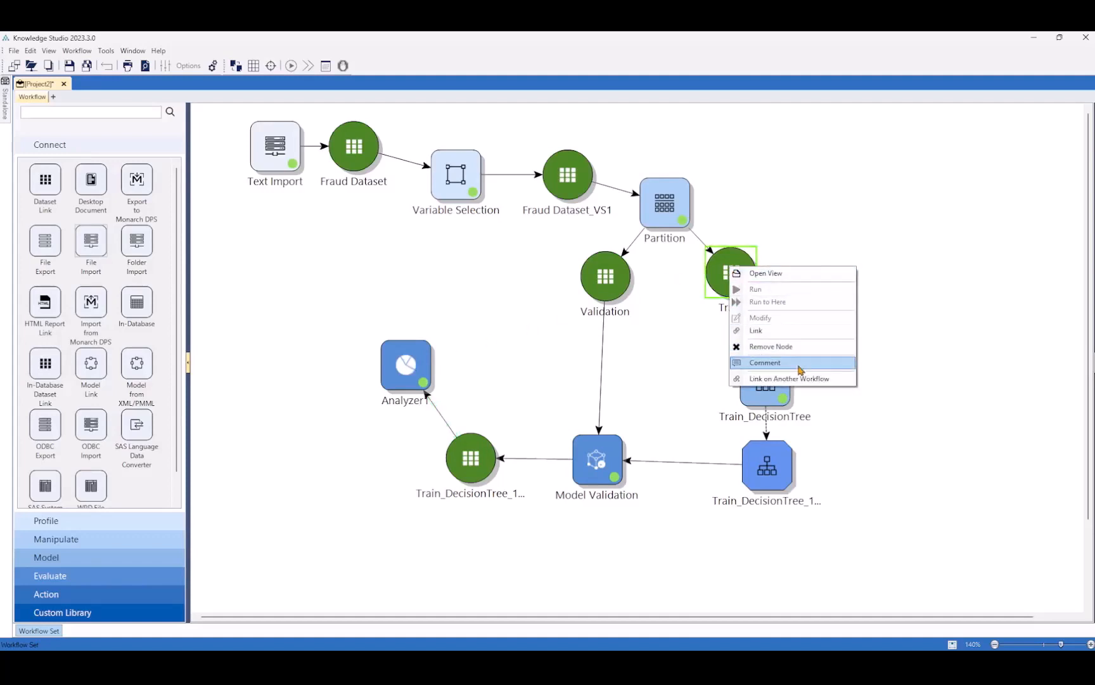
left_click(792, 378)
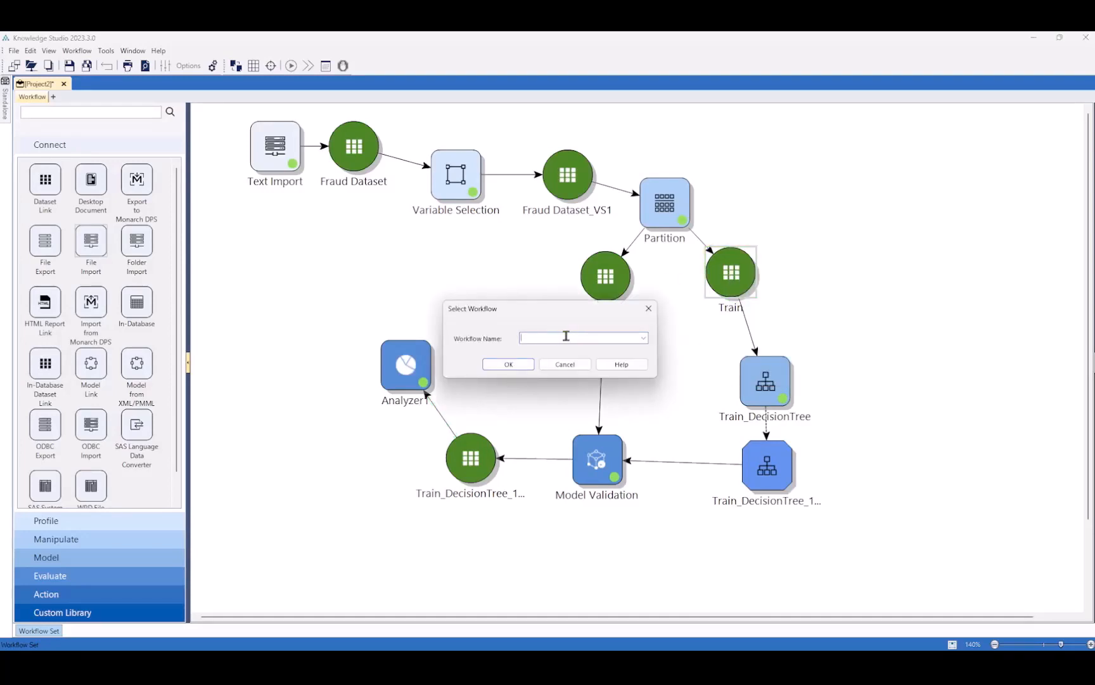
type("Strategy")
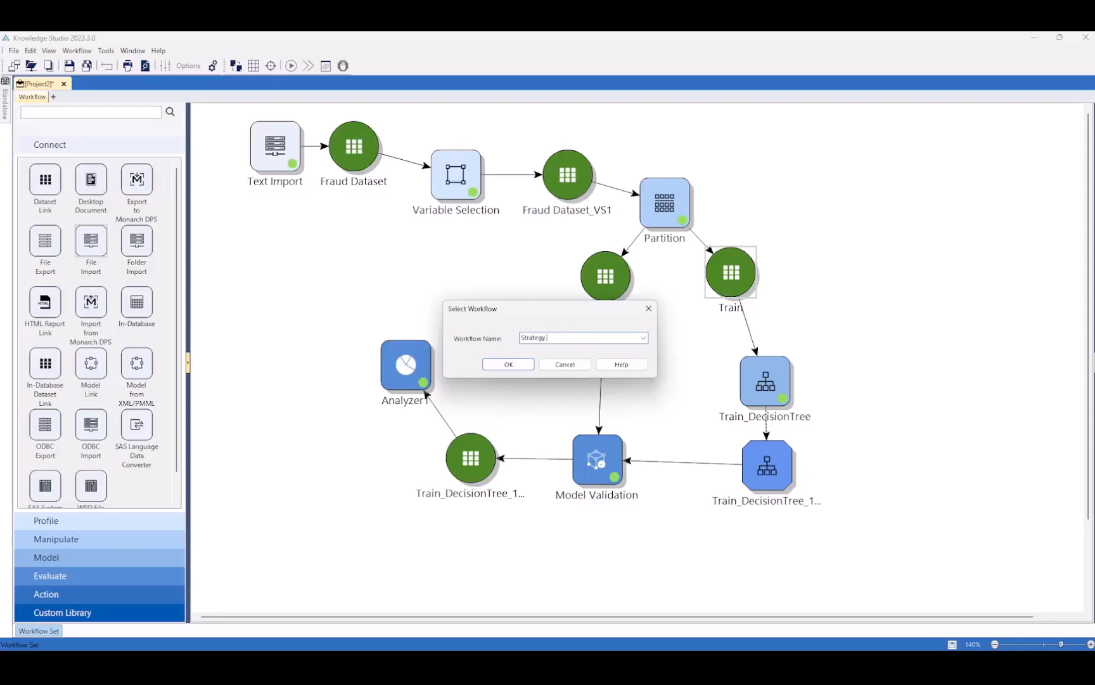
left_click(508, 364)
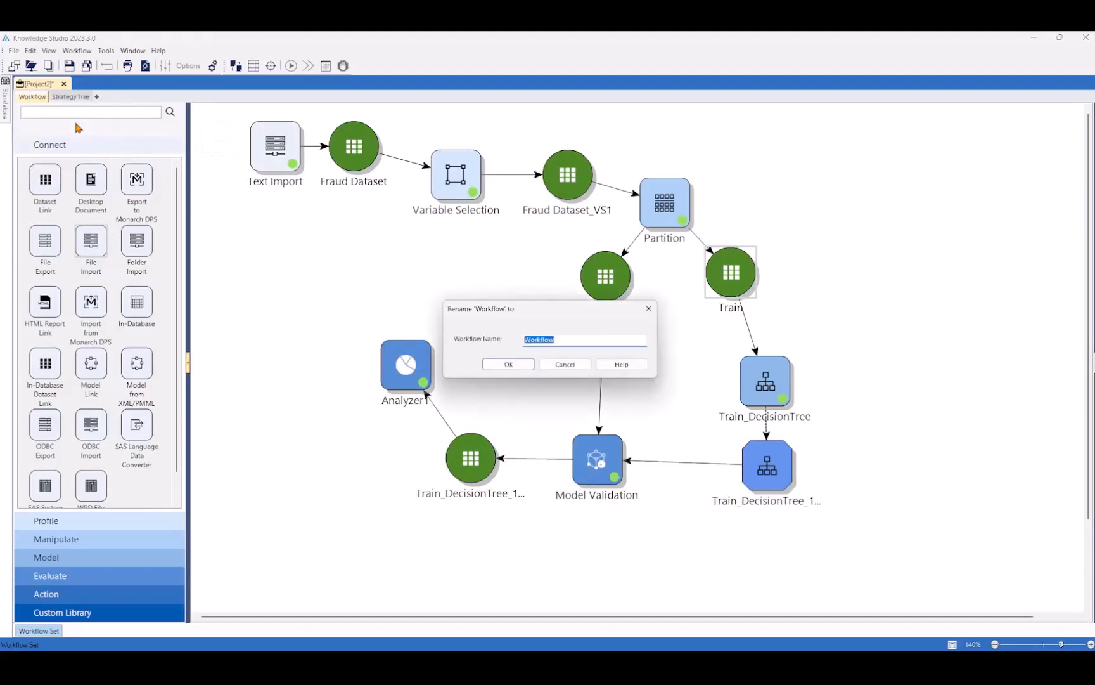
type("Decision Tree")
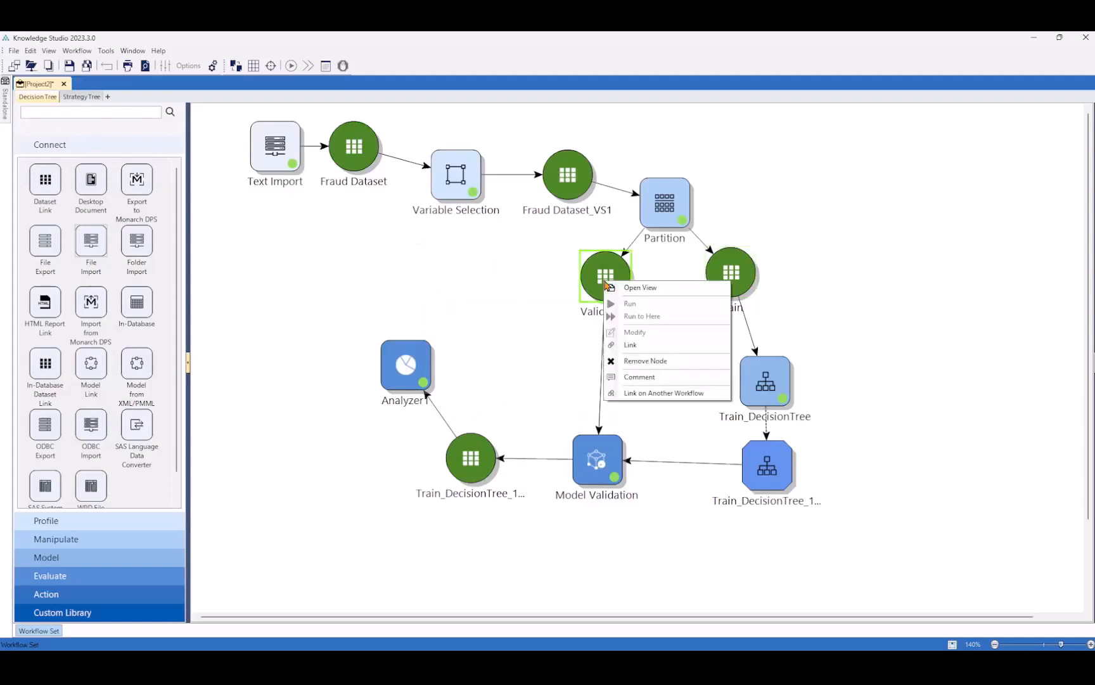
left_click(663, 393)
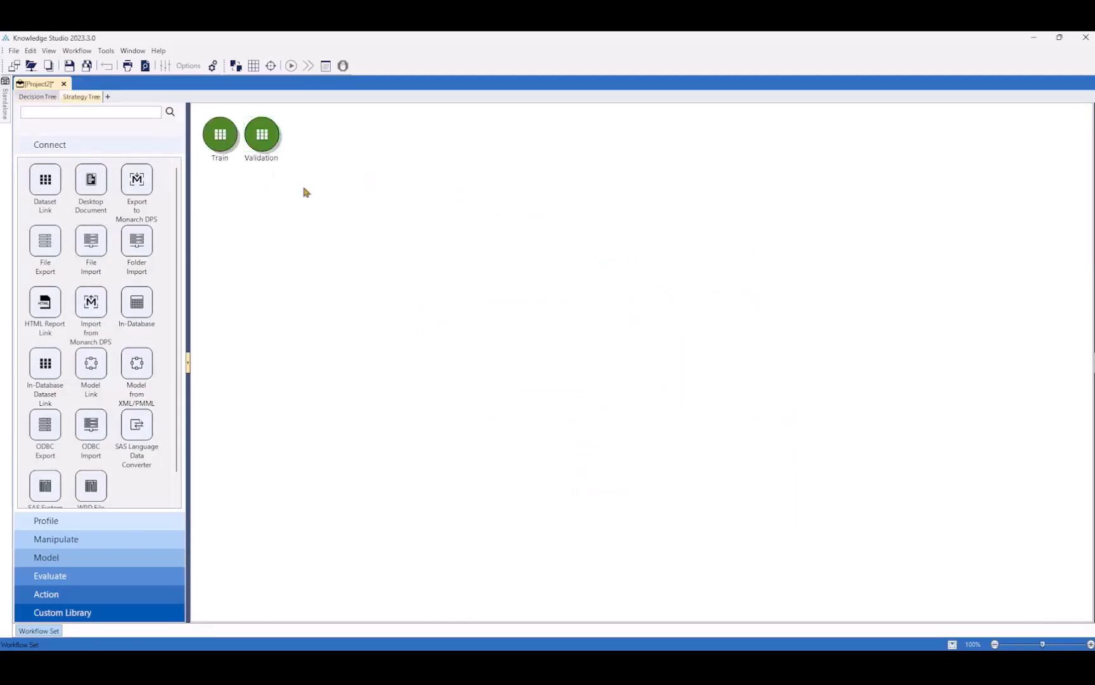
Step: Place Validation below Train, add a WOE step on Train, and proceed to binning
left_click_drag(261, 135, 220, 208)
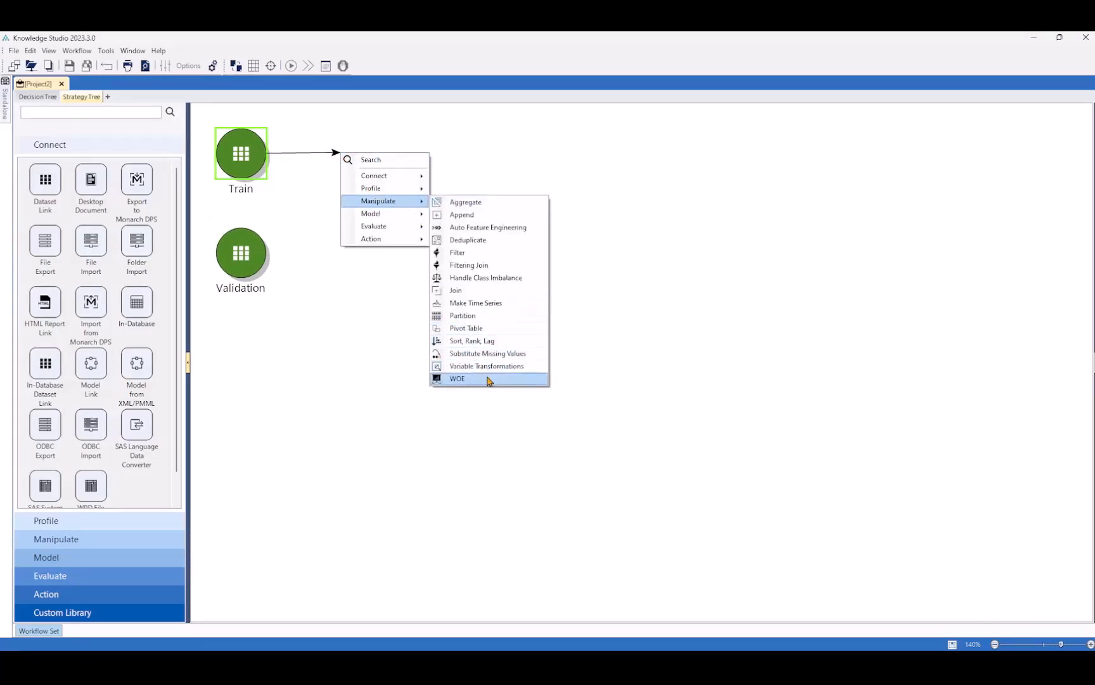
left_click(458, 378)
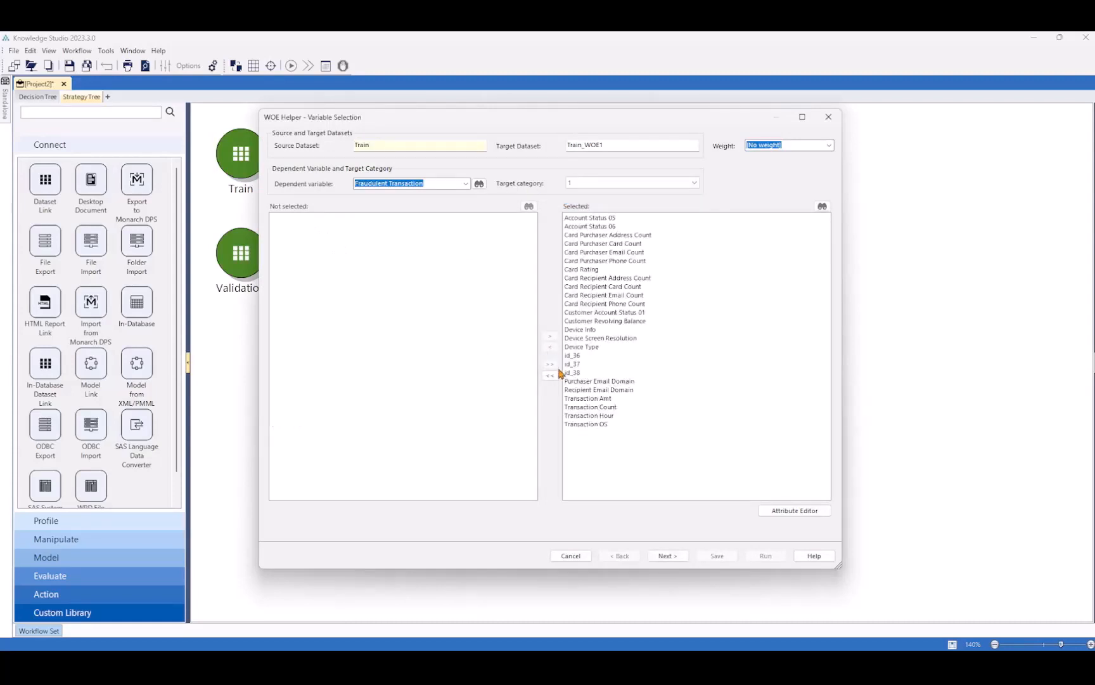
left_click(666, 555)
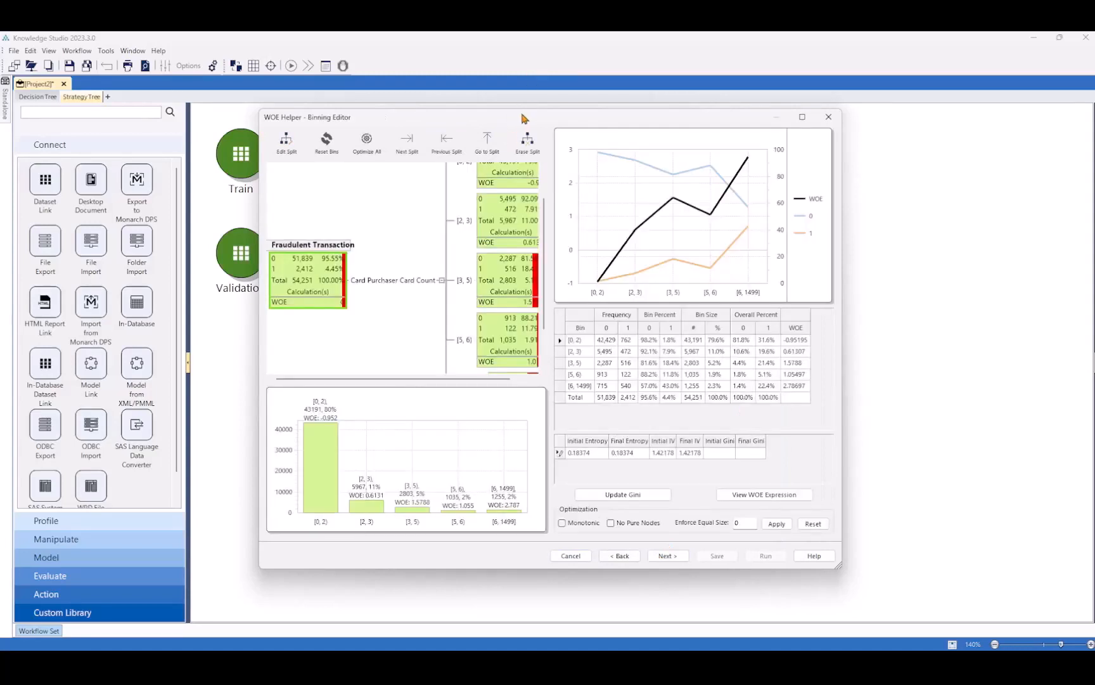
Step: Maximize the binning editor and require monotonic WOE for Card Purchaser Card Count, entering 0.2
left_click(802, 117)
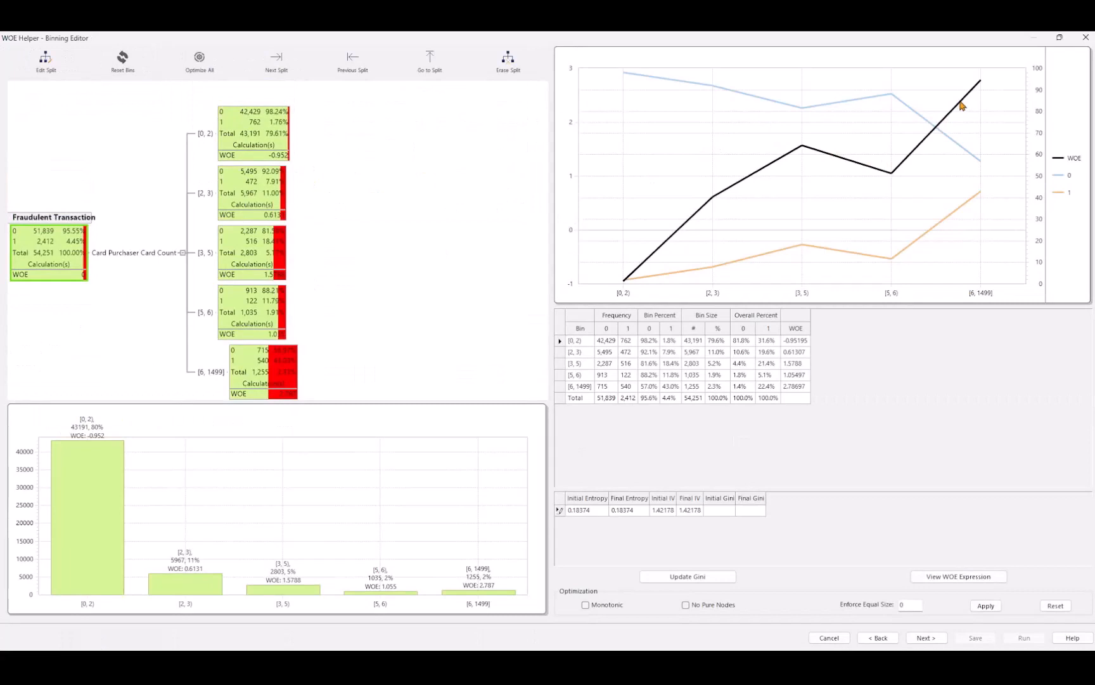
mouse_move(644, 272)
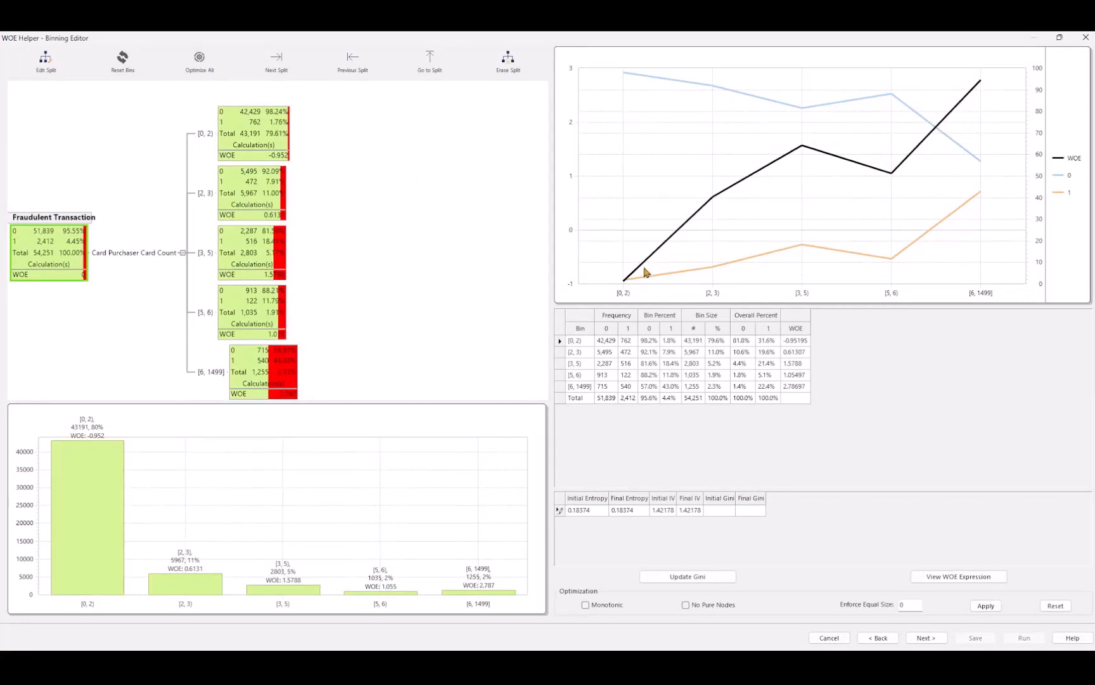
mouse_move(876, 174)
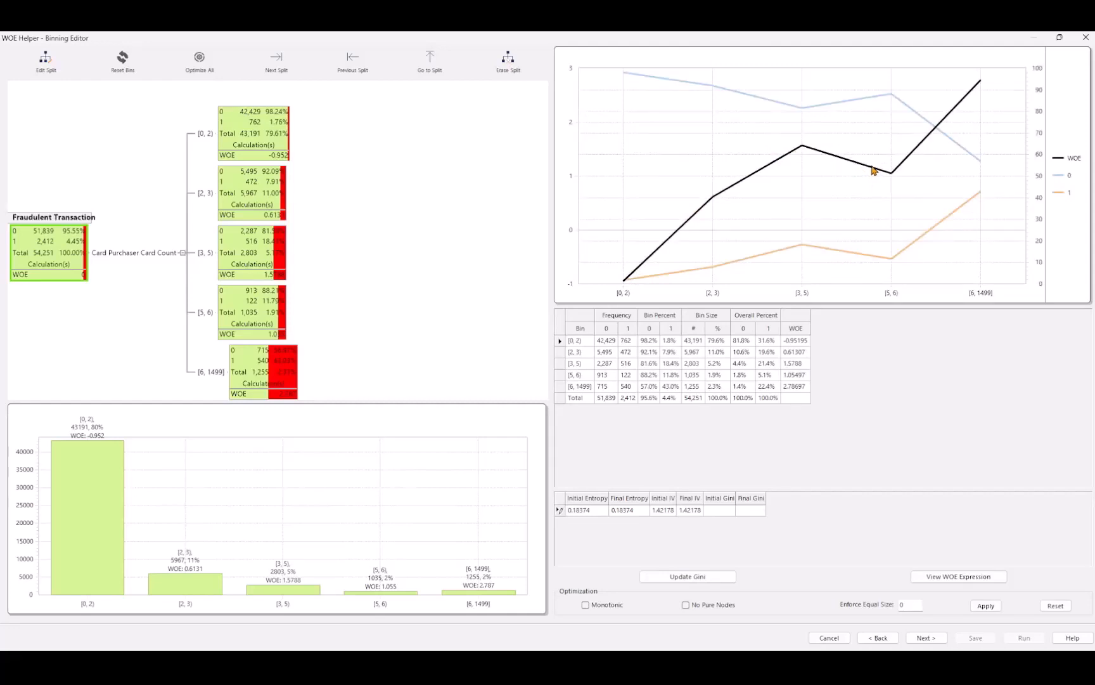
mouse_move(870, 171)
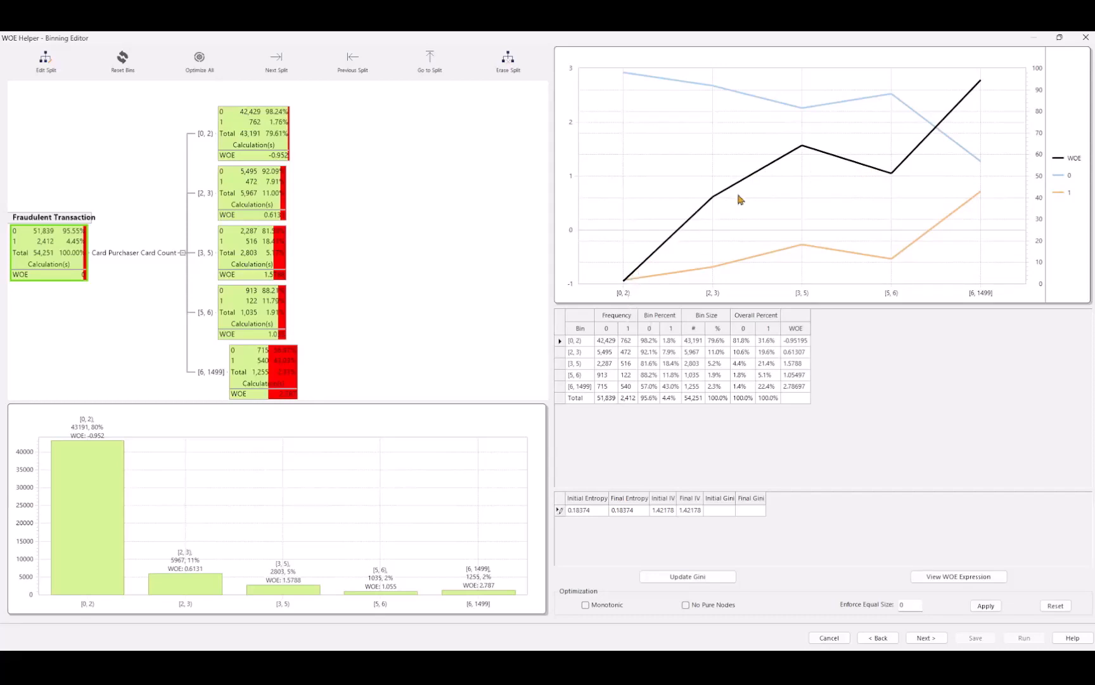
mouse_move(867, 178)
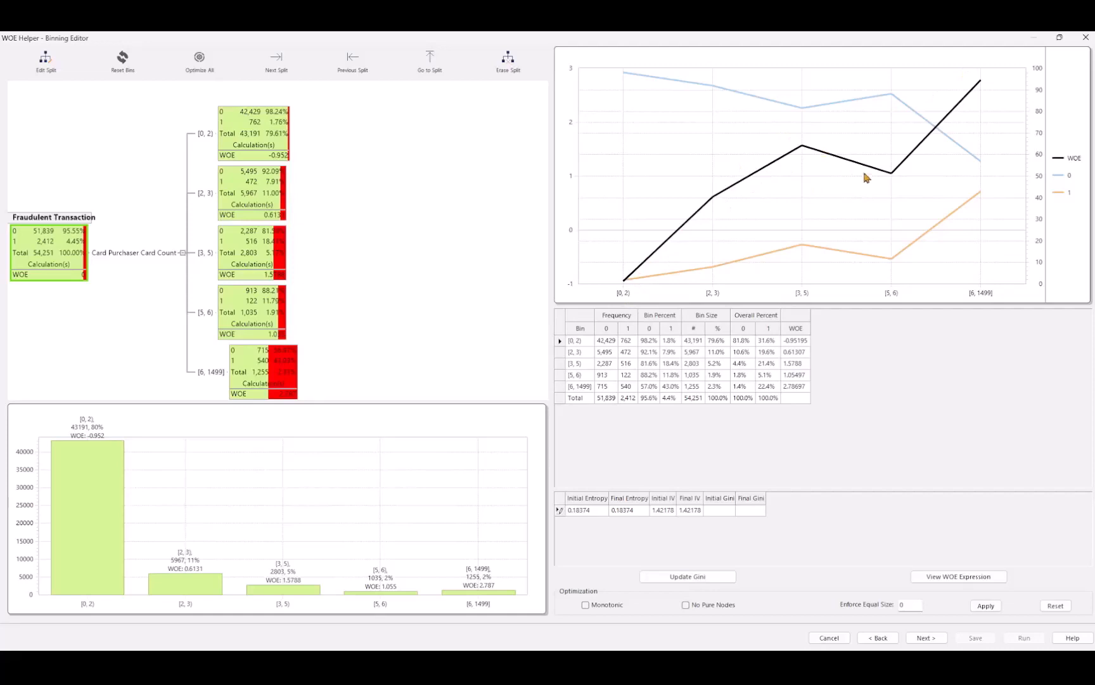
mouse_move(919, 158)
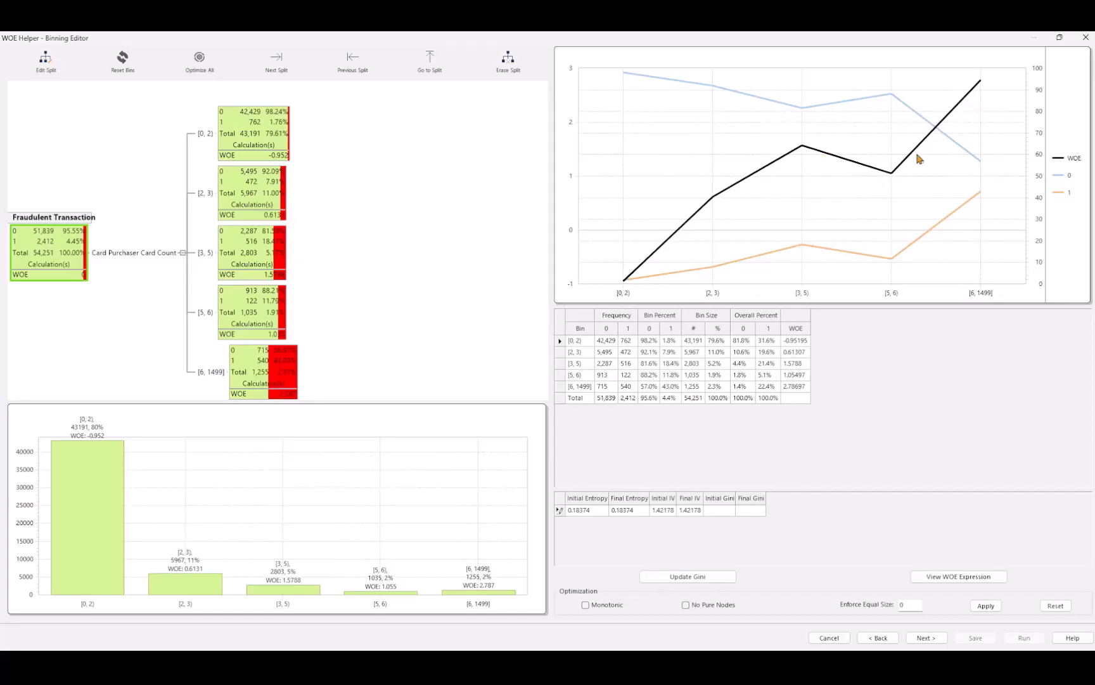
mouse_move(614, 290)
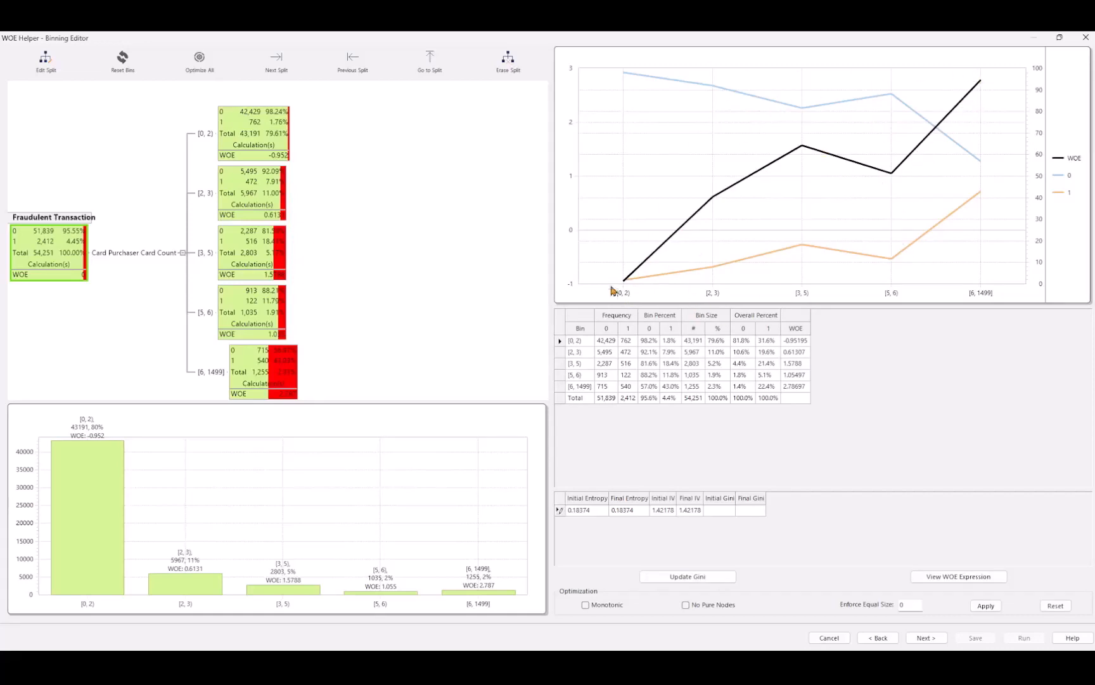
mouse_move(987, 303)
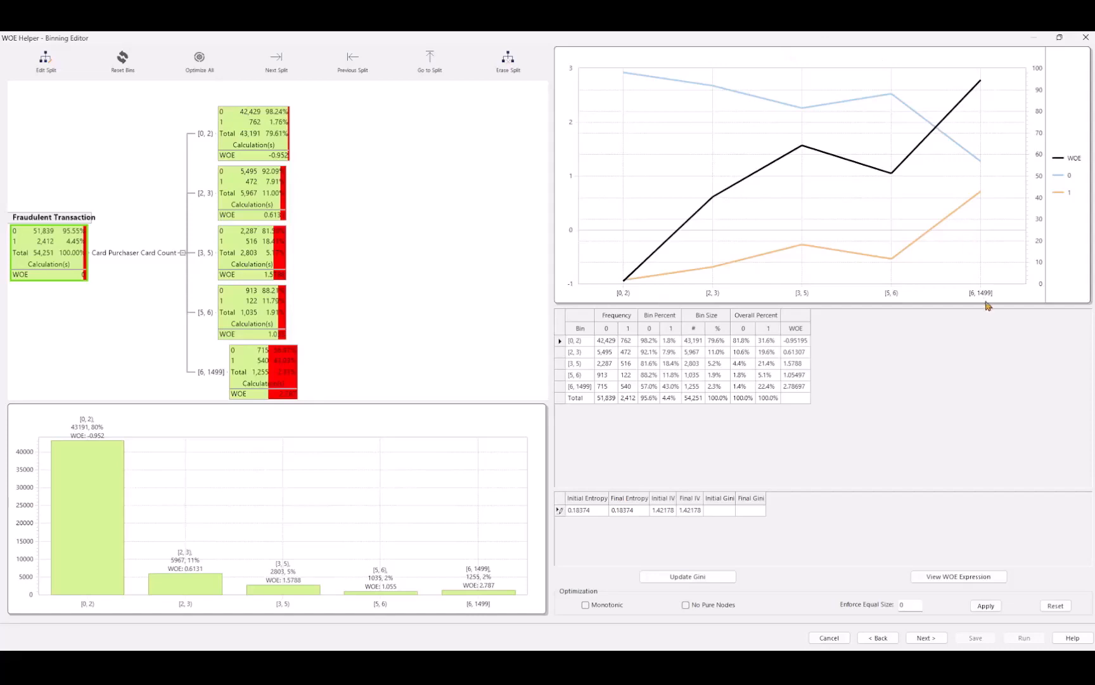
mouse_move(623, 303)
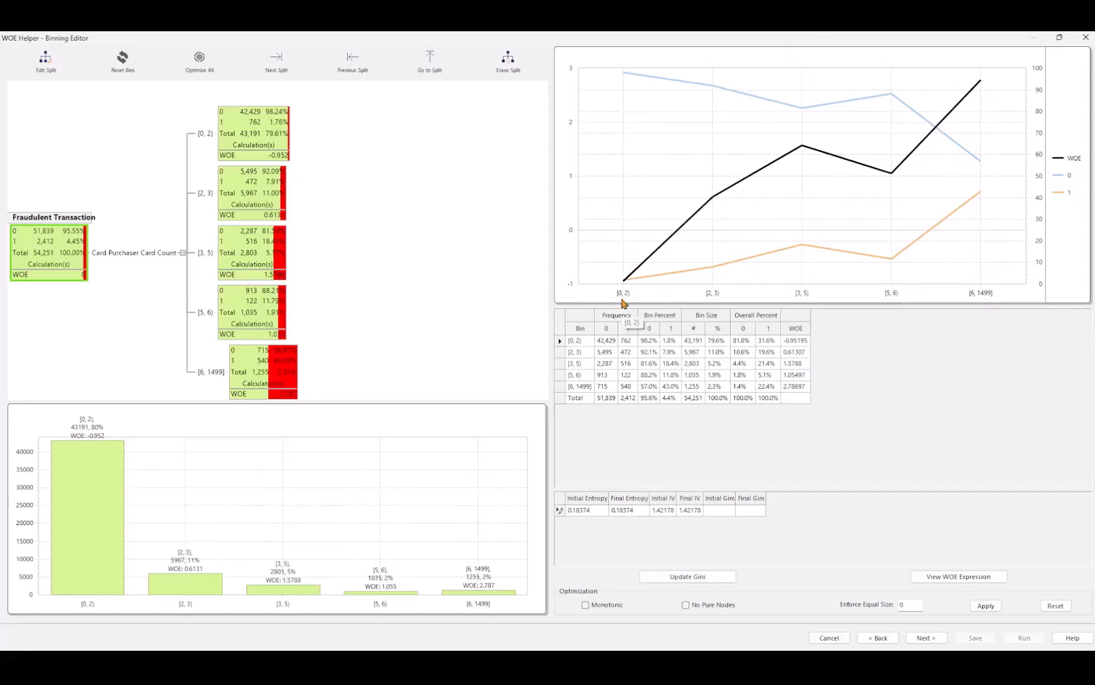
mouse_move(723, 379)
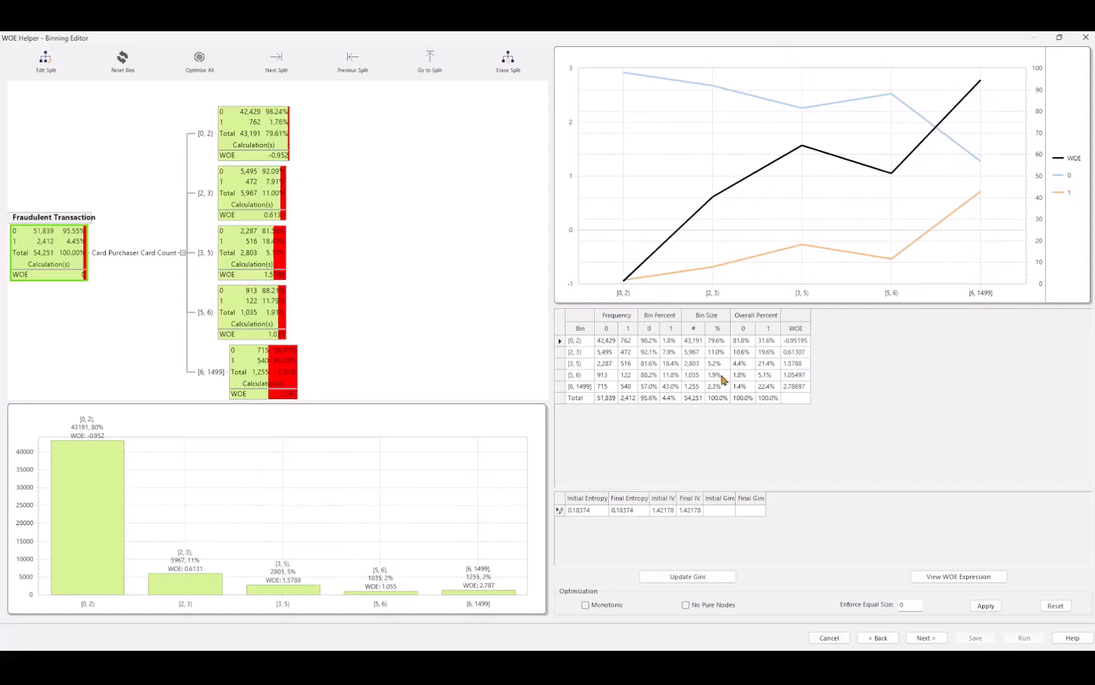
left_click(586, 605)
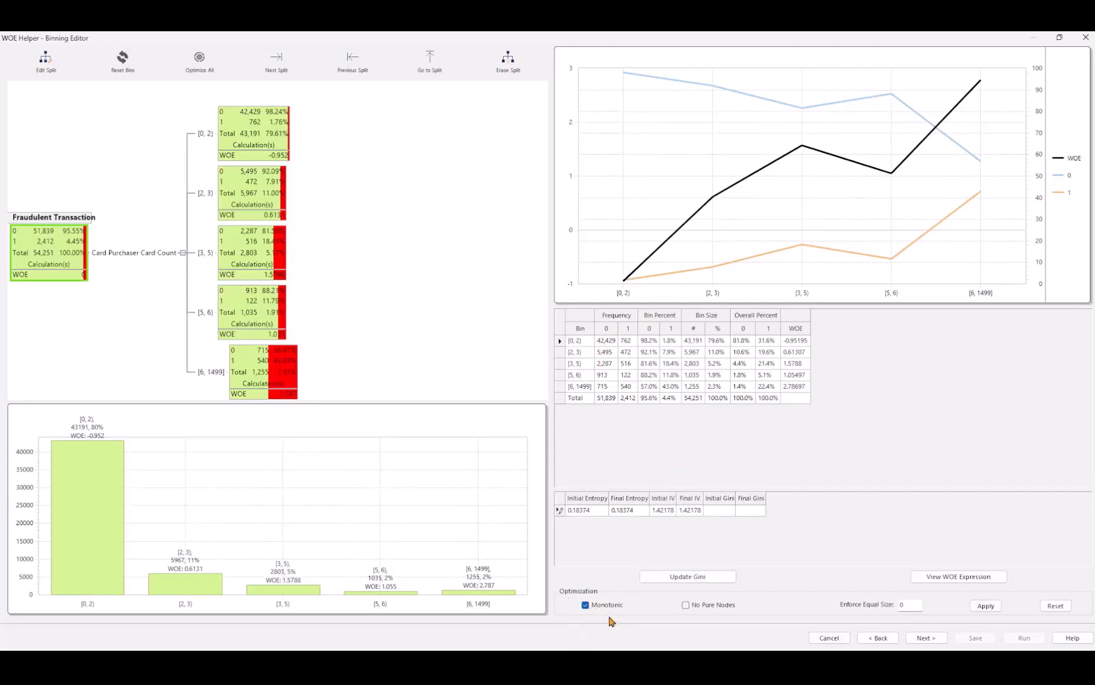
mouse_move(935, 616)
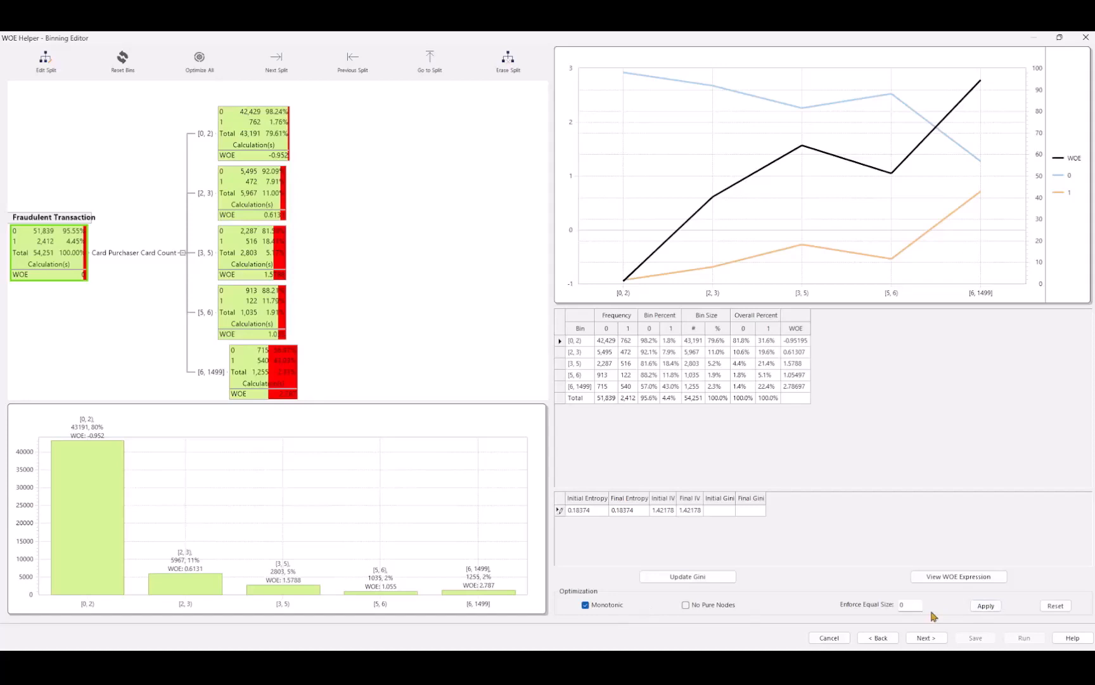
type("0.2")
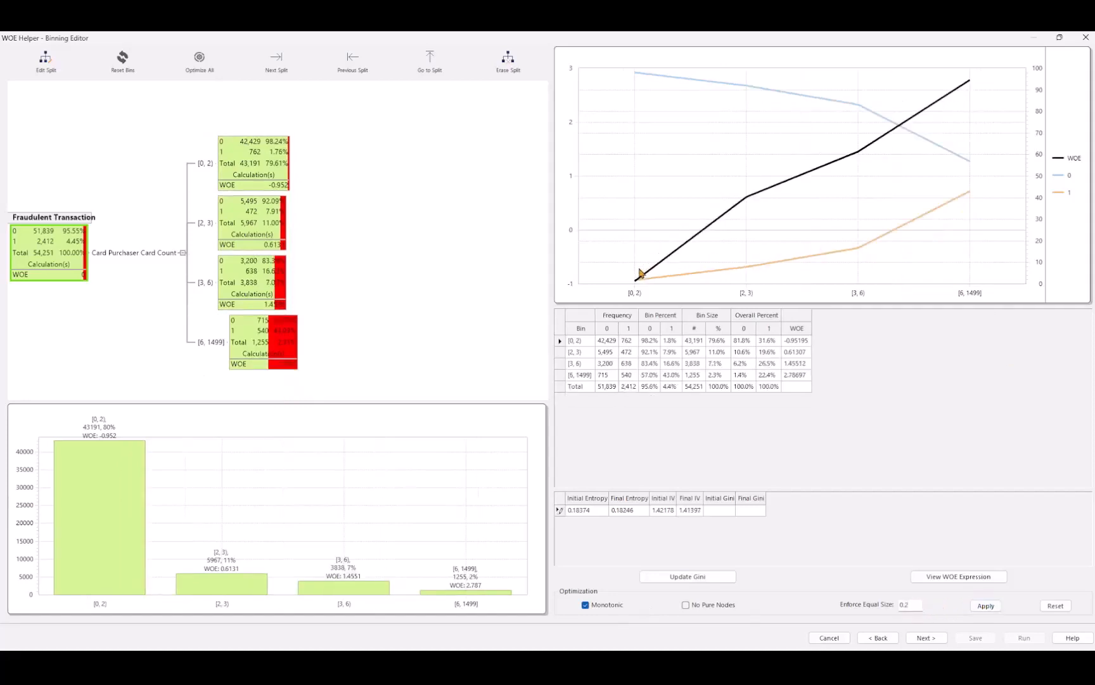
mouse_move(747, 198)
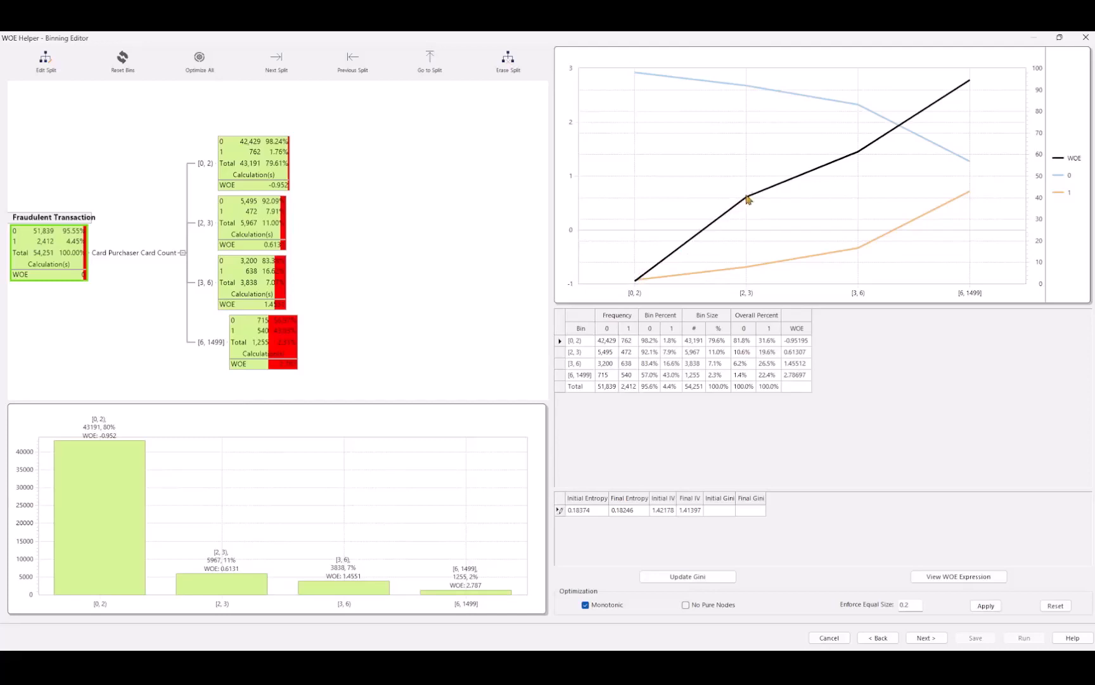
mouse_move(999, 50)
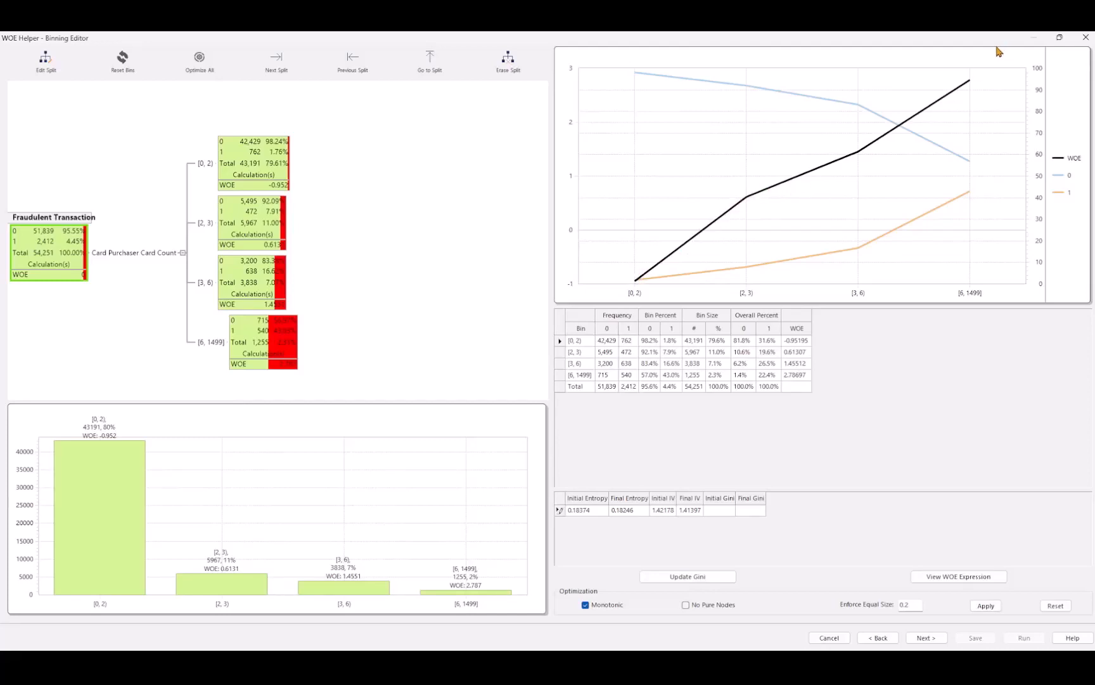
mouse_move(381, 246)
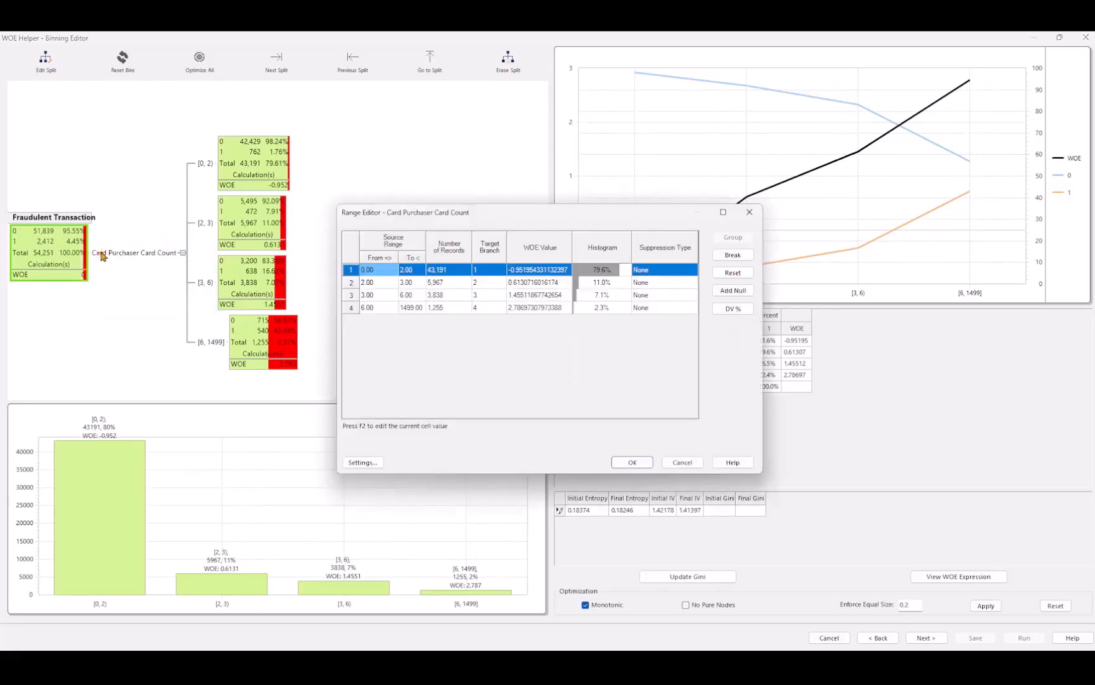
Step: Merge the middle bins, break the last bin at 20, and apply the new boundaries
left_click(405, 282)
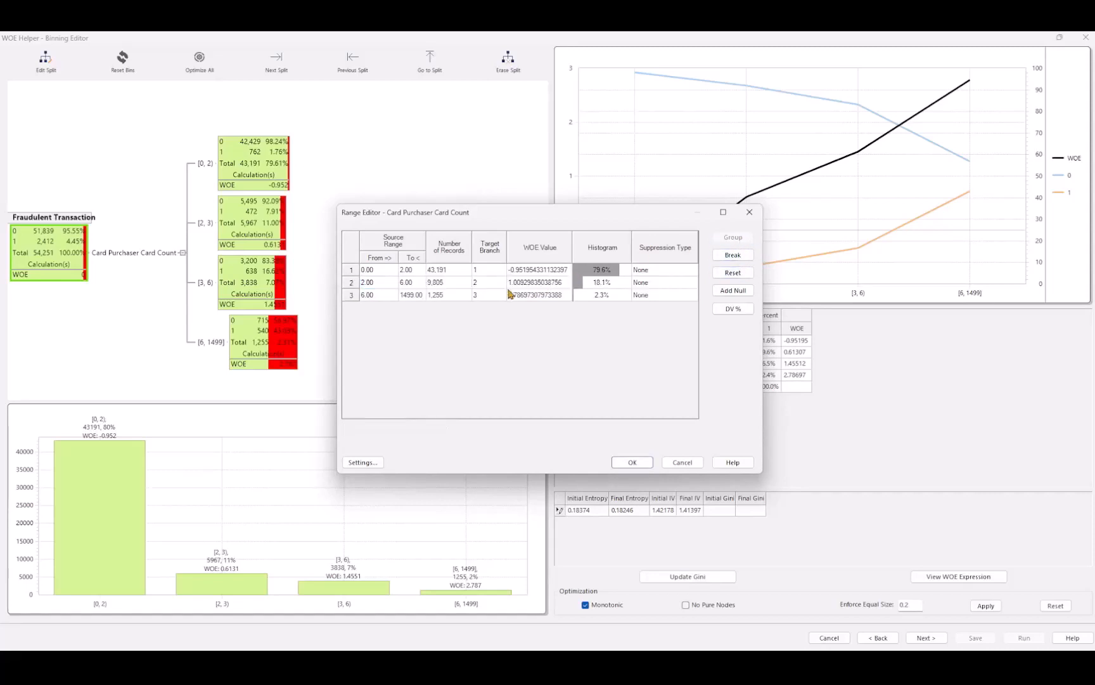
left_click(378, 294)
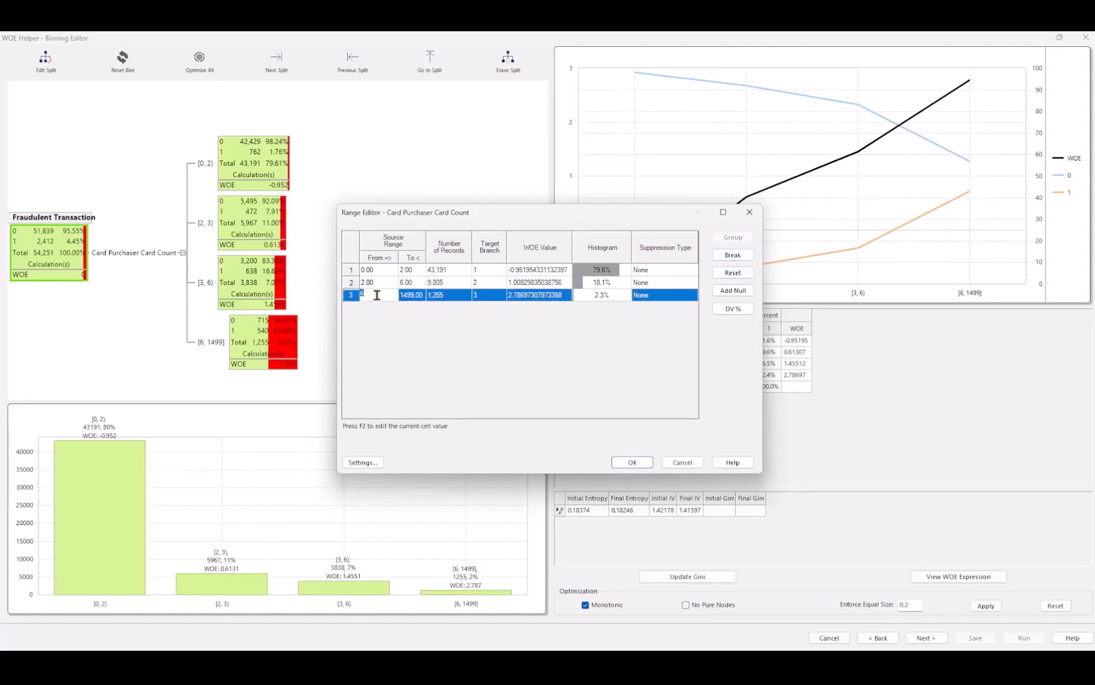
left_click(732, 254)
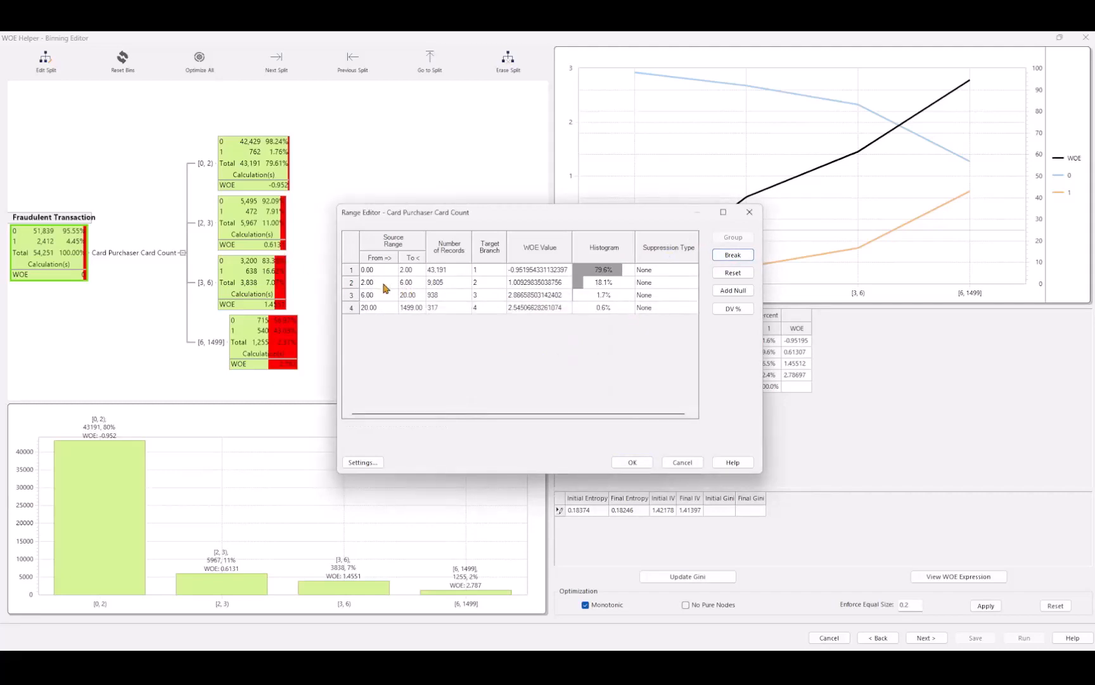
left_click(377, 294)
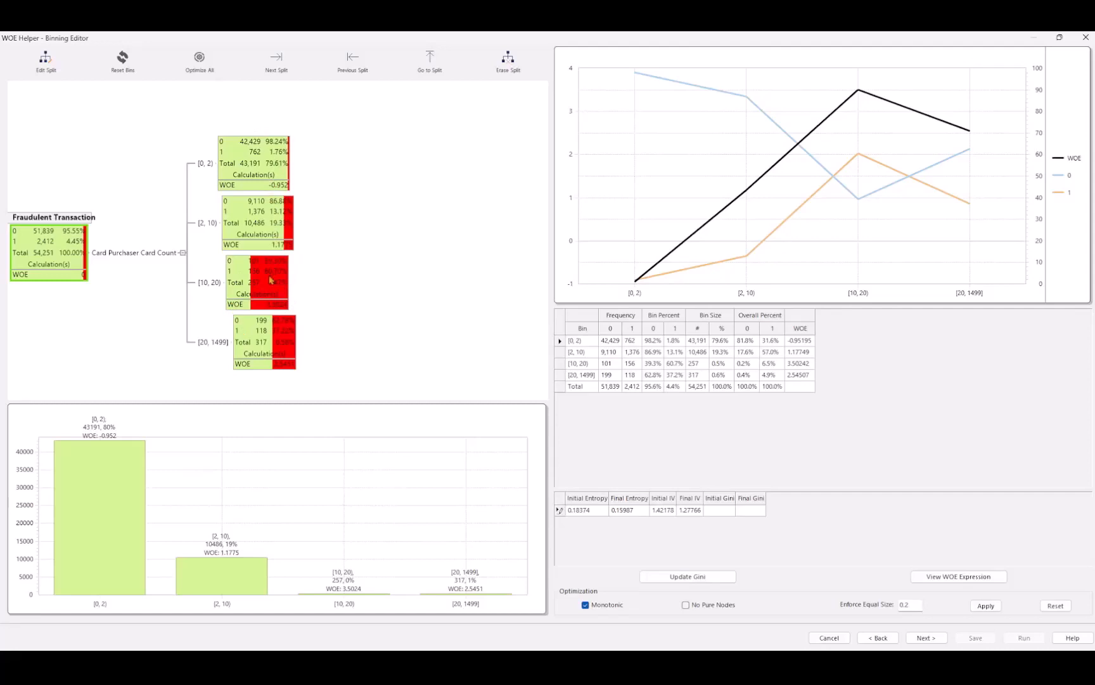
mouse_move(267, 292)
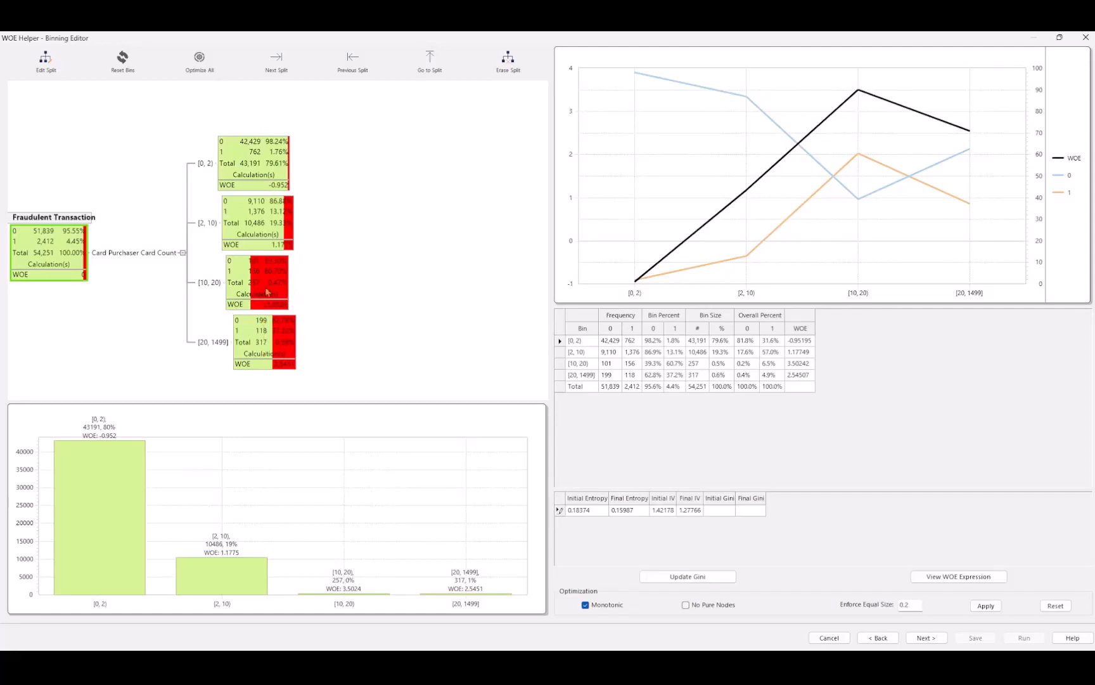
mouse_move(220, 288)
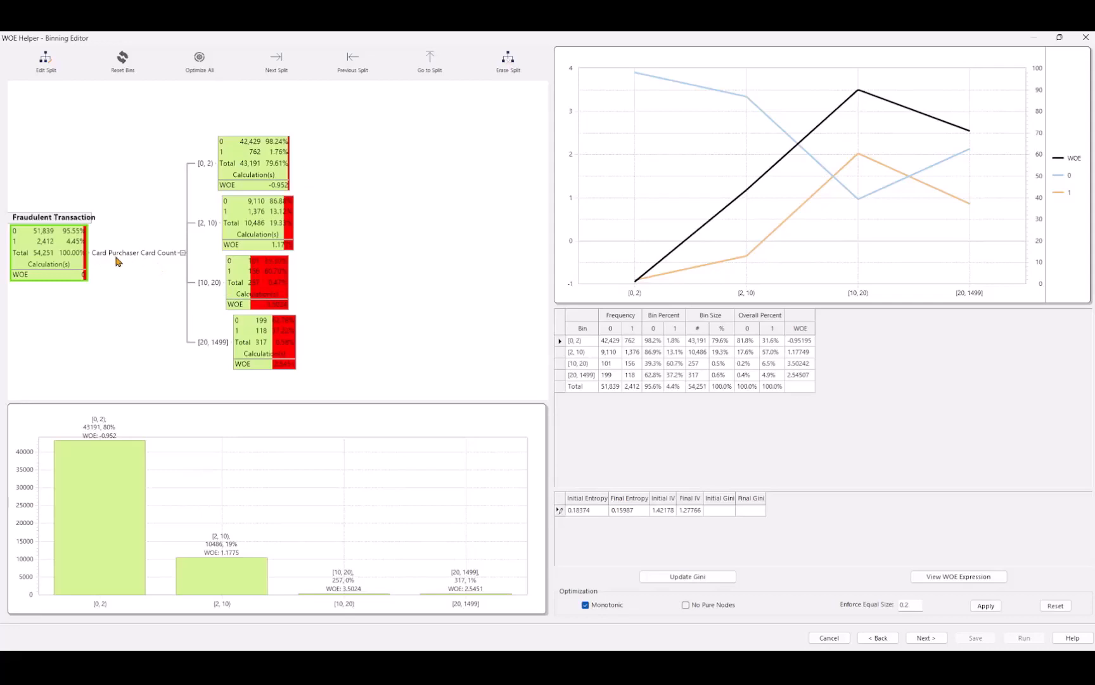
mouse_move(212, 292)
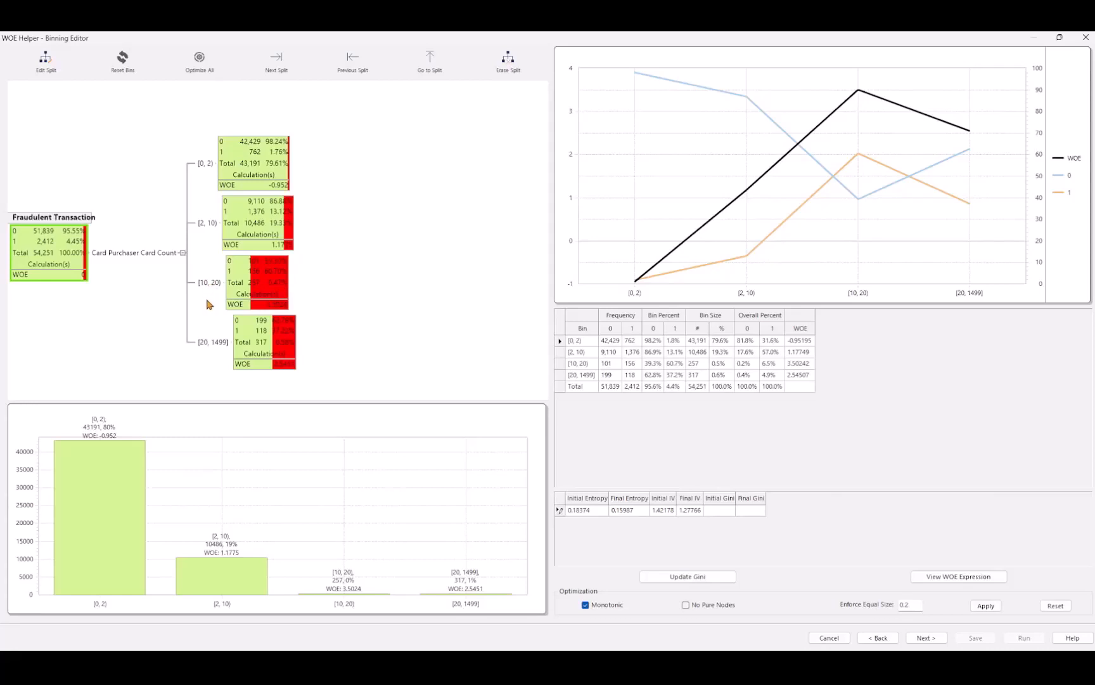
mouse_move(196, 292)
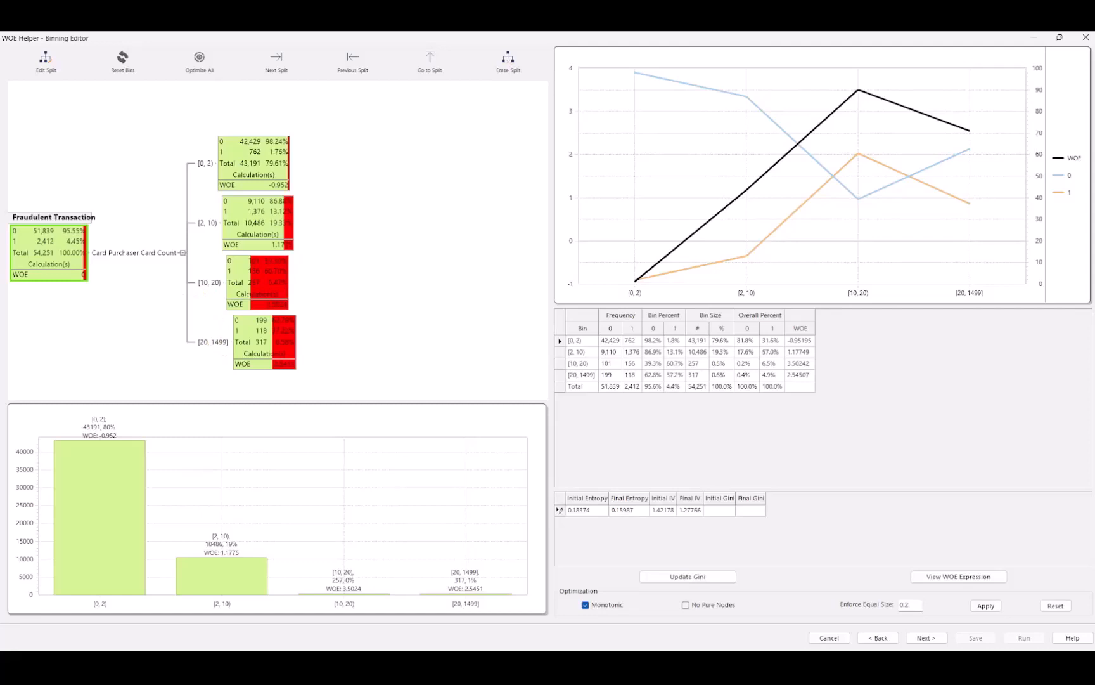
Step: Advance from binning to expression generation options with the WOE_ field prefix
left_click(925, 637)
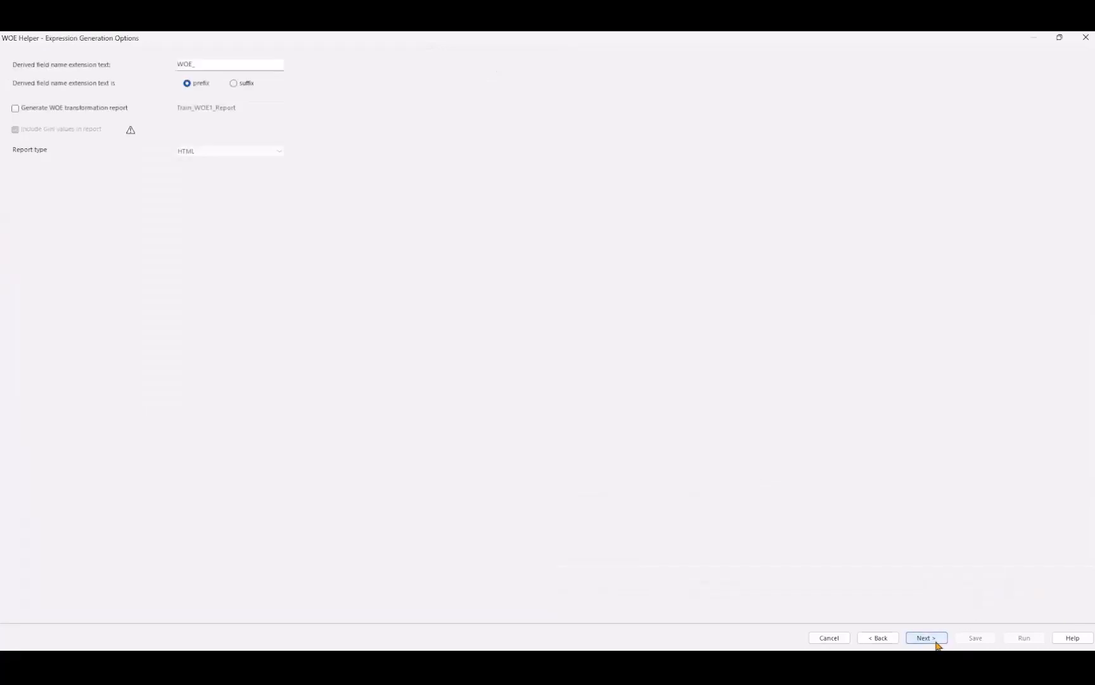
Step: Run the WOE transformation to create Train_WOE1 and select that node
left_click(926, 637)
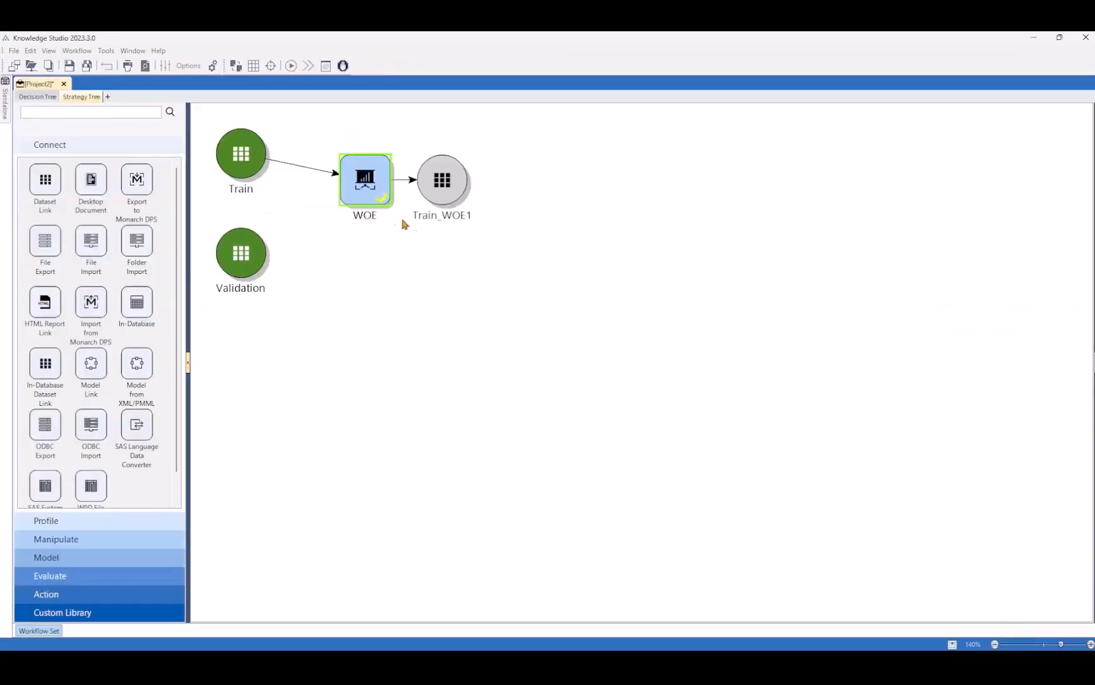
left_click(442, 179)
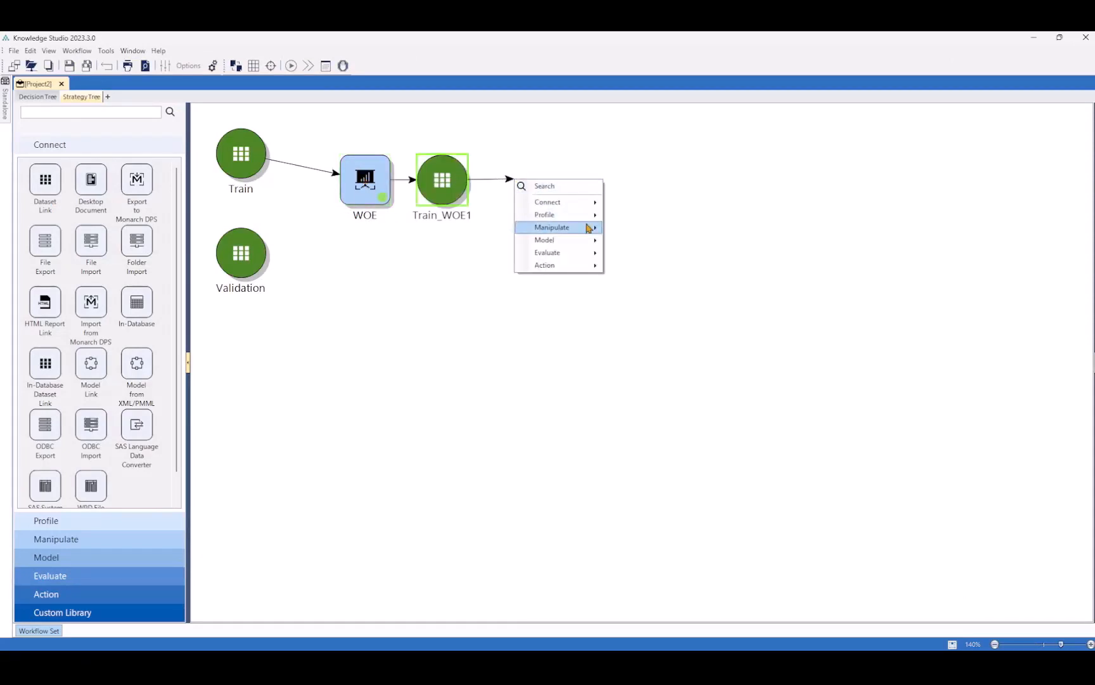
mouse_move(544, 240)
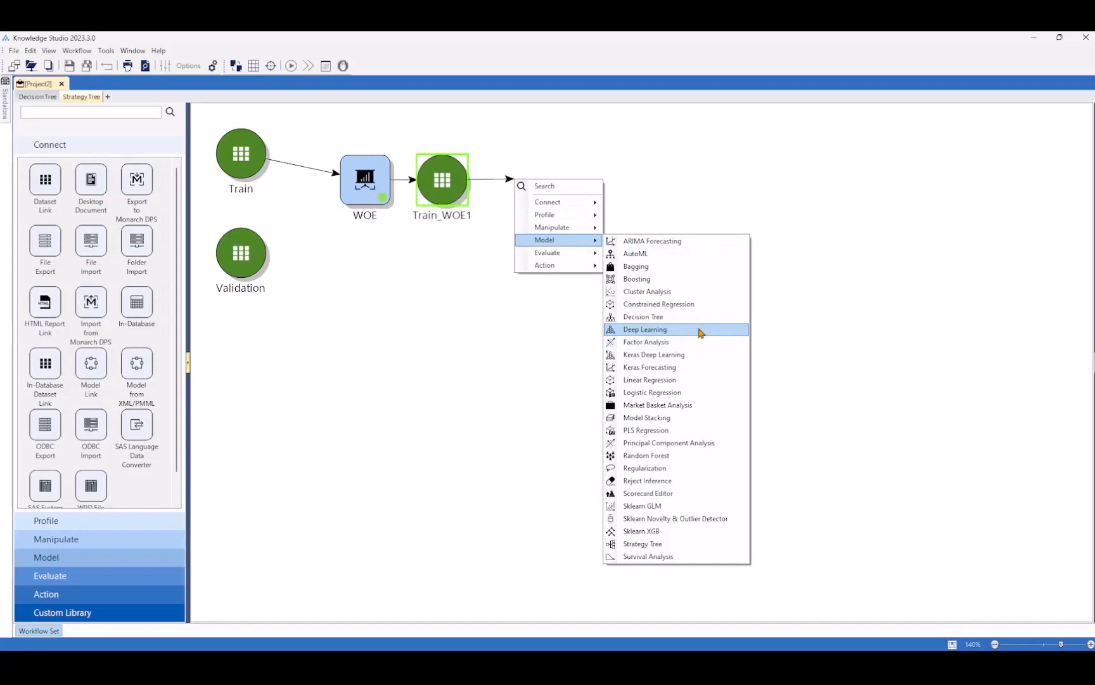
Step: Fit a stepwise logistic regression on Train_WOE1 using all variables as inputs
left_click(651, 395)
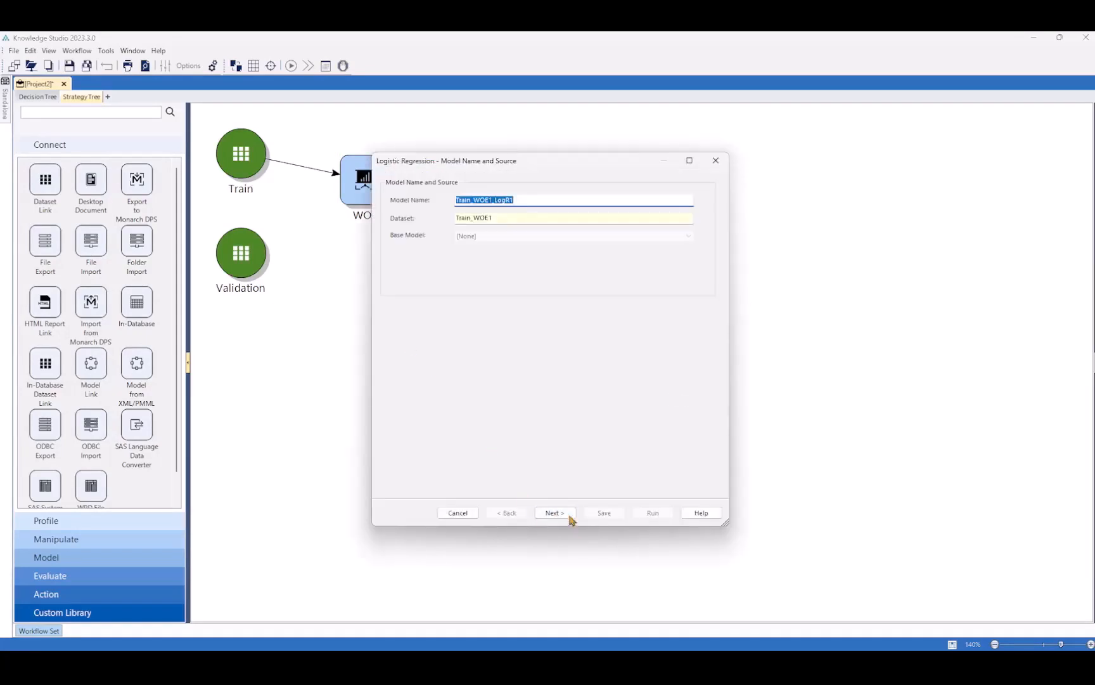
left_click(554, 512)
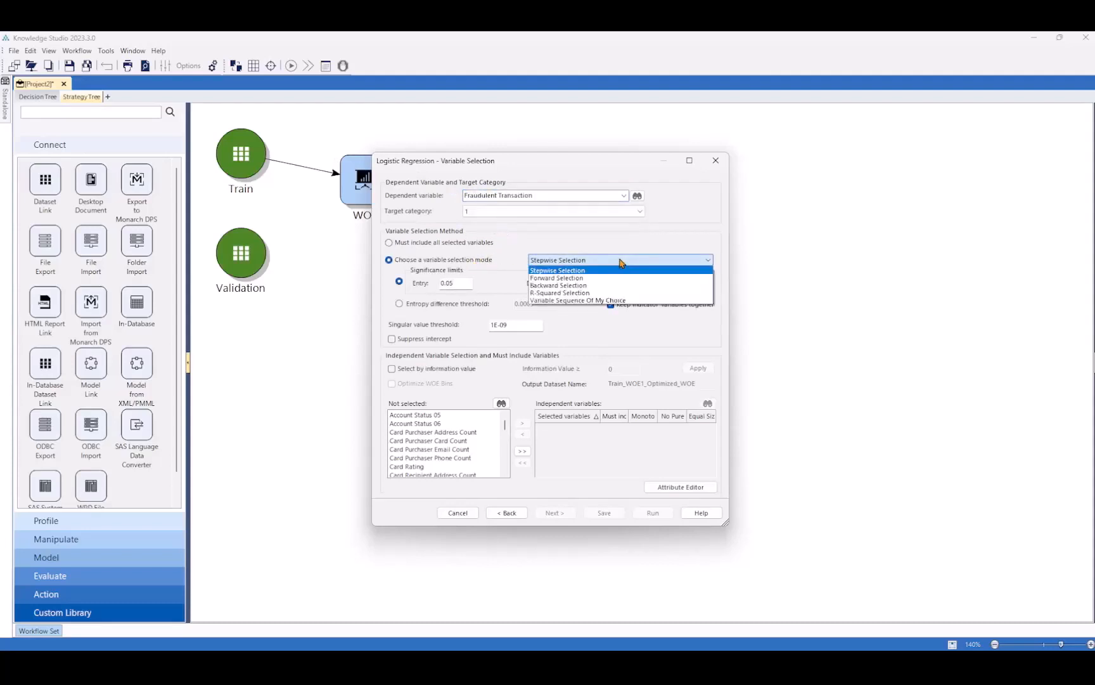
left_click(557, 271)
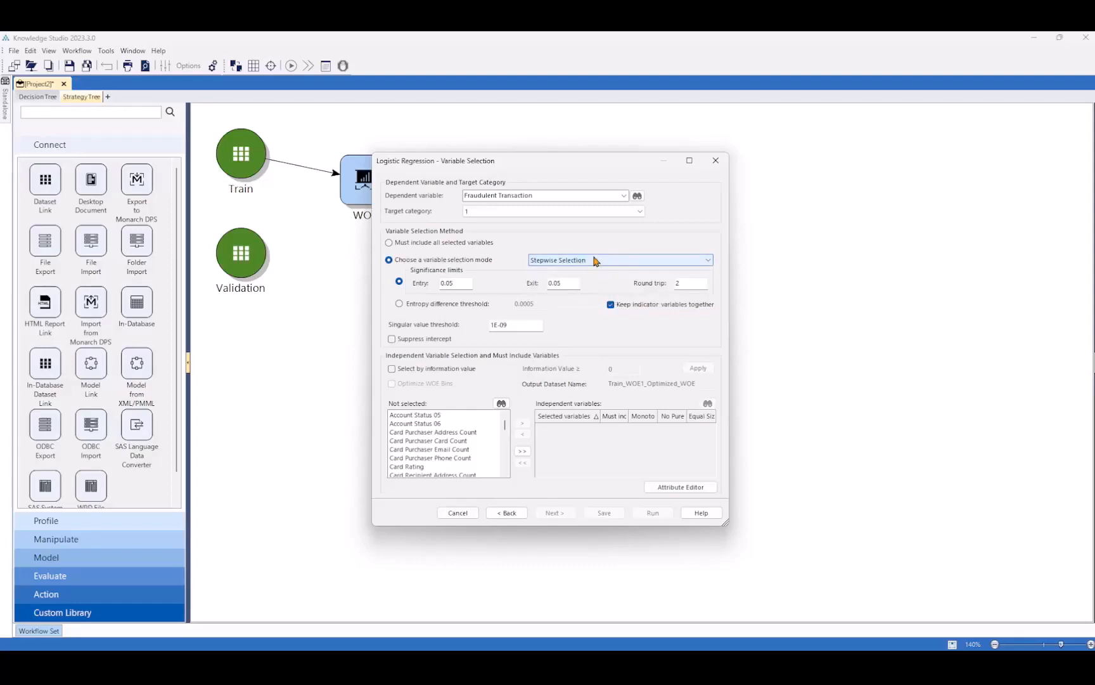
mouse_move(670, 310)
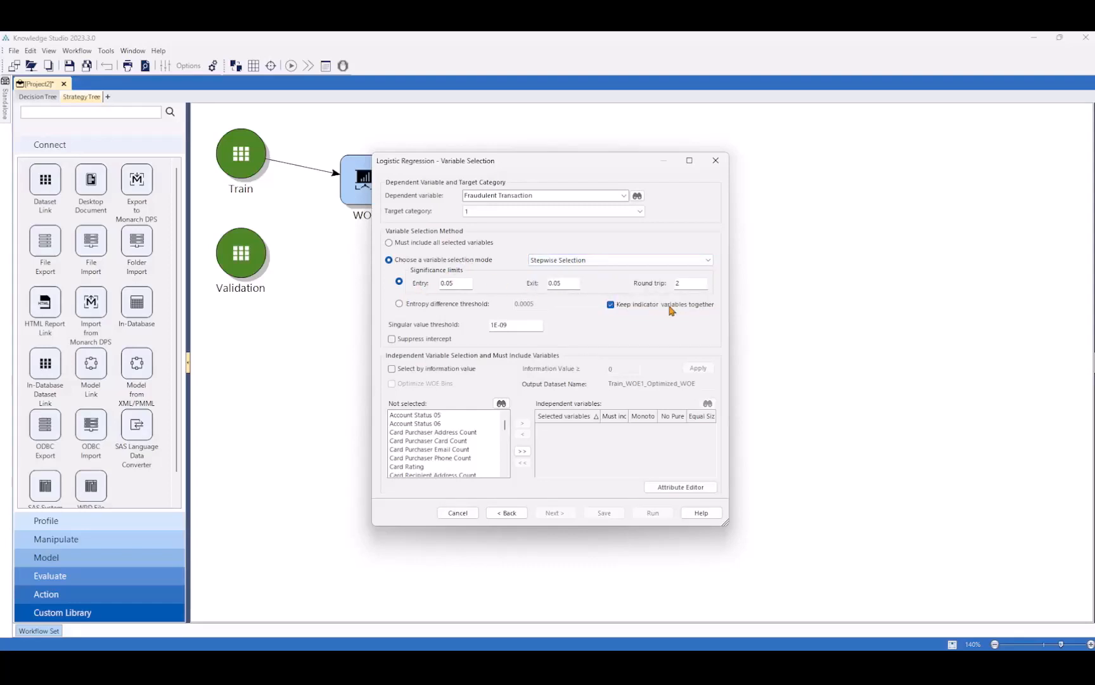
left_click(523, 452)
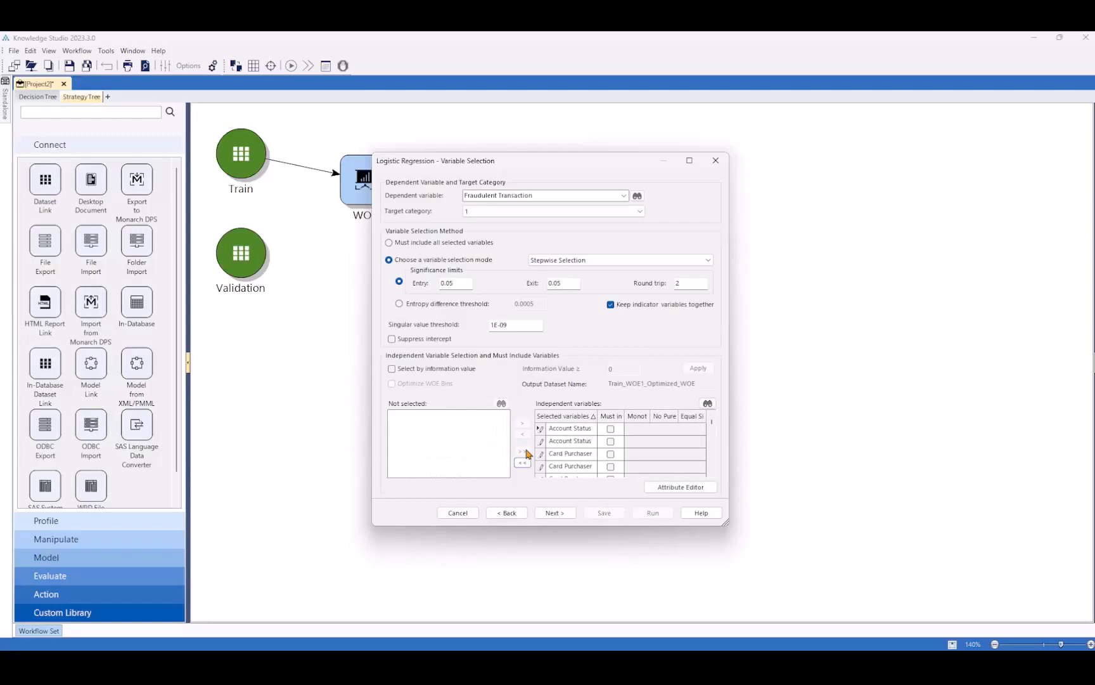
left_click(554, 513)
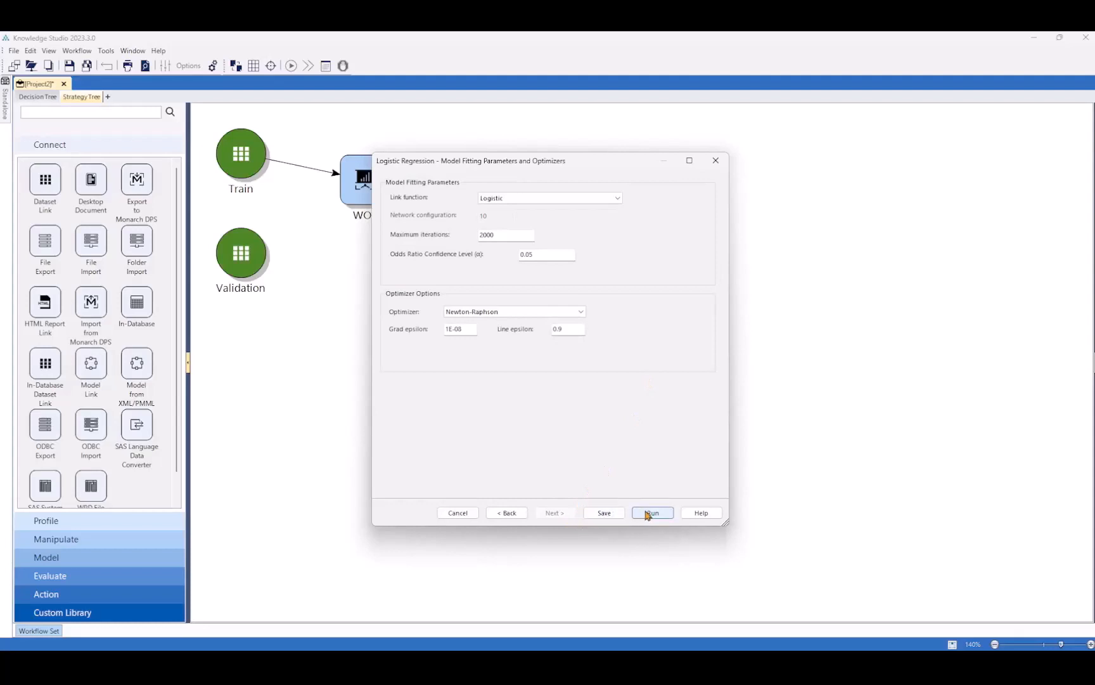
left_click(651, 513)
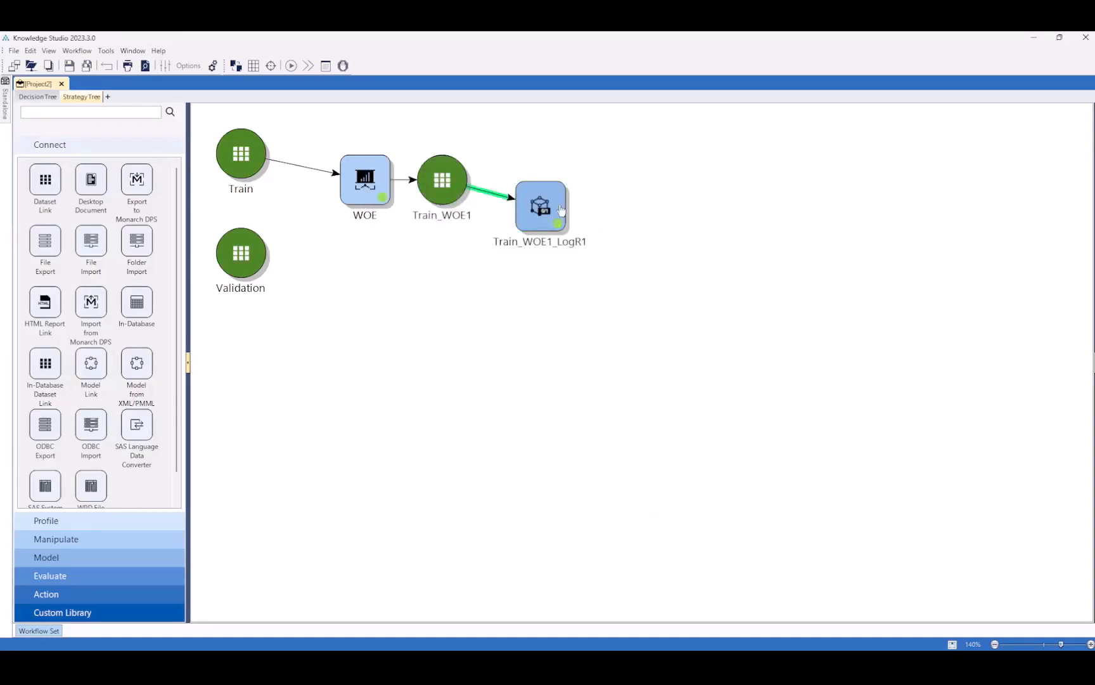
right_click(540, 207)
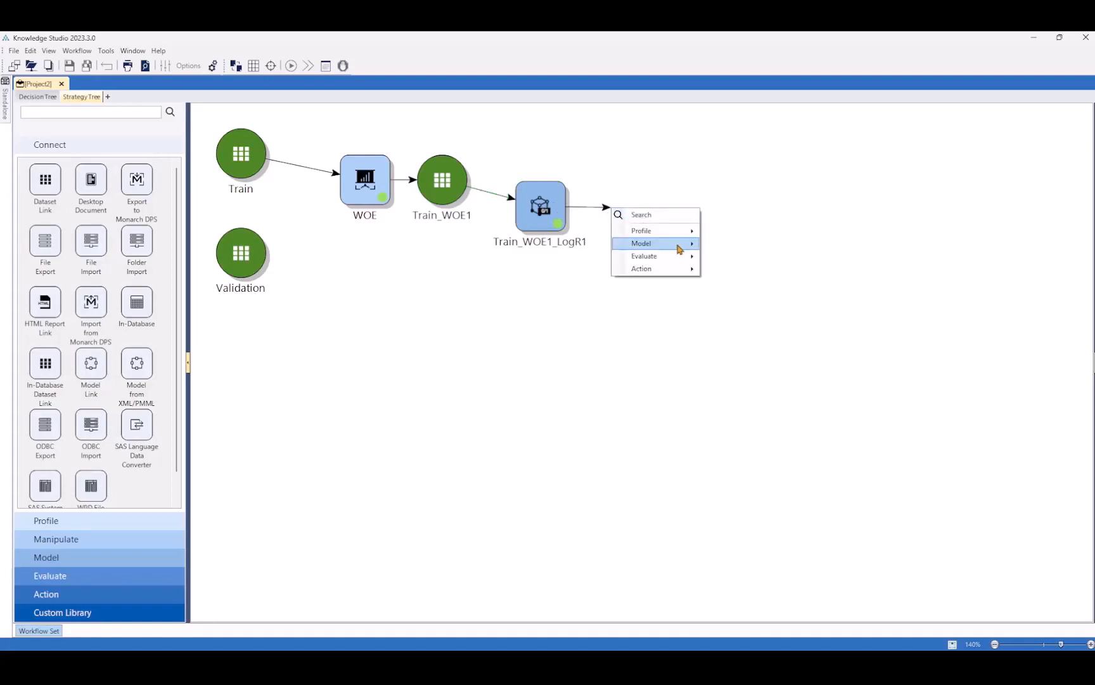
Step: Build Train_WOE1_Scorecard4 from the logistic model and add a scoring step after it
left_click(692, 244)
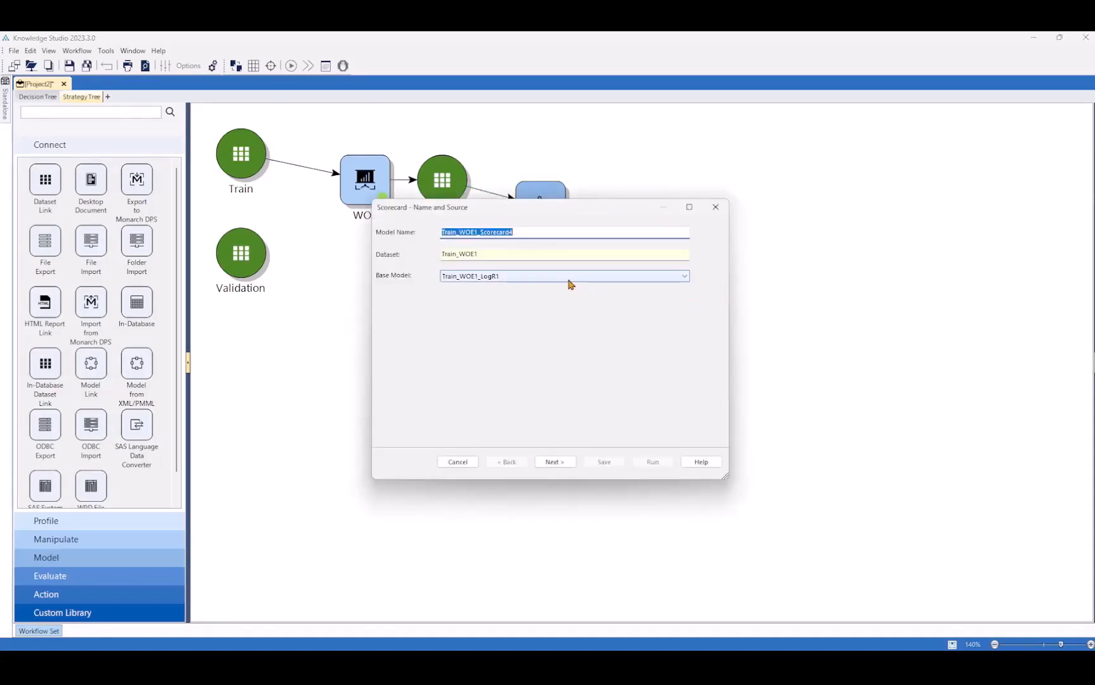
left_click(554, 460)
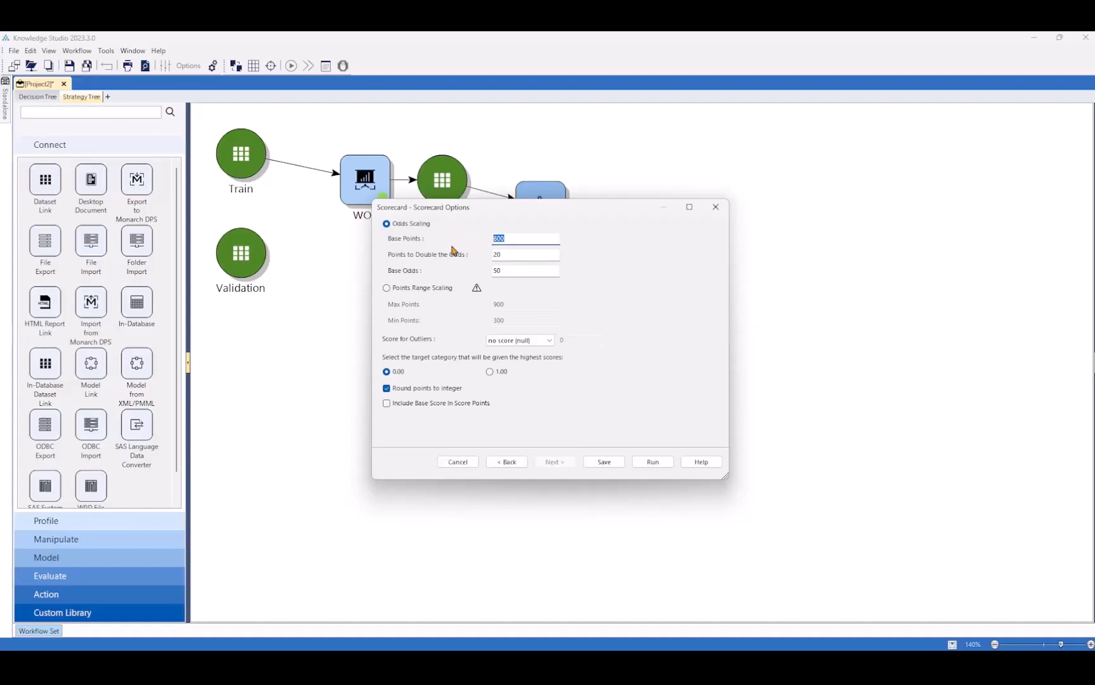
mouse_move(453, 248)
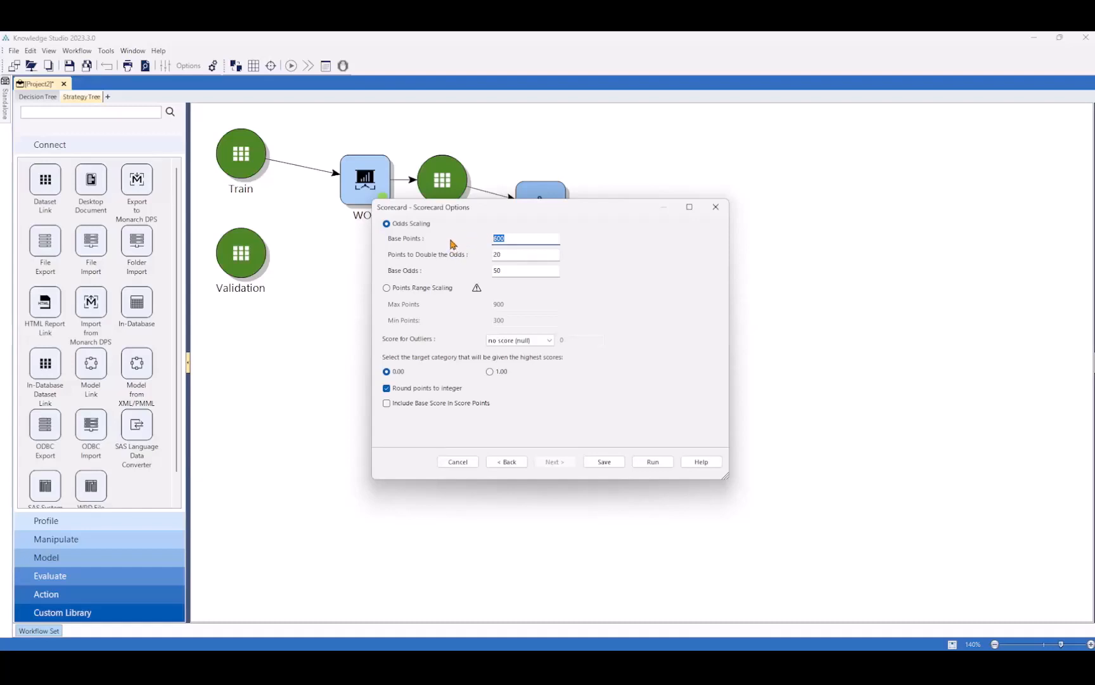
mouse_move(467, 395)
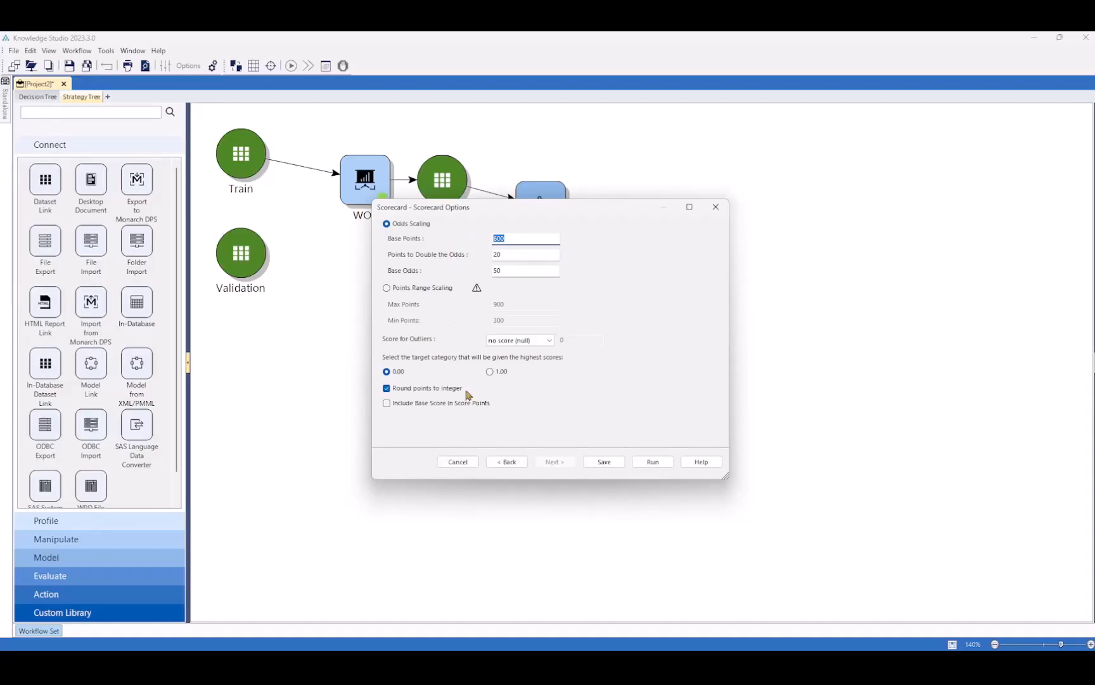
mouse_move(609, 459)
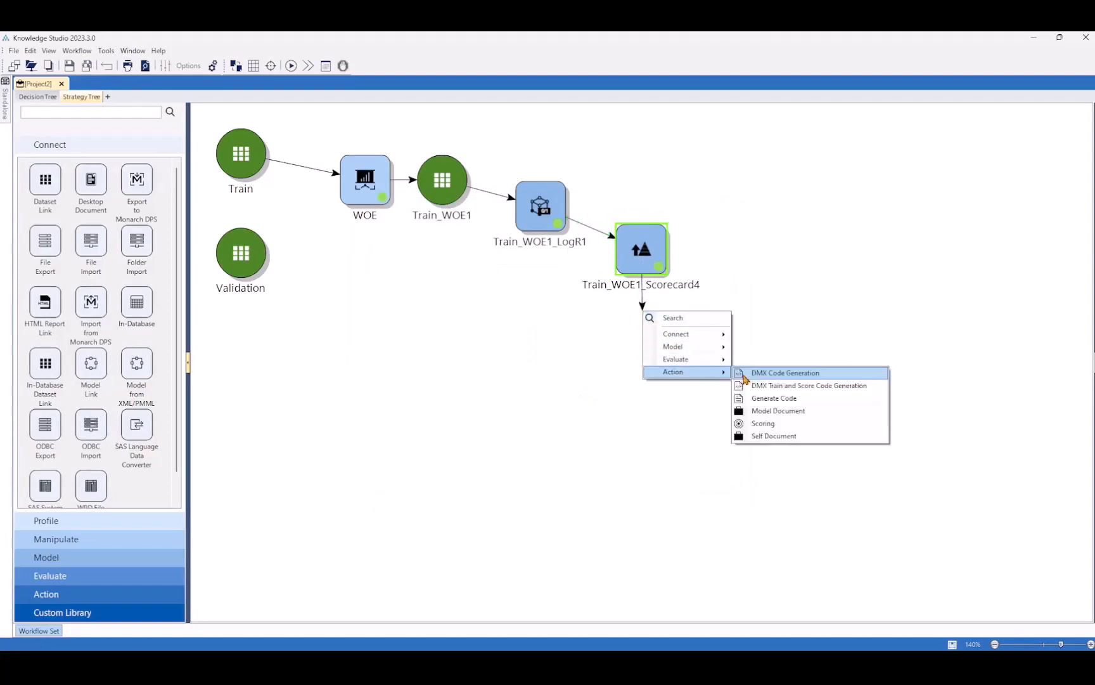
left_click(762, 423)
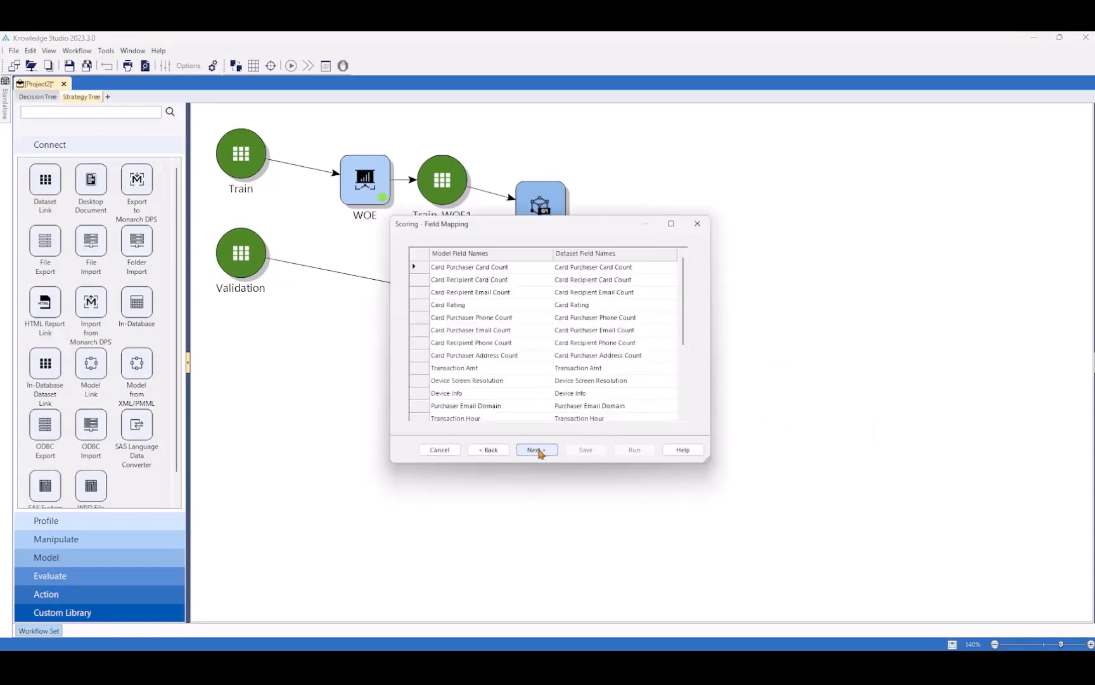
Step: Accept the scoring field mapping to produce Train_WOE1_Scorecard4_Scoring1
left_click(536, 449)
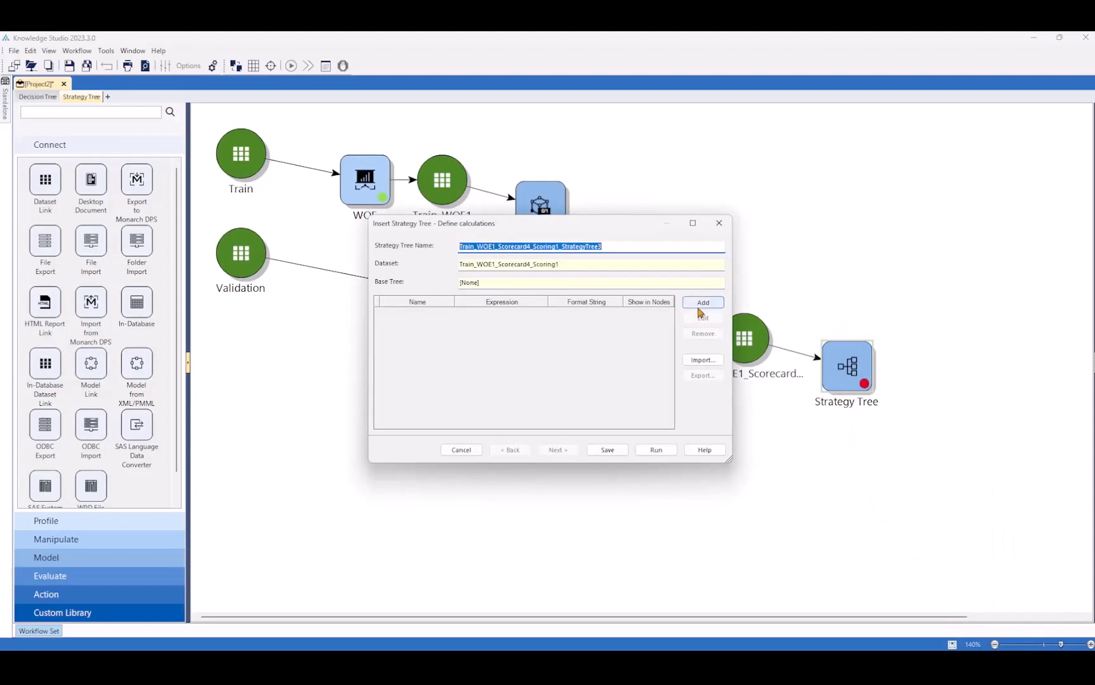
Step: Add calculation Cost = Sum([Fraudulent Transaction] * [Transaction Amt]) and save to build the tree
left_click(703, 302)
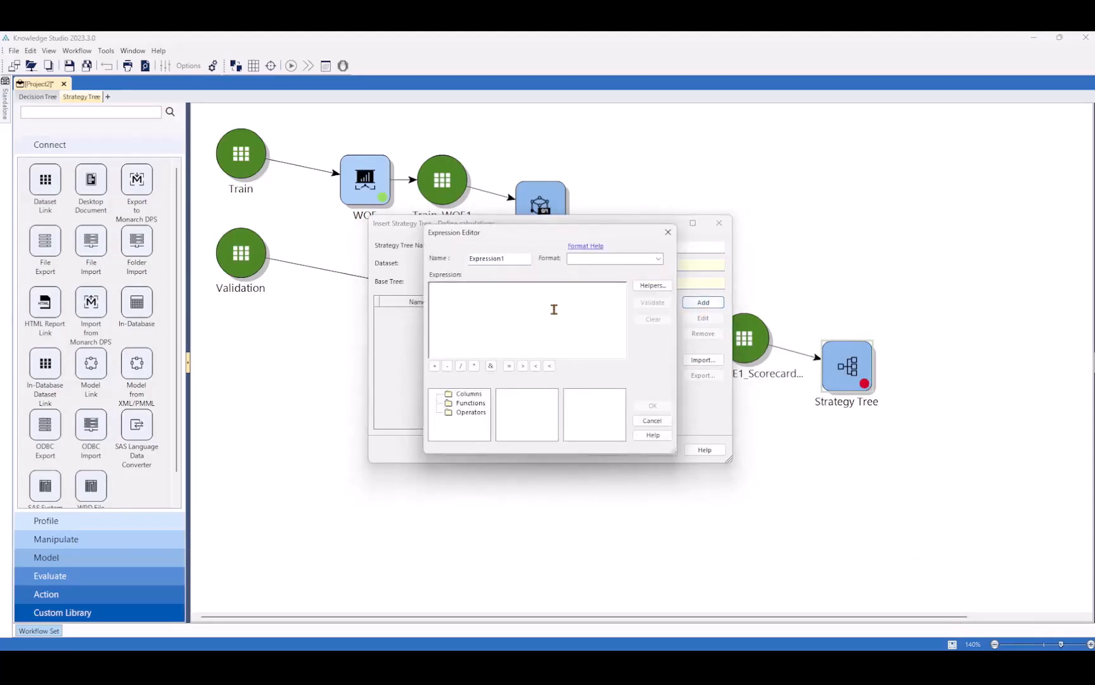
type("Cost")
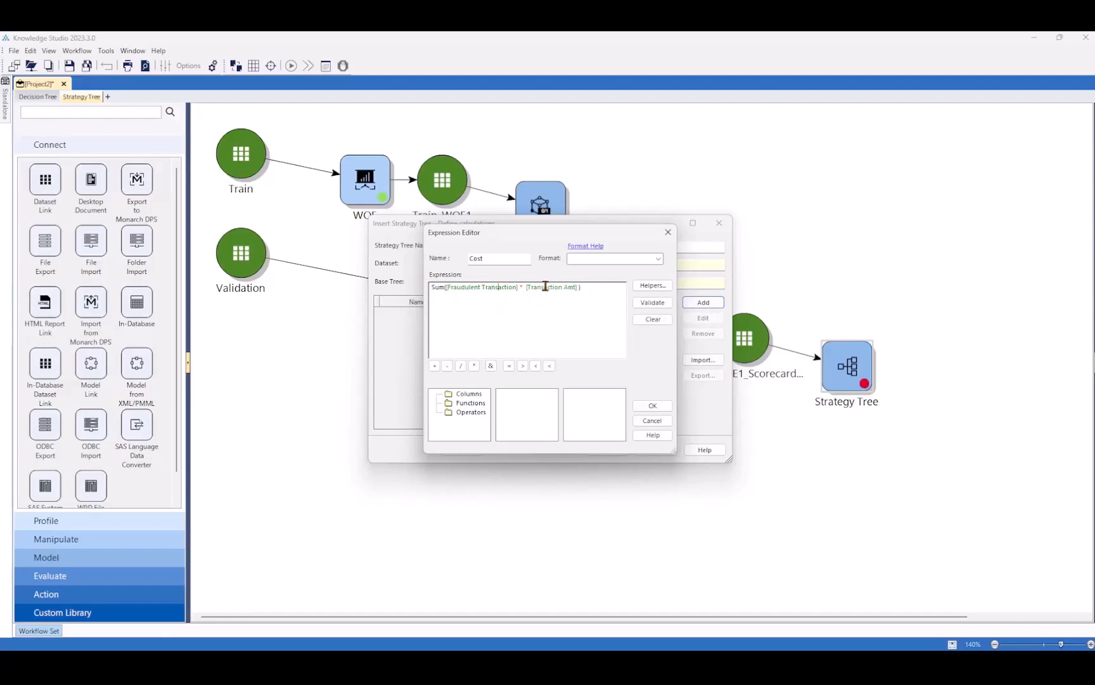
left_click(651, 405)
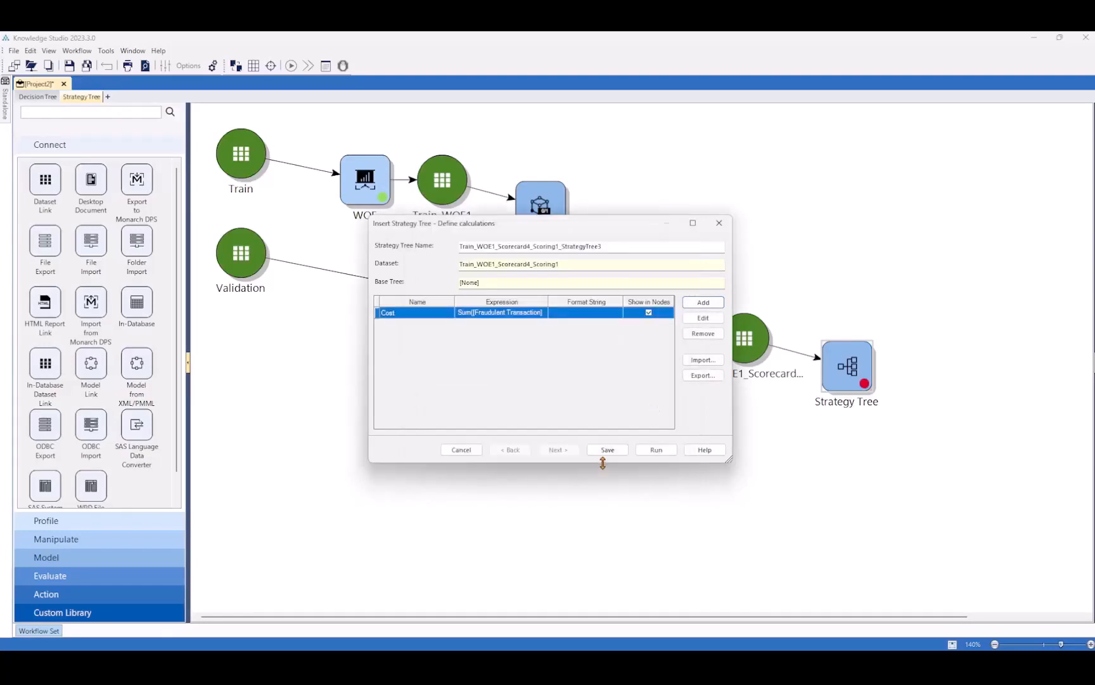
left_click(606, 449)
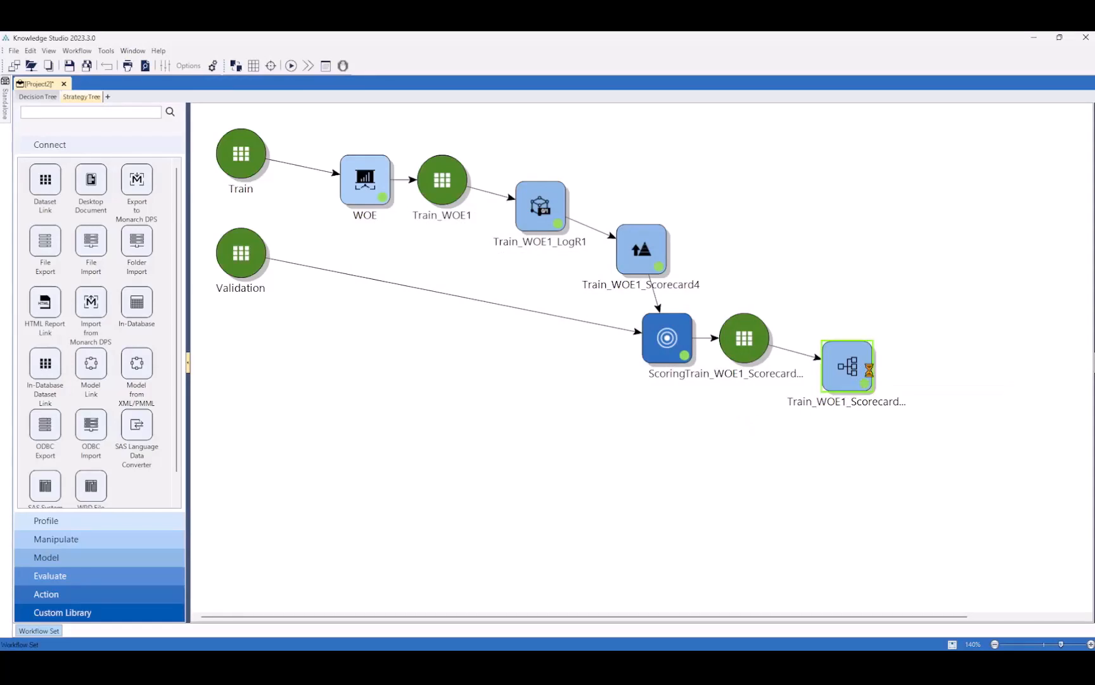
Step: Split the strategy tree root by Scorecard into six ranges for Fraudulent Transaction
double_click(847, 367)
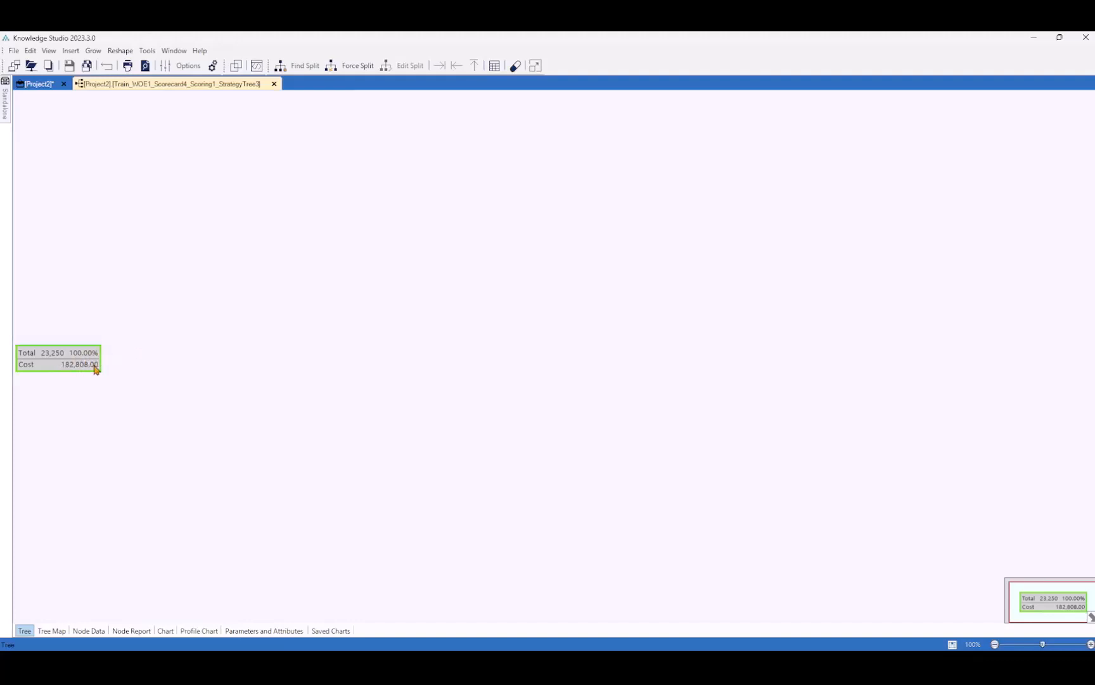
right_click(57, 358)
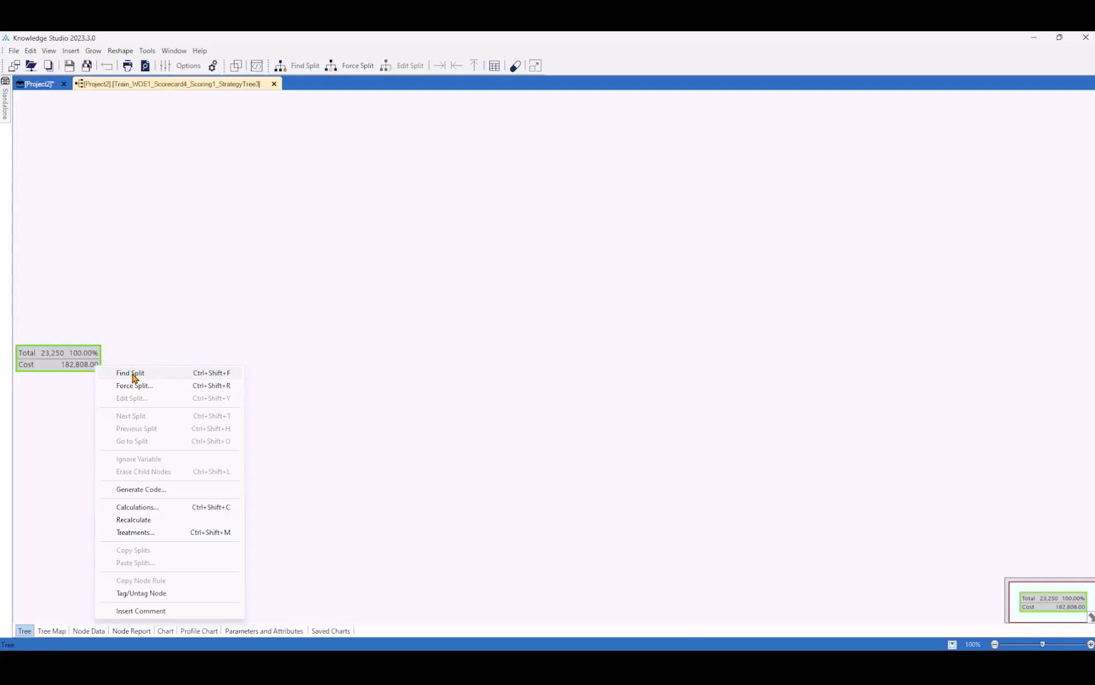
left_click(130, 372)
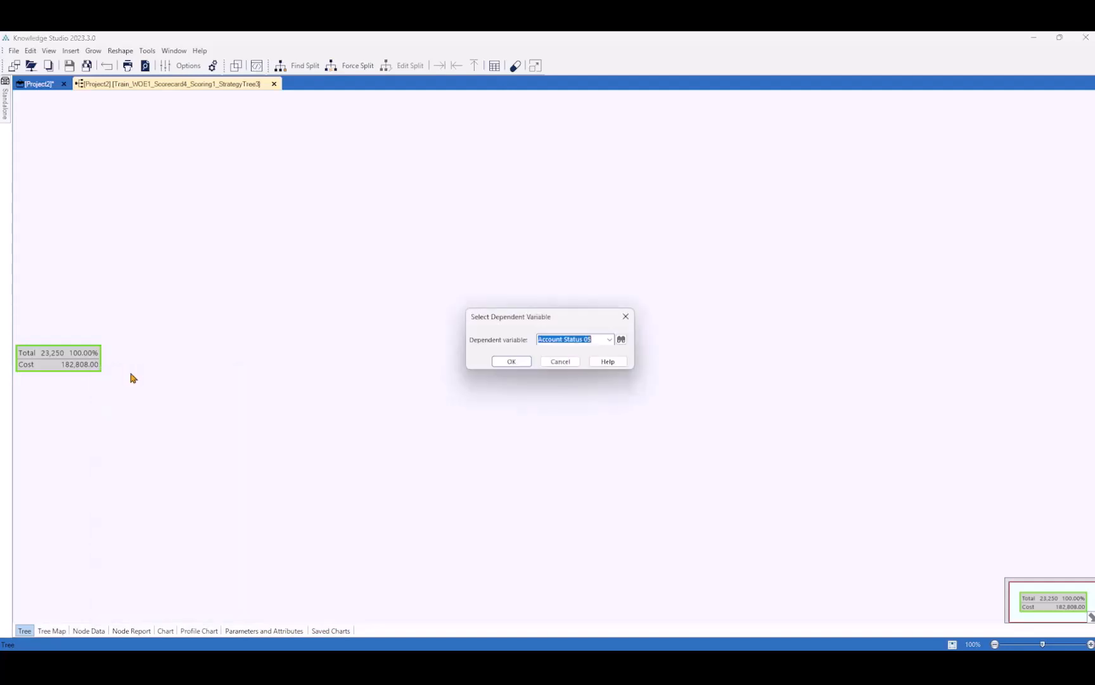
left_click(511, 361)
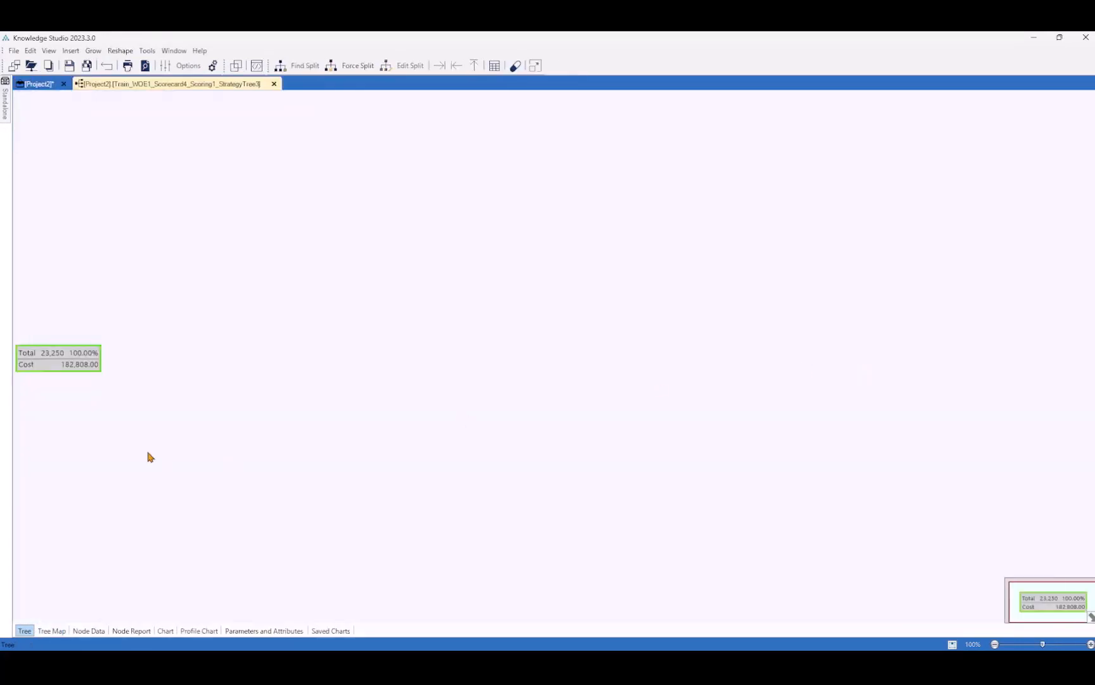
mouse_move(101, 378)
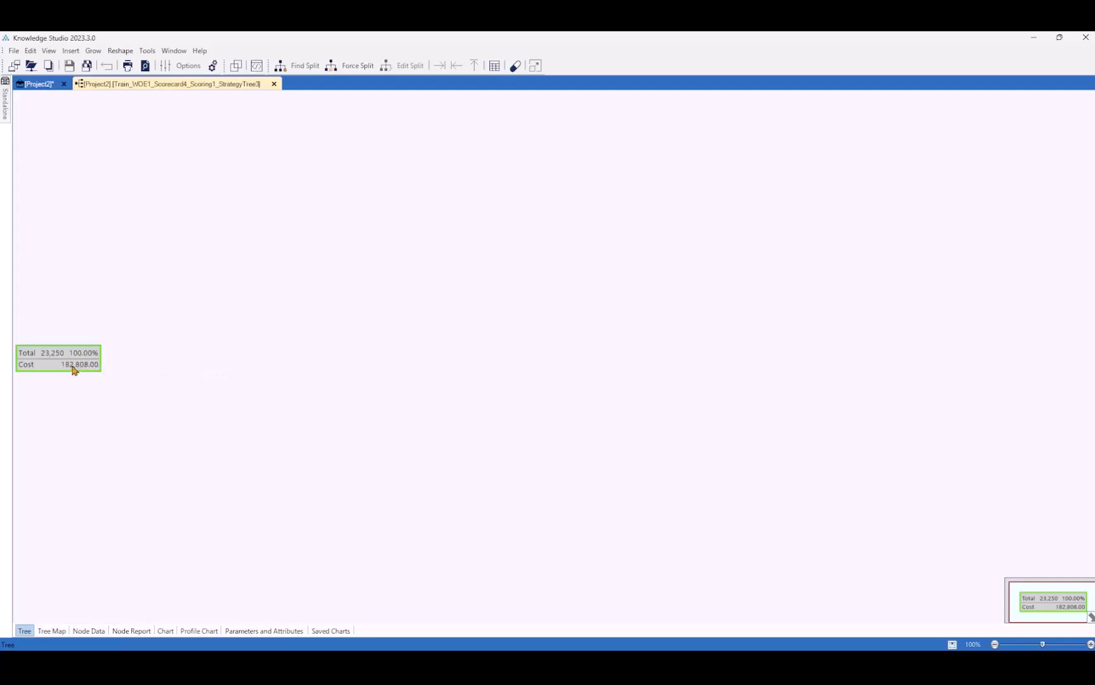
right_click(69, 357)
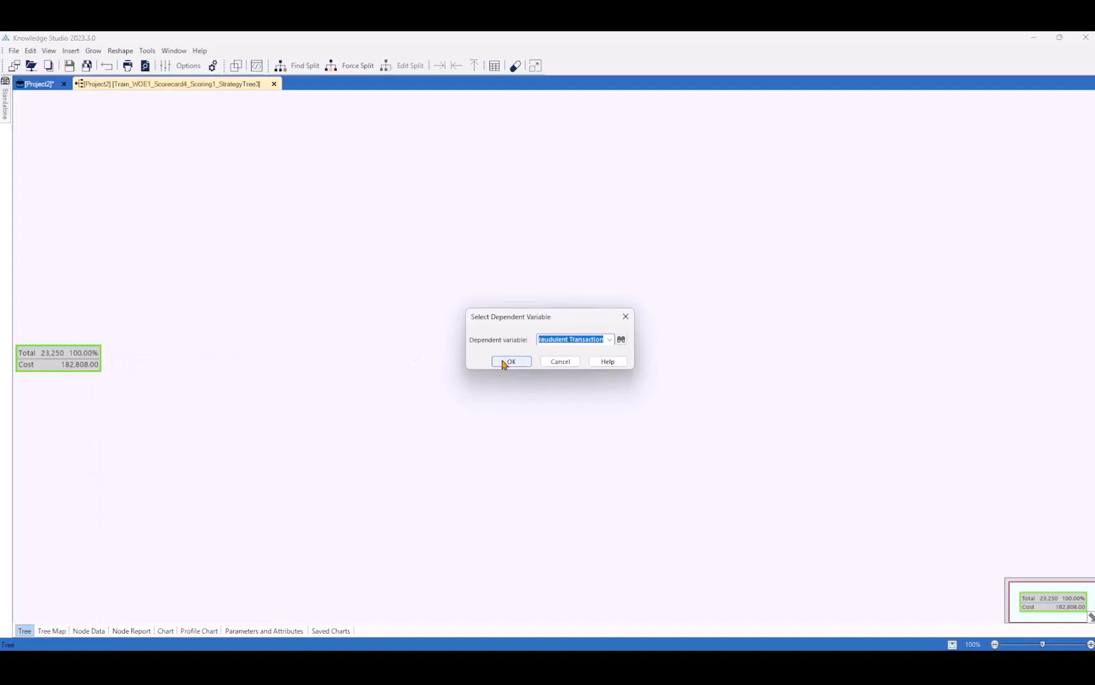
left_click(511, 361)
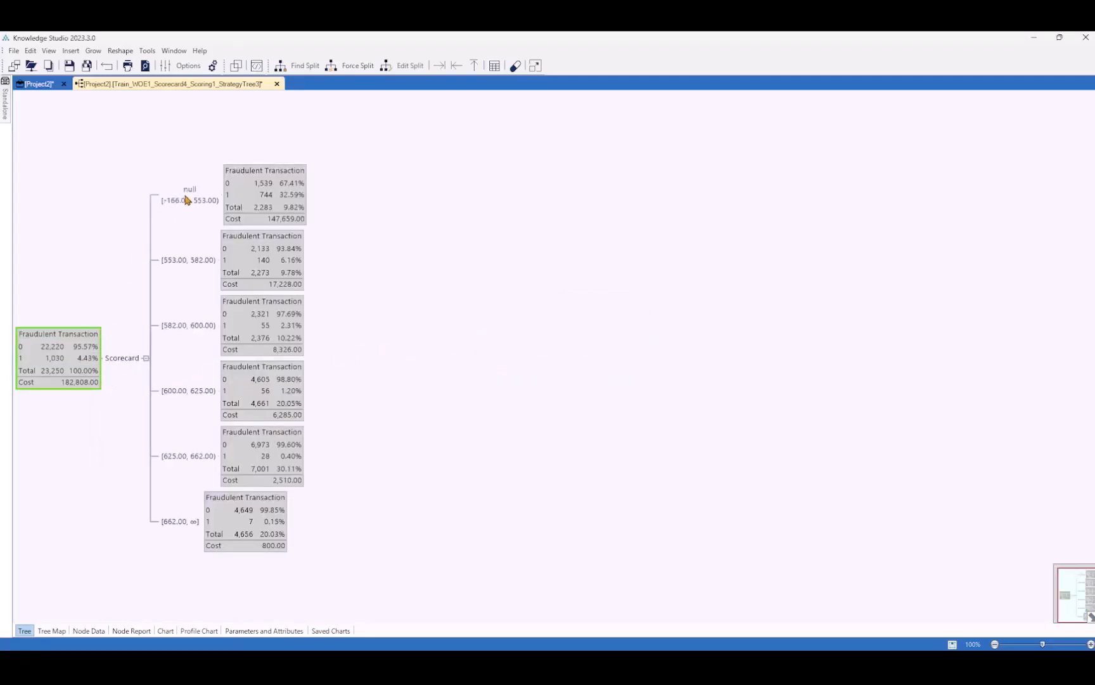
mouse_move(167, 505)
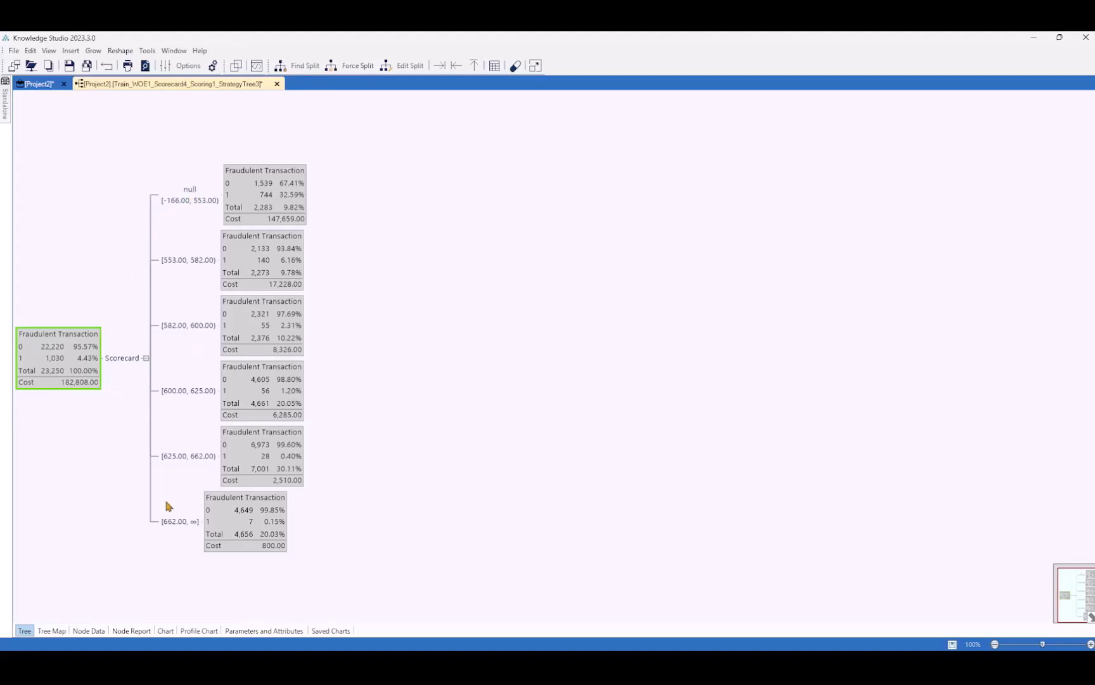
mouse_move(202, 583)
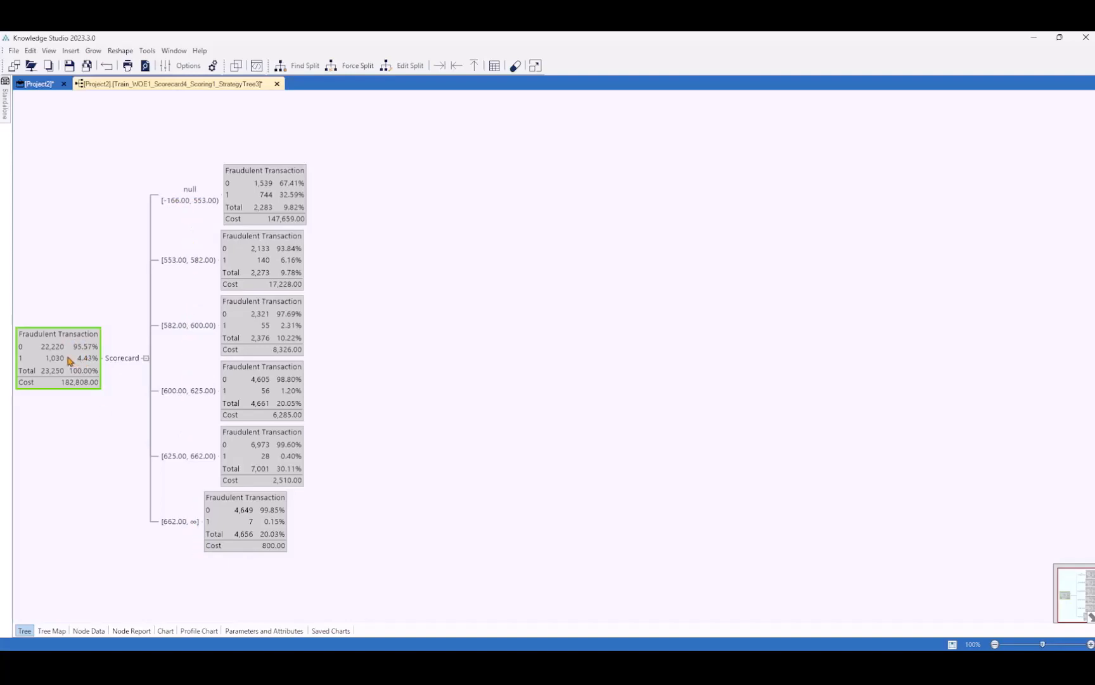
Step: Edit the root's Scorecard split and select the upper score ranges to merge
right_click(70, 360)
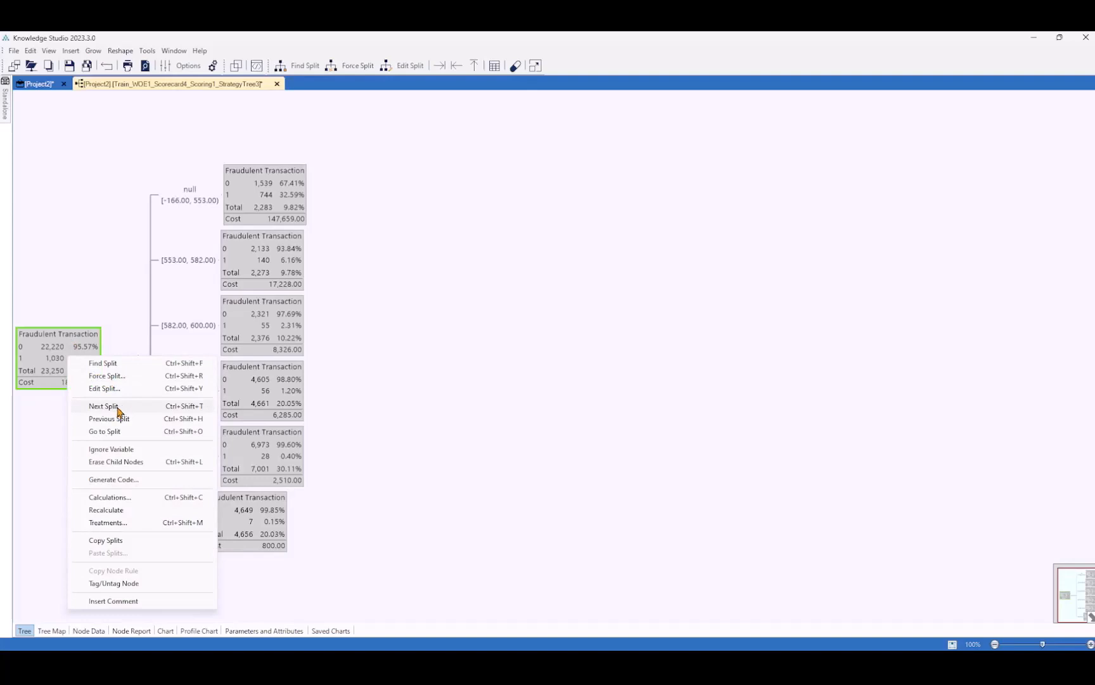
left_click(104, 389)
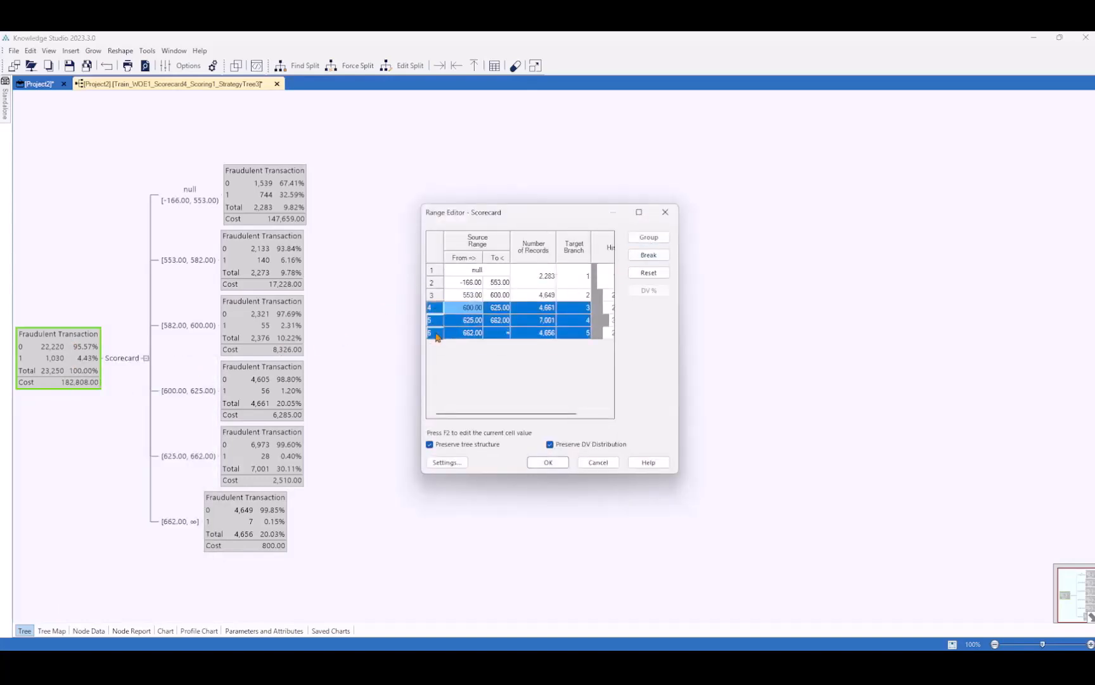
left_click(549, 461)
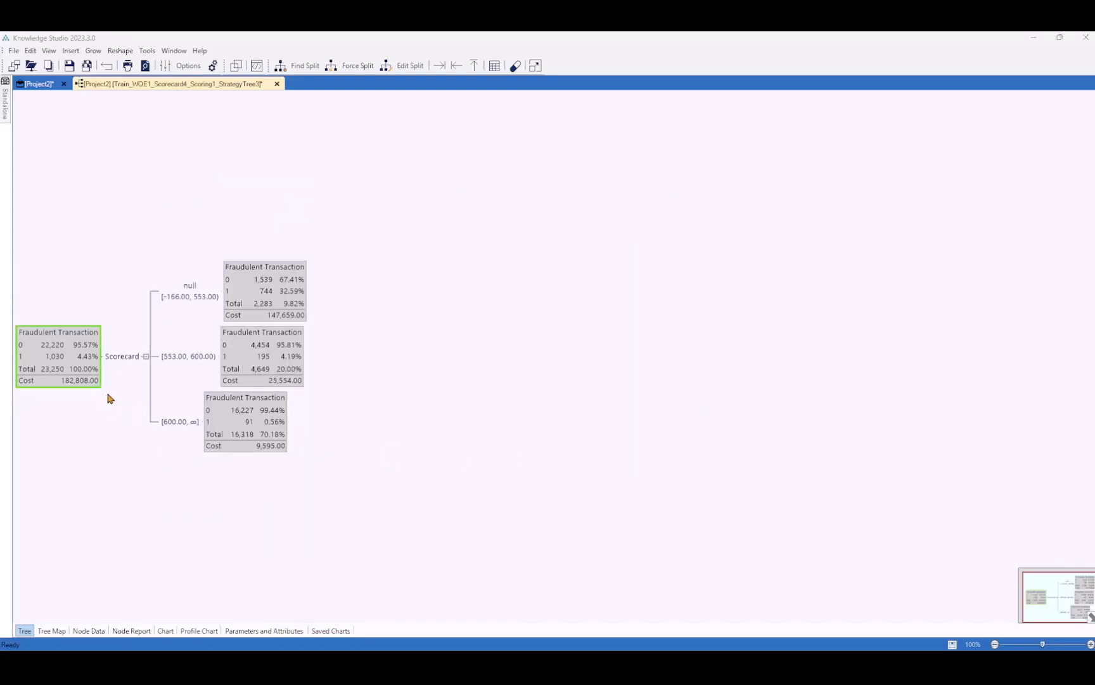
Step: Assign Reject to the below-553 branch, Investigate to 553–600, and Approve to 600 upward
right_click(264, 289)
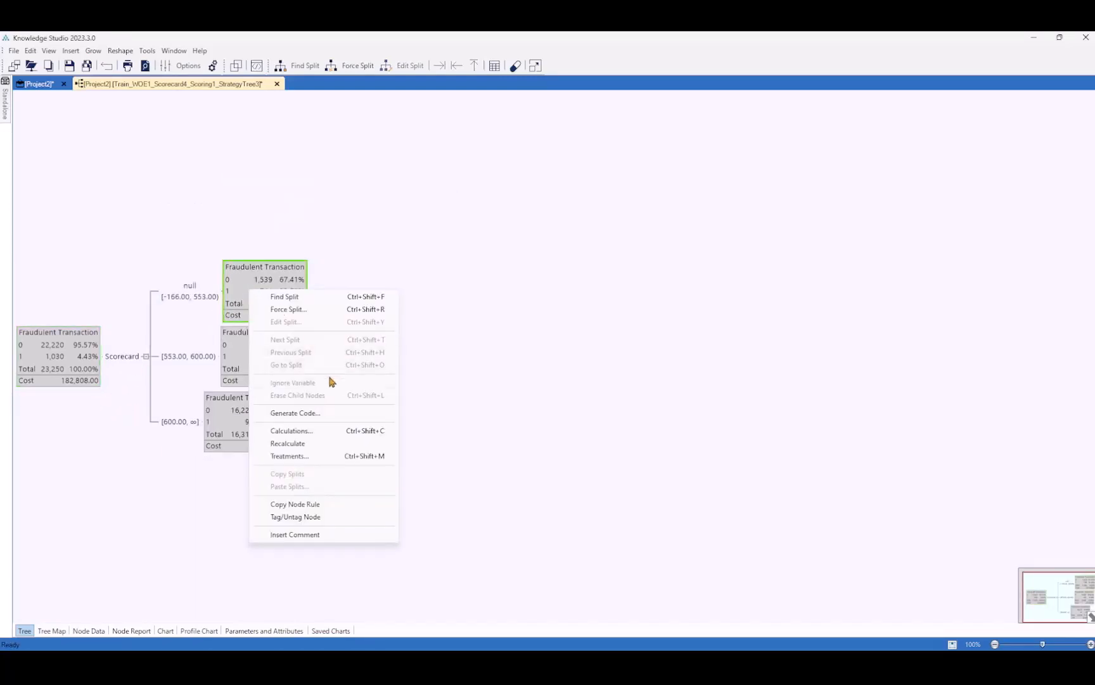
left_click(288, 455)
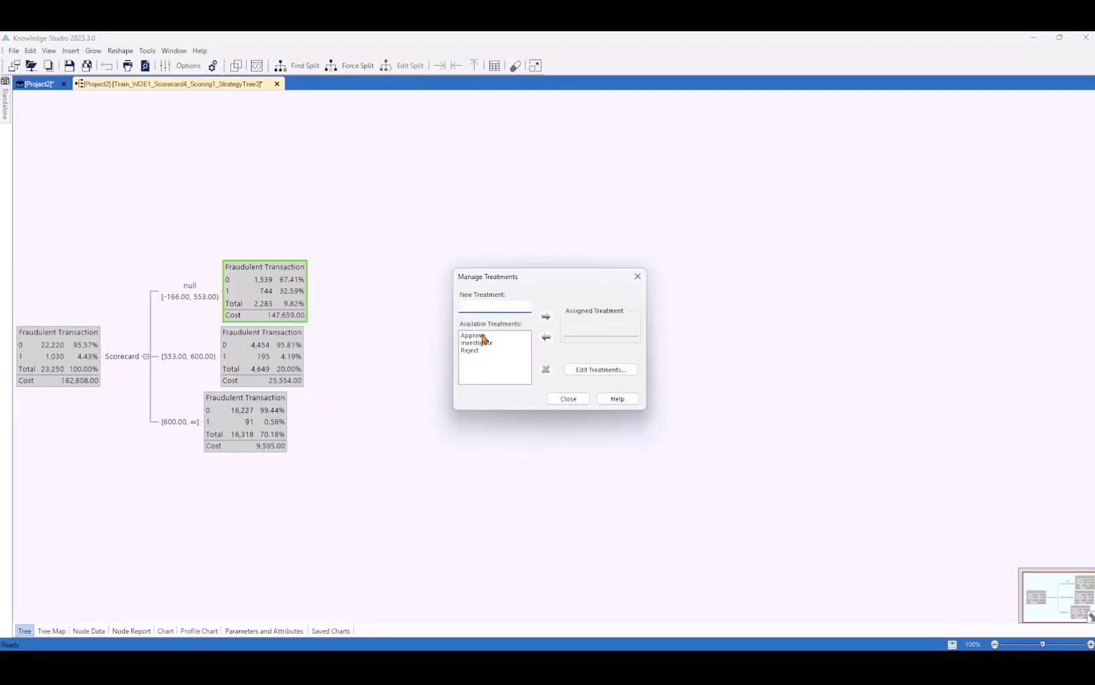
left_click(469, 349)
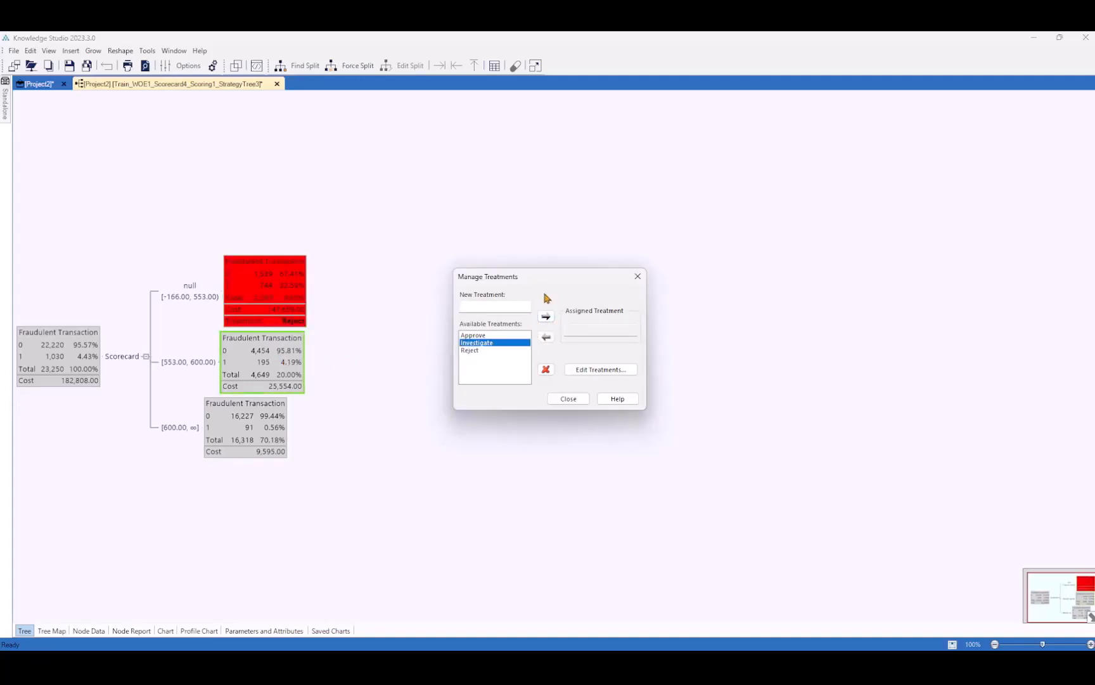
left_click(546, 317)
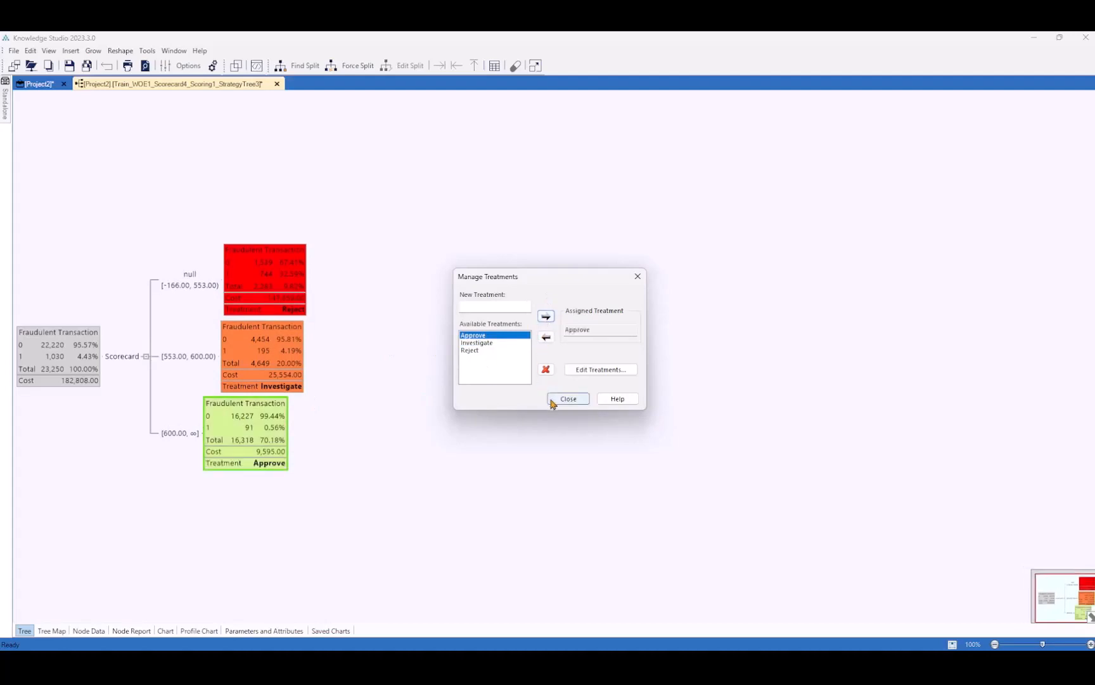
left_click(567, 398)
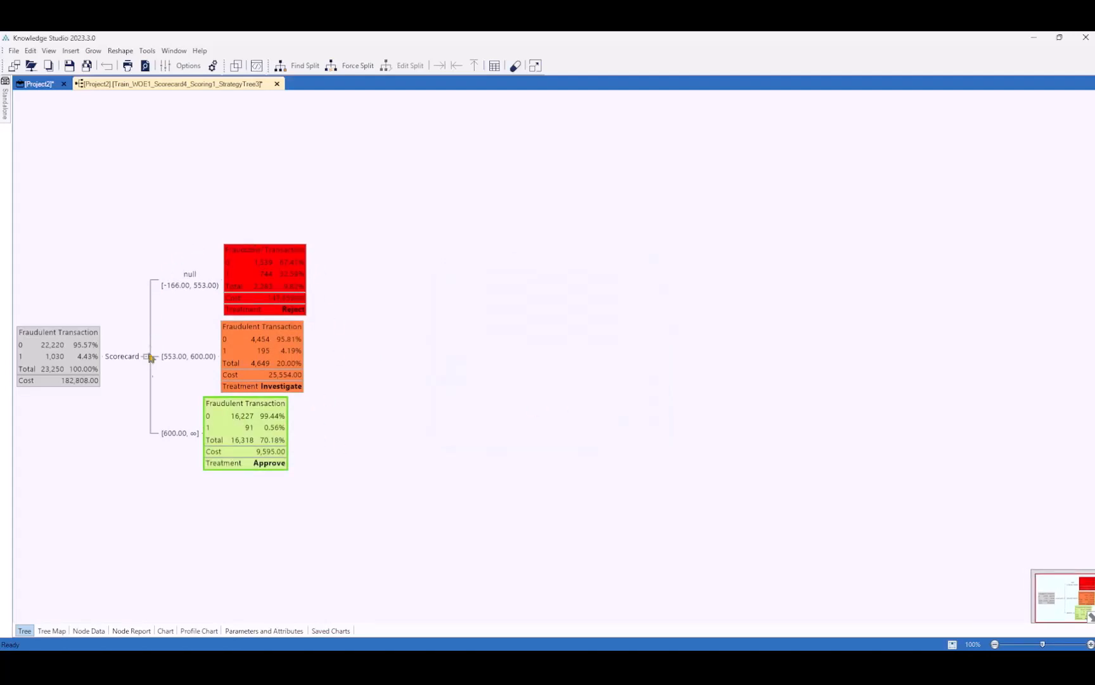
mouse_move(351, 272)
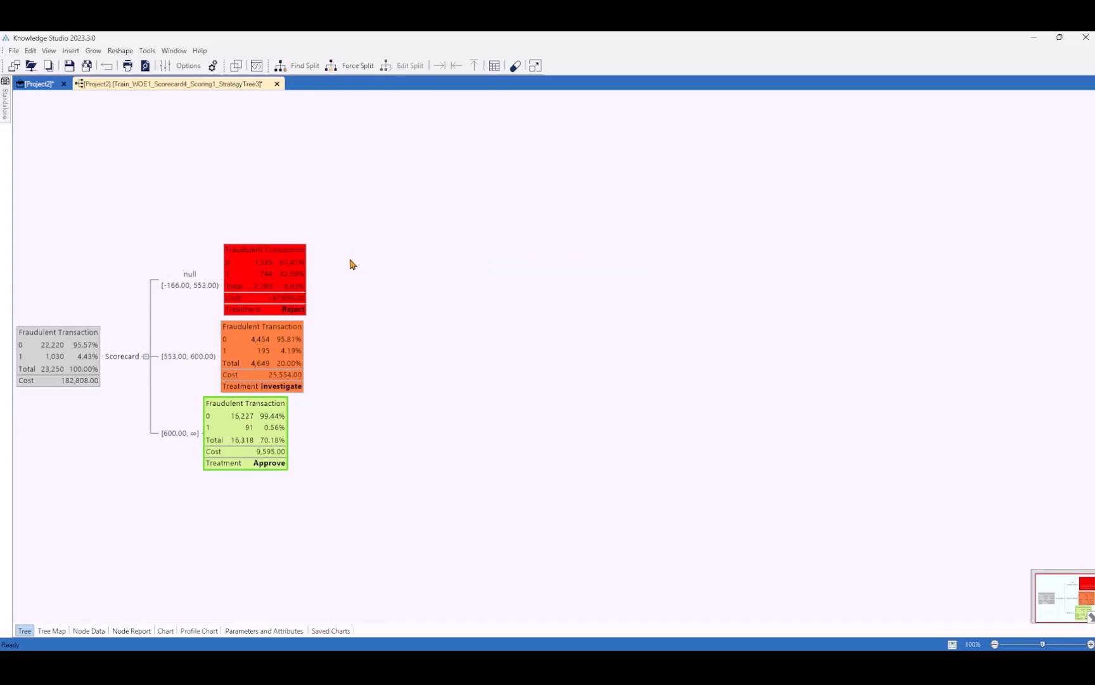
mouse_move(344, 258)
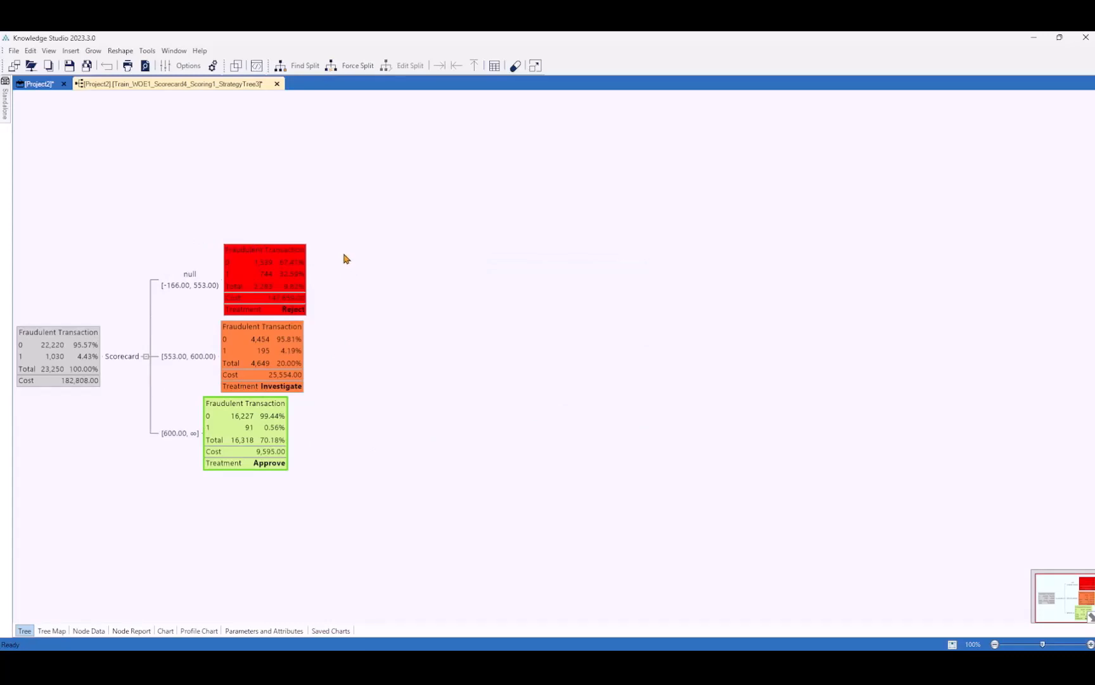
mouse_move(390, 320)
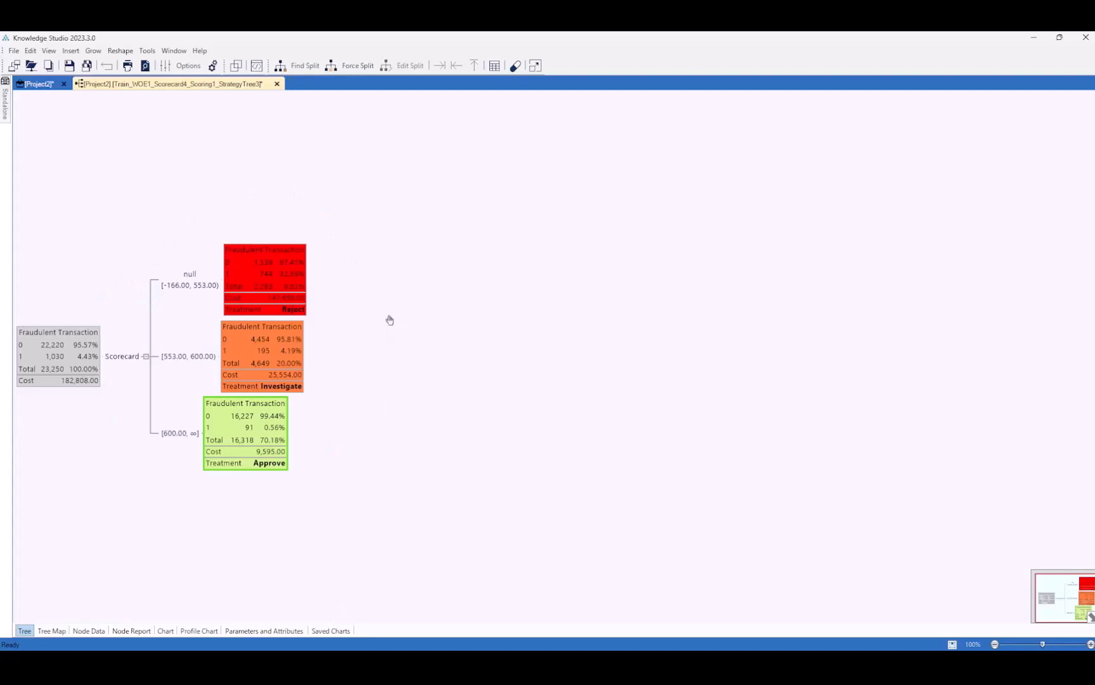
mouse_move(101, 398)
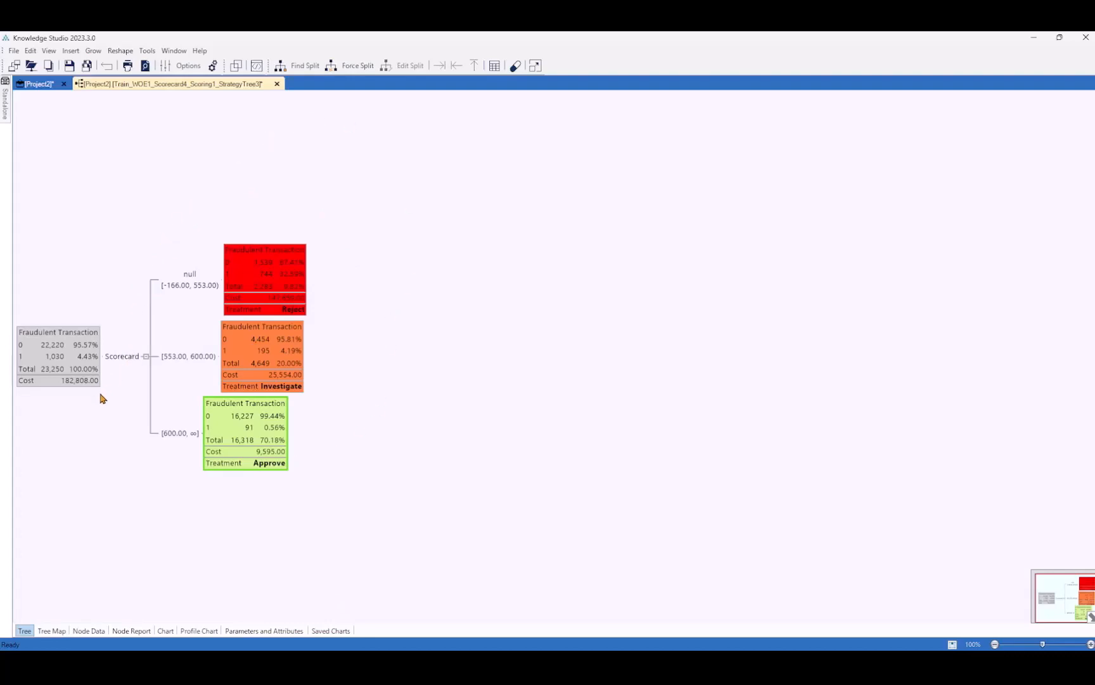